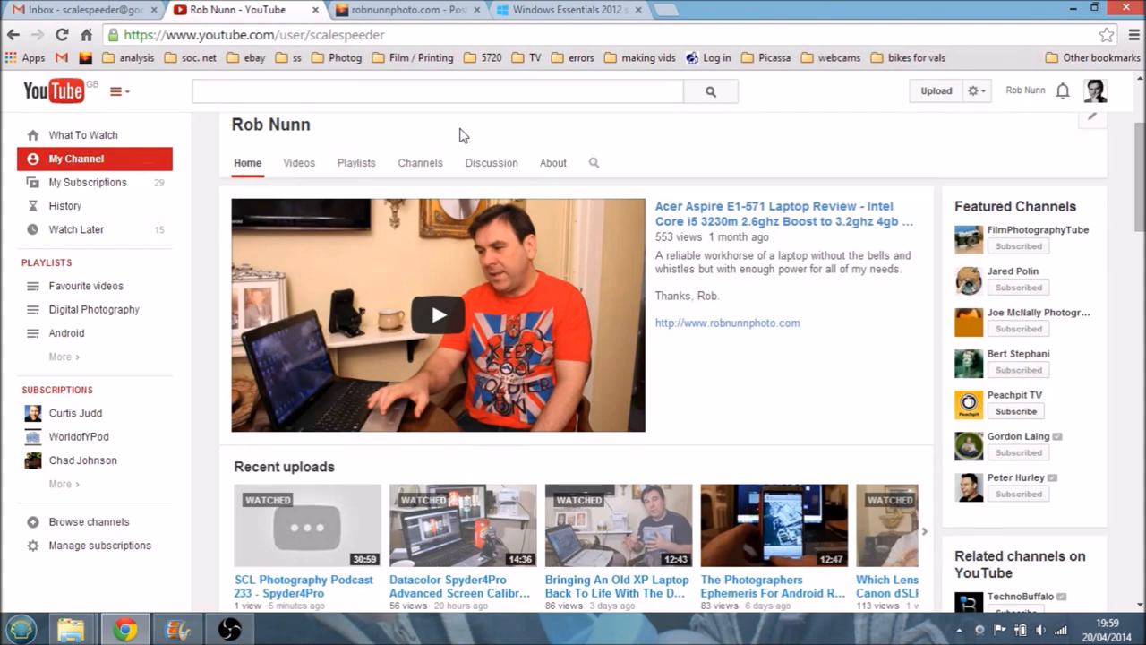
mouse_move(952, 185)
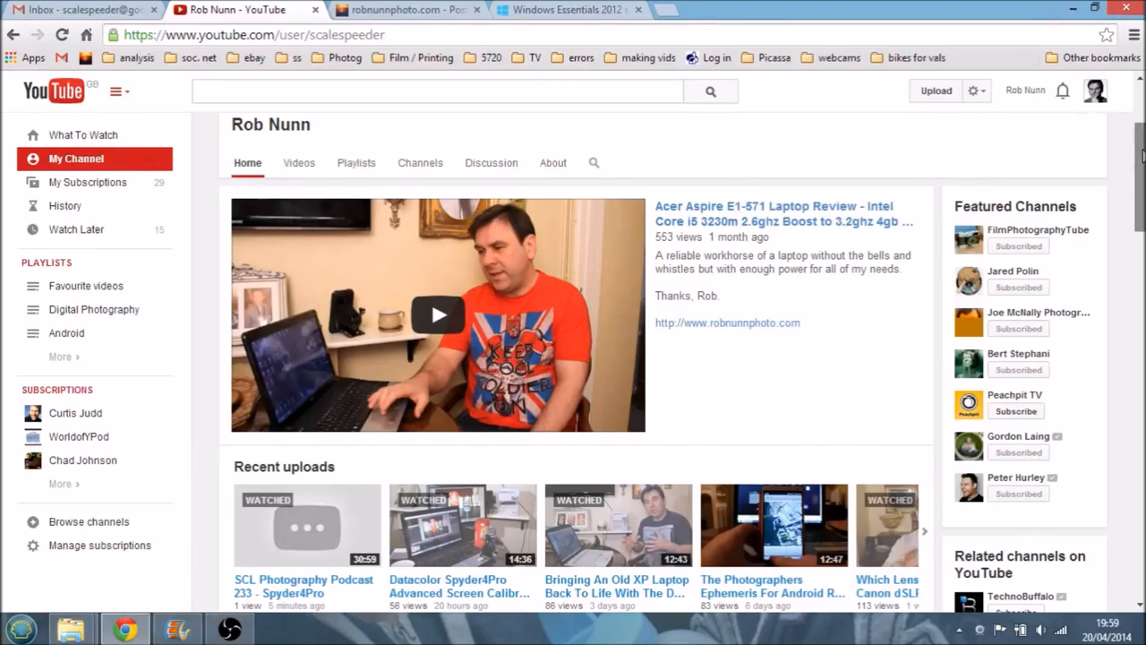
Switch to the Windows Essentials page and view Movie Maker's system requirements
scroll("down", 3)
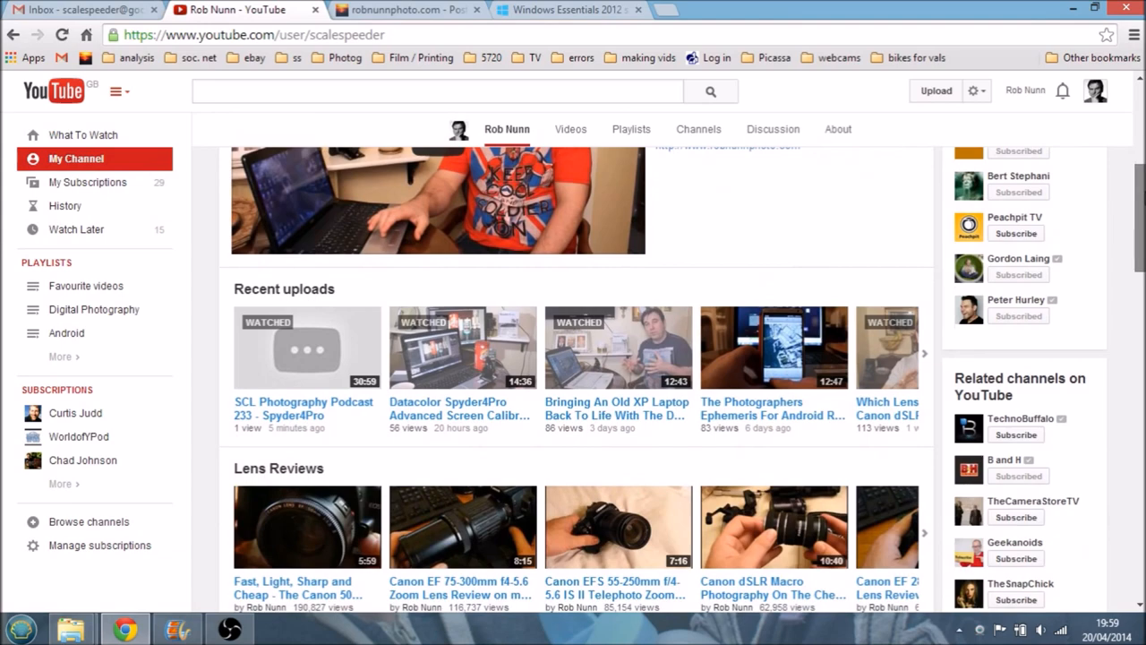
scroll("down", 3)
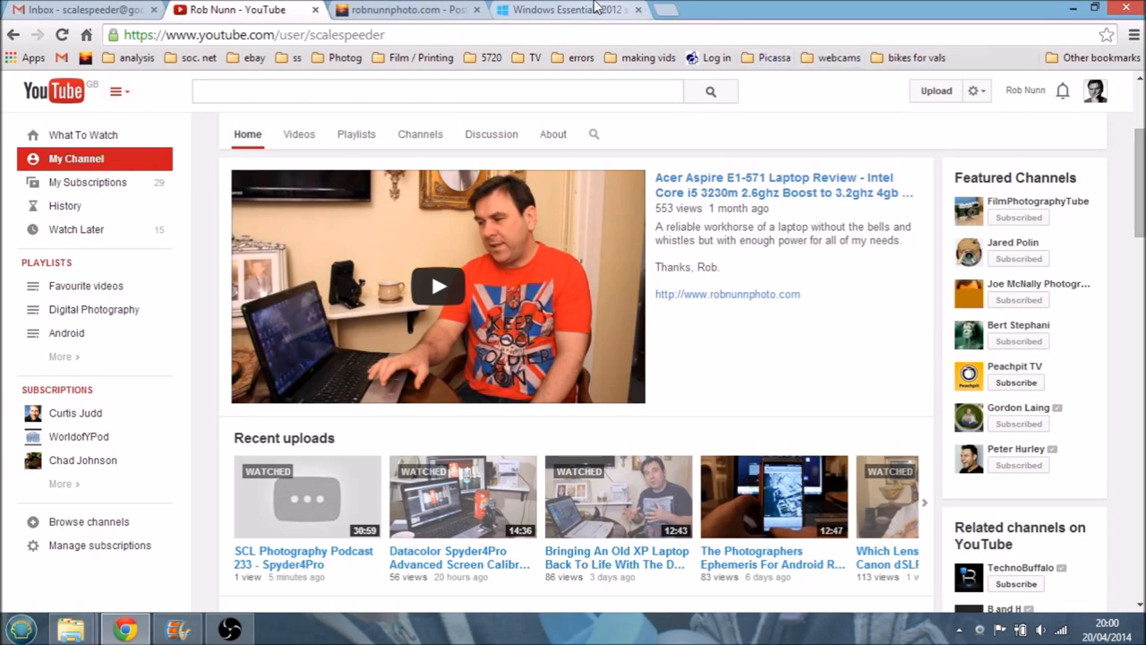
left_click(564, 11)
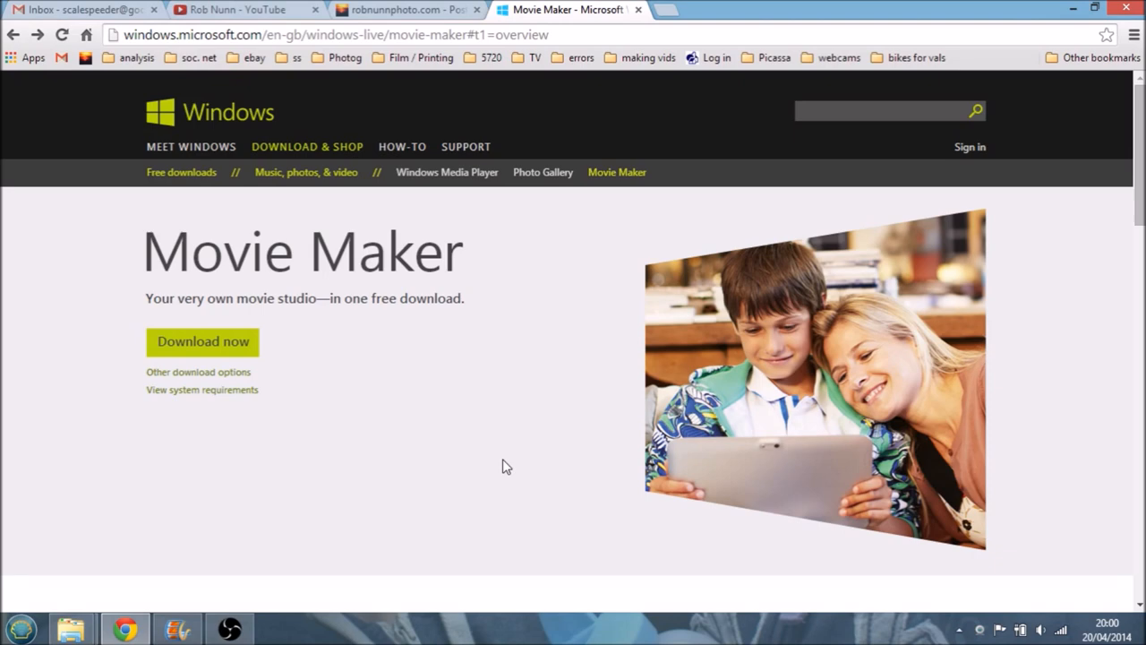
mouse_move(247, 401)
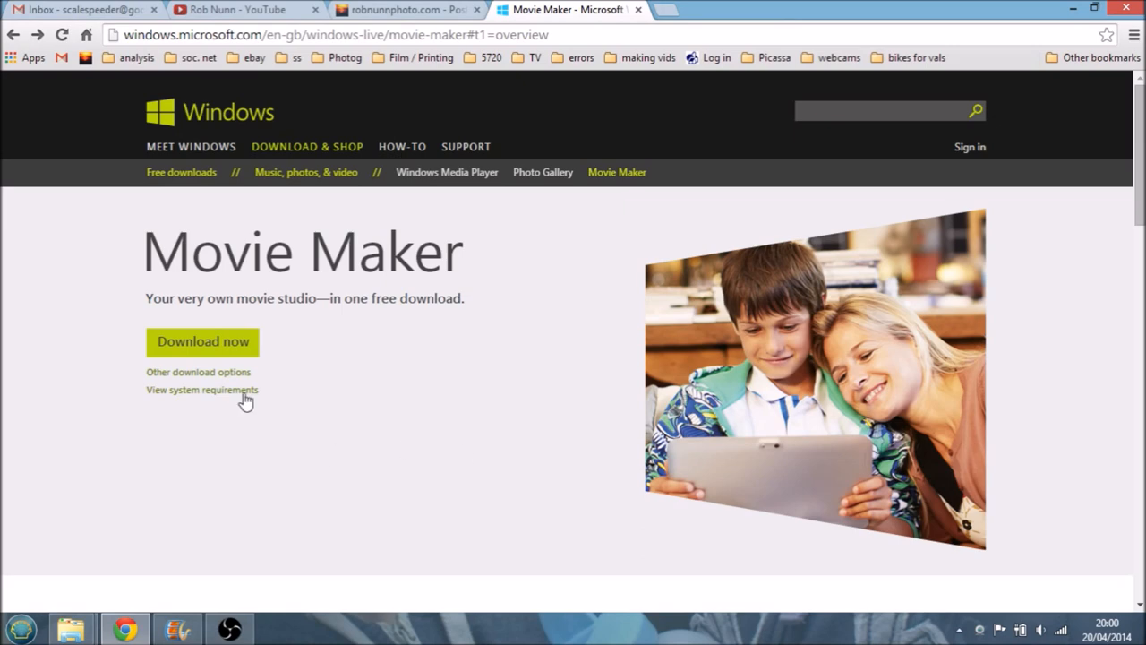
left_click(201, 390)
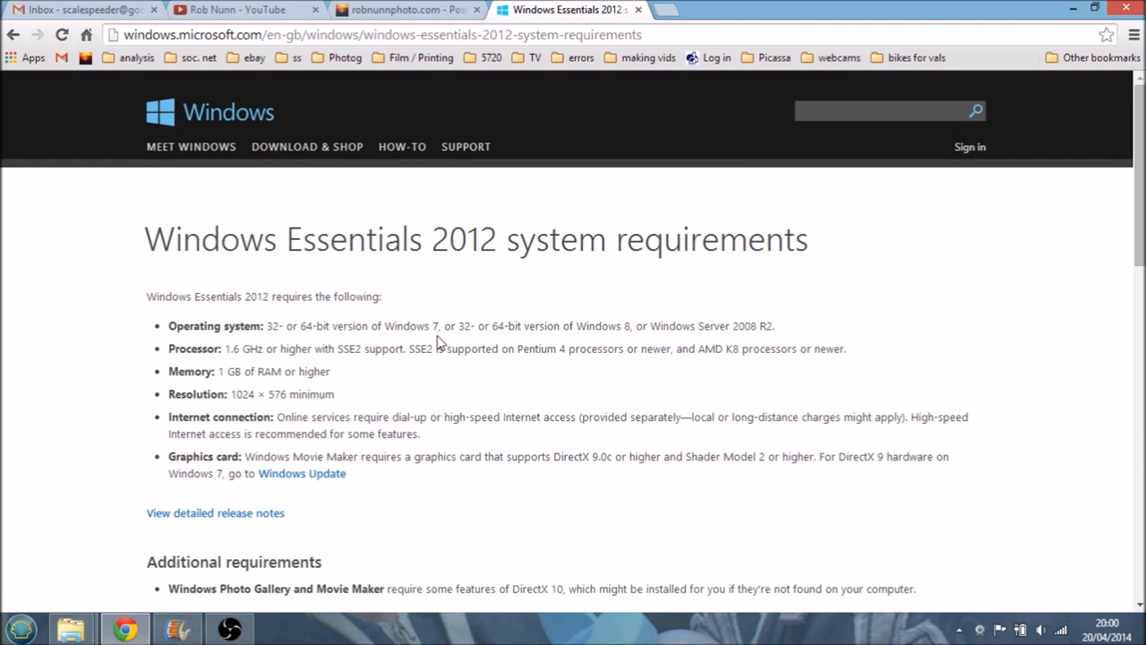
mouse_move(57, 158)
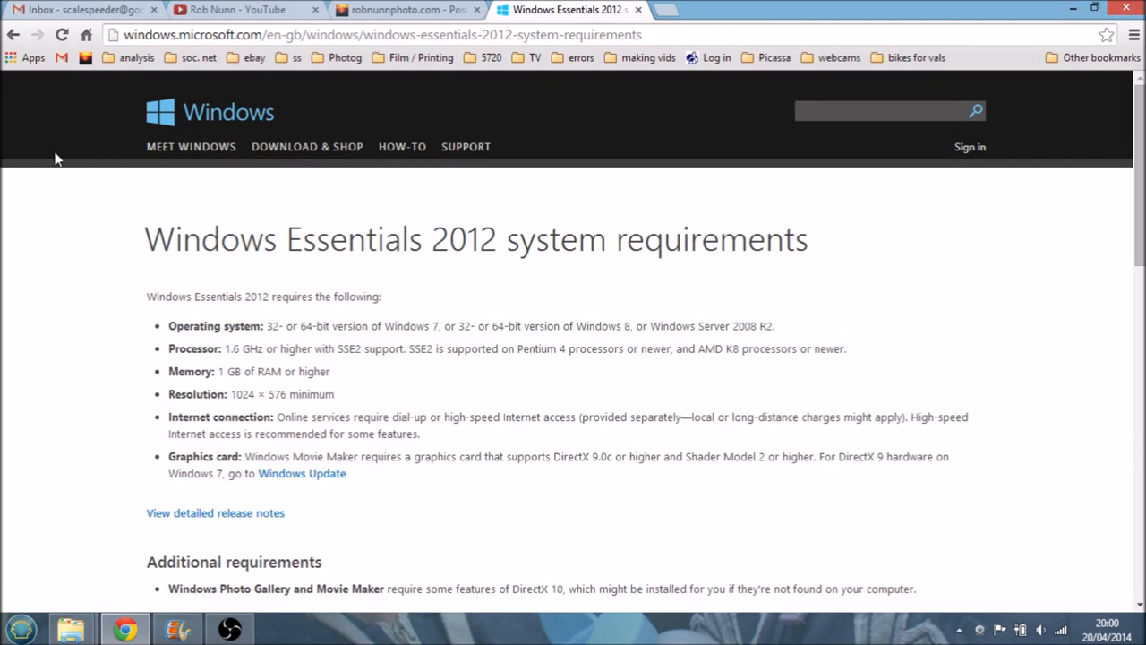
mouse_move(76, 215)
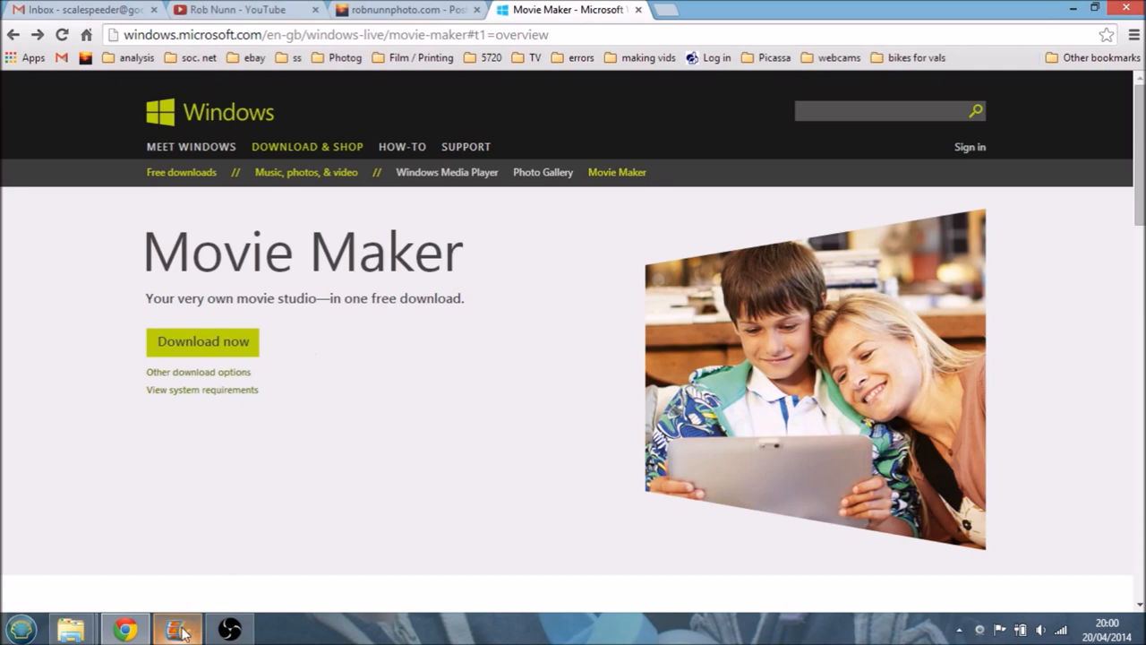
Launch Movie Maker from the taskbar into a new empty My Movie project
left_click(177, 626)
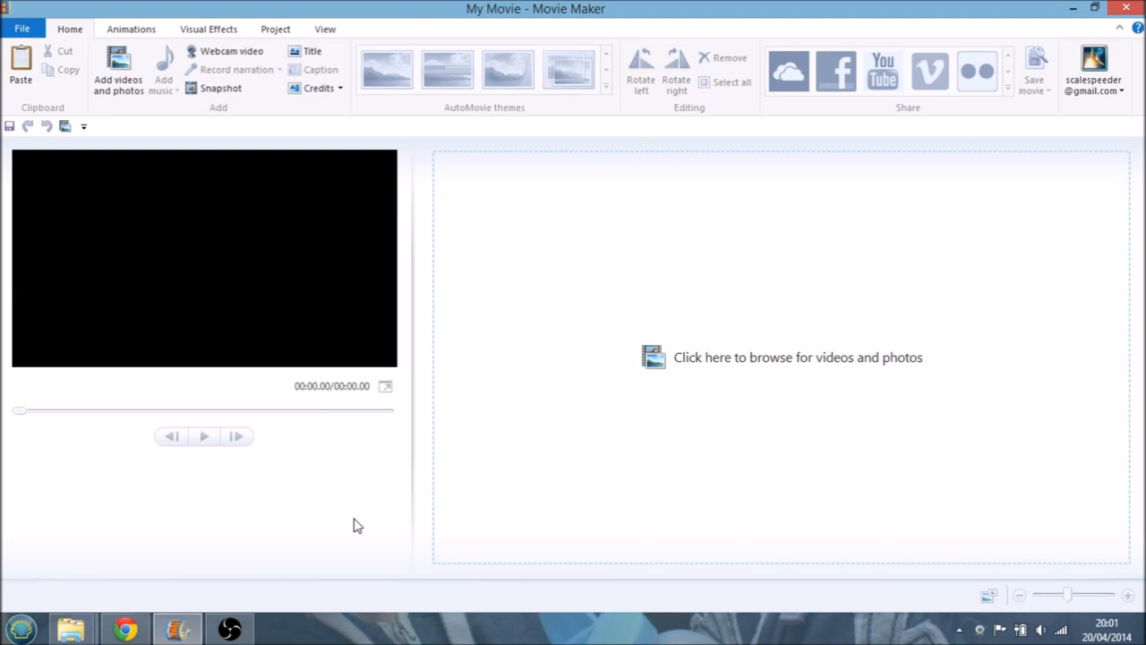
mouse_move(251, 224)
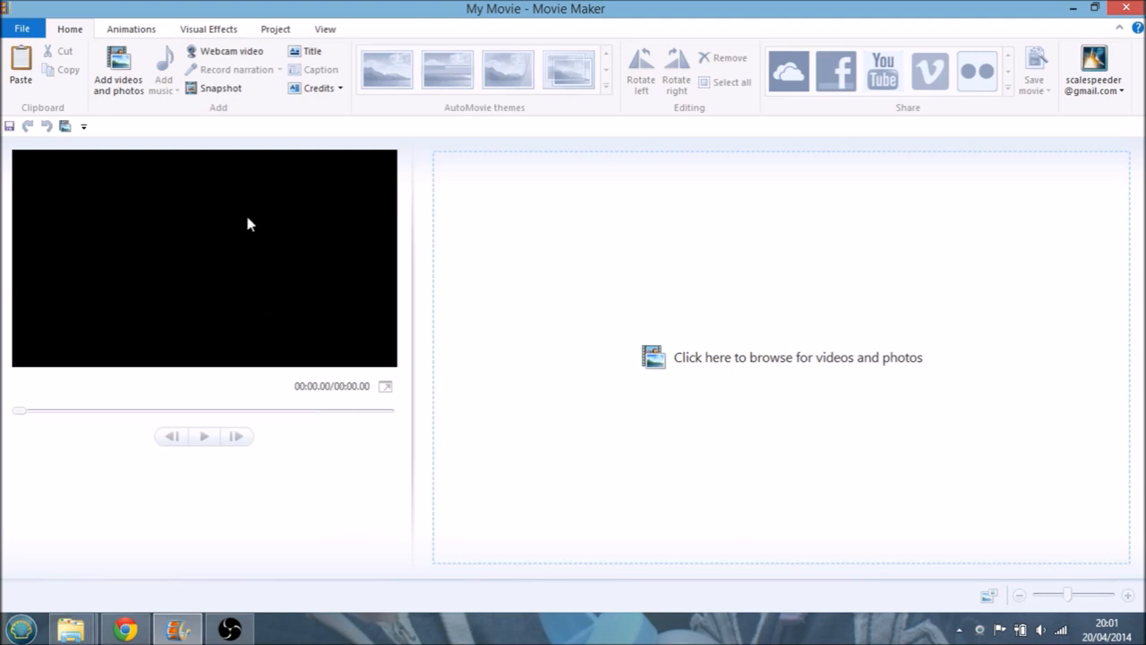
mouse_move(308, 211)
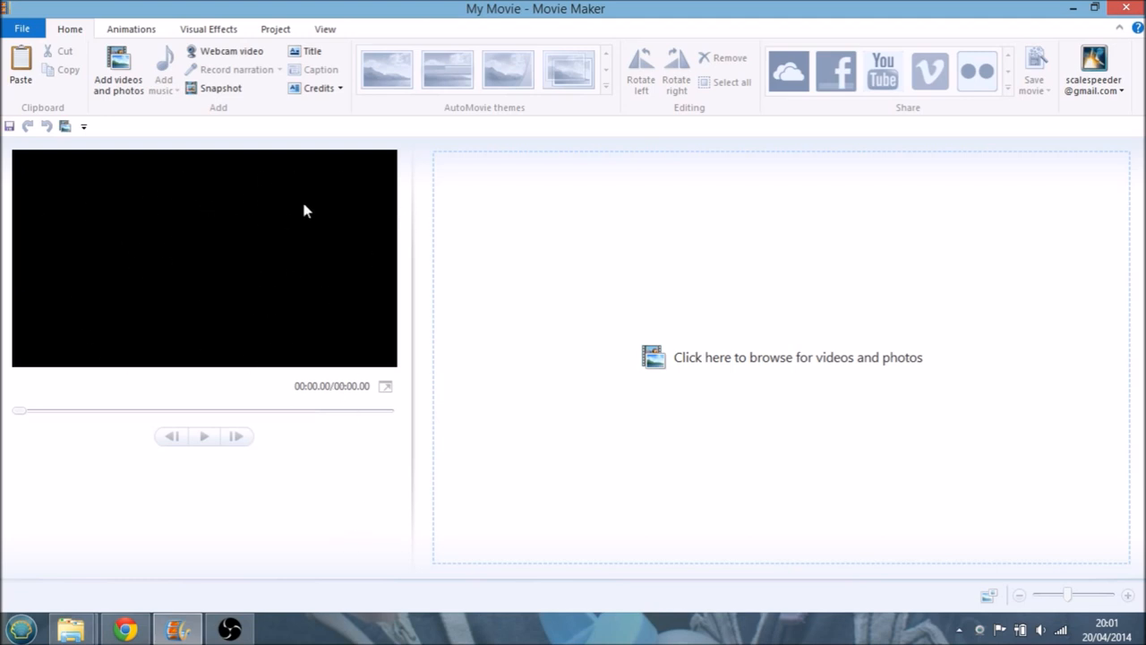
mouse_move(300, 230)
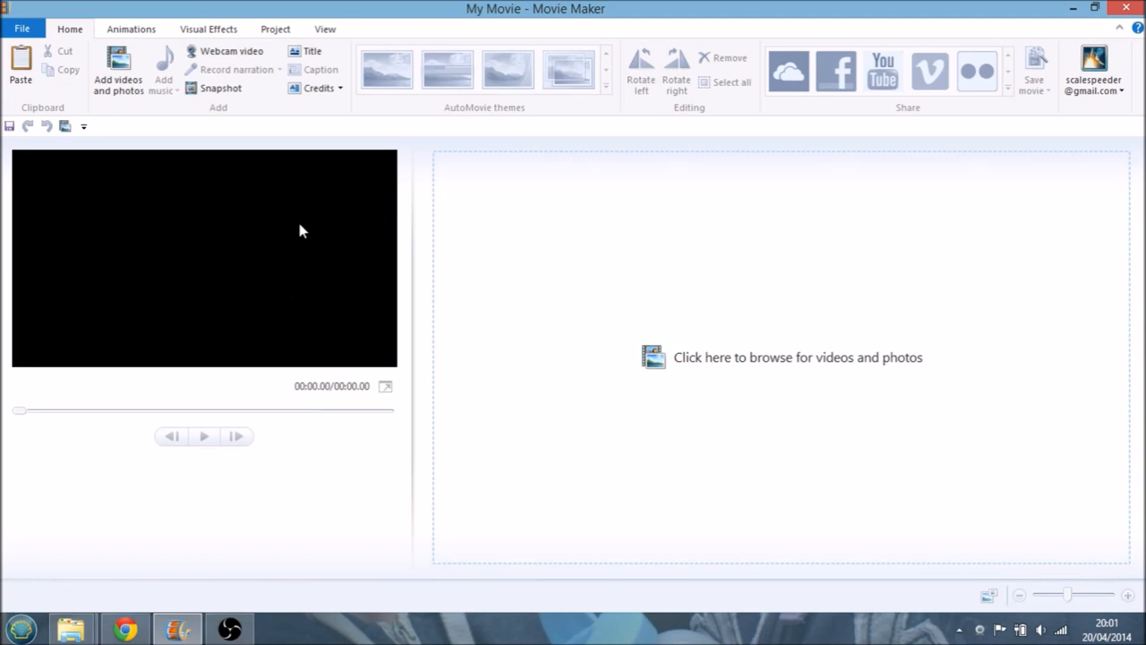
mouse_move(971, 217)
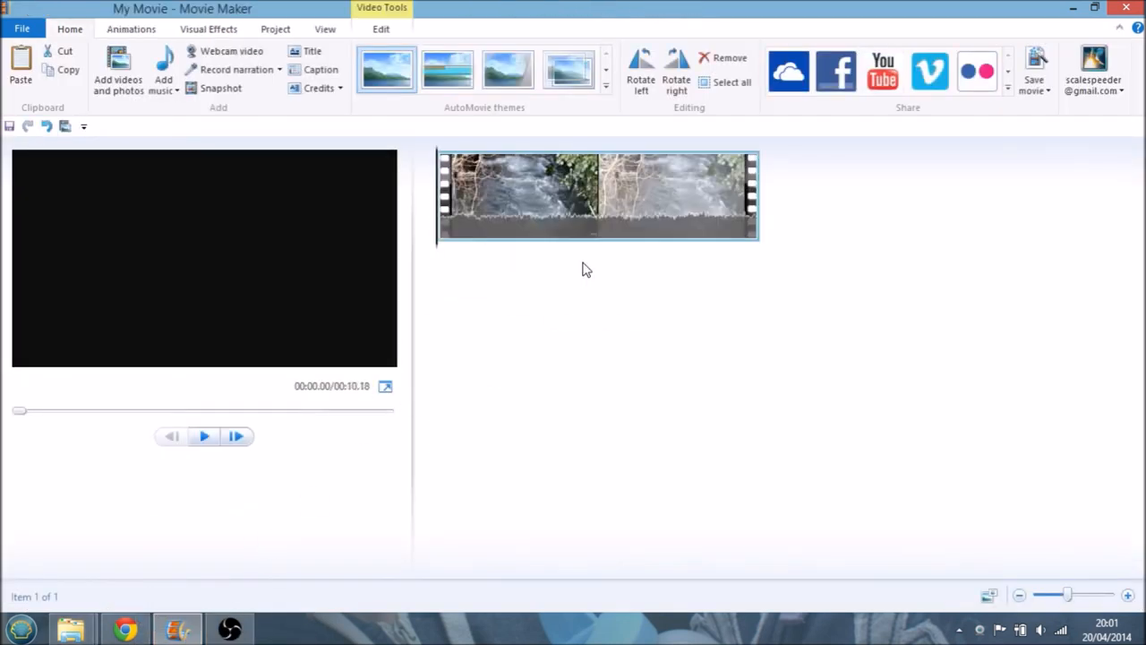
mouse_move(573, 230)
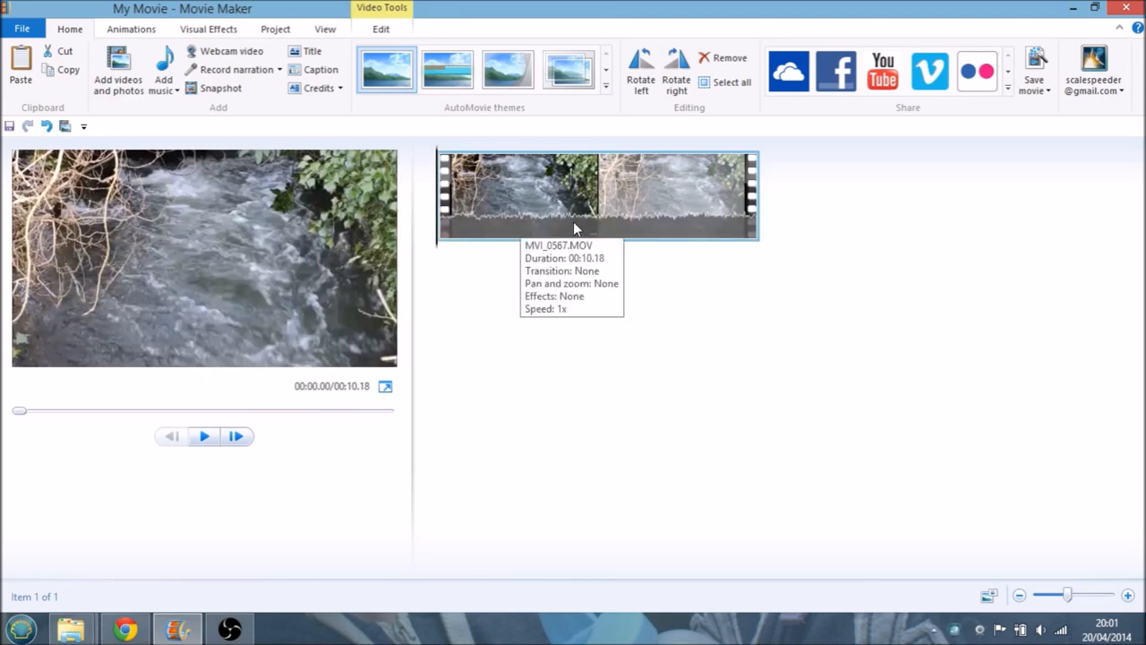
mouse_move(457, 224)
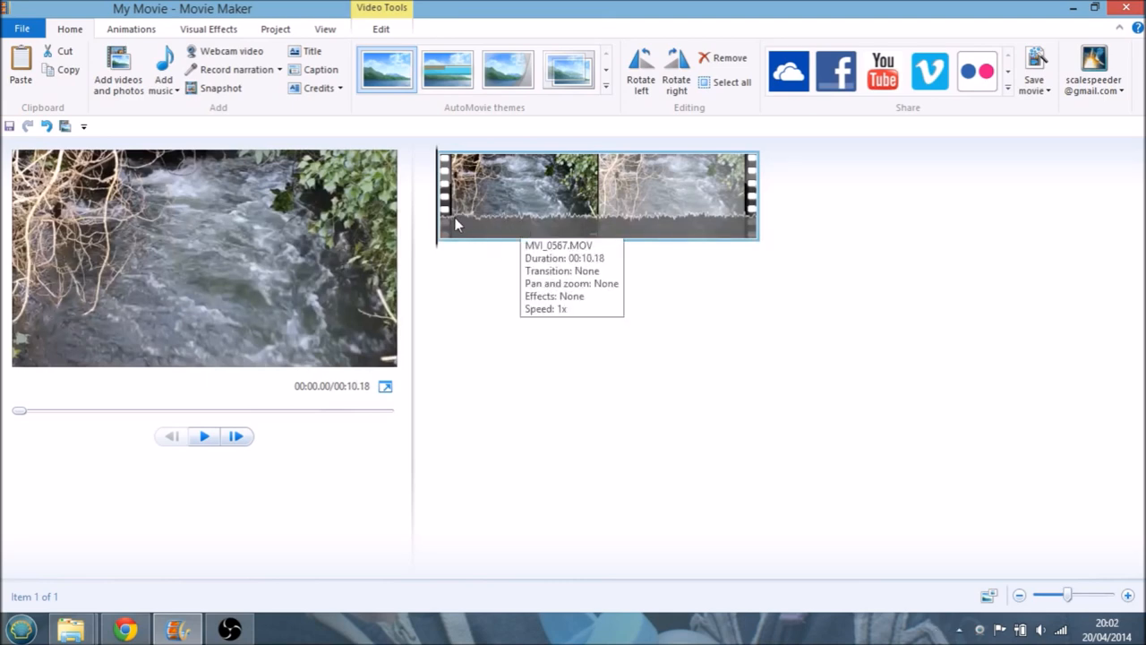
mouse_move(457, 416)
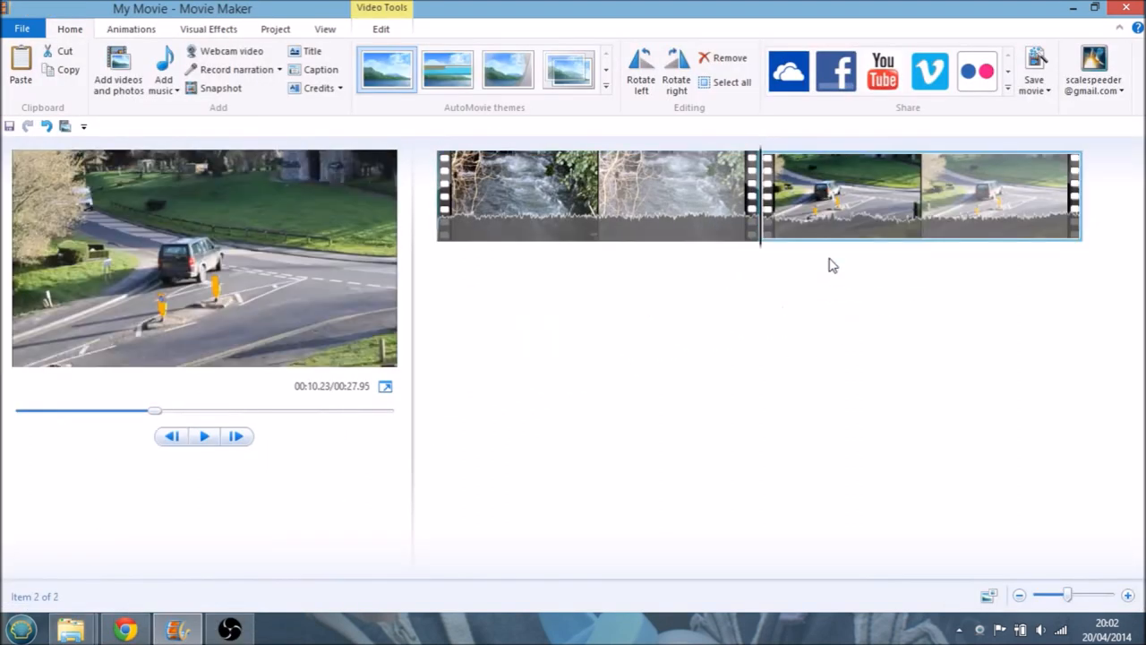
mouse_move(70, 626)
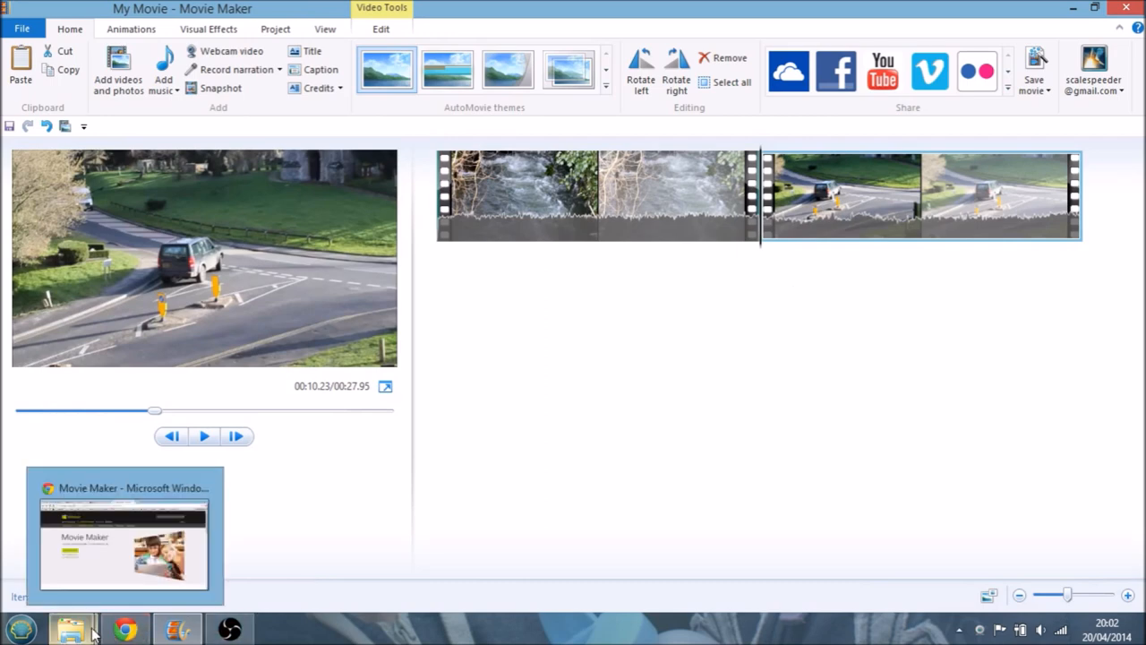
From the 40mm vids folder, play the MVI_0582 road clip and close the player
left_click(72, 627)
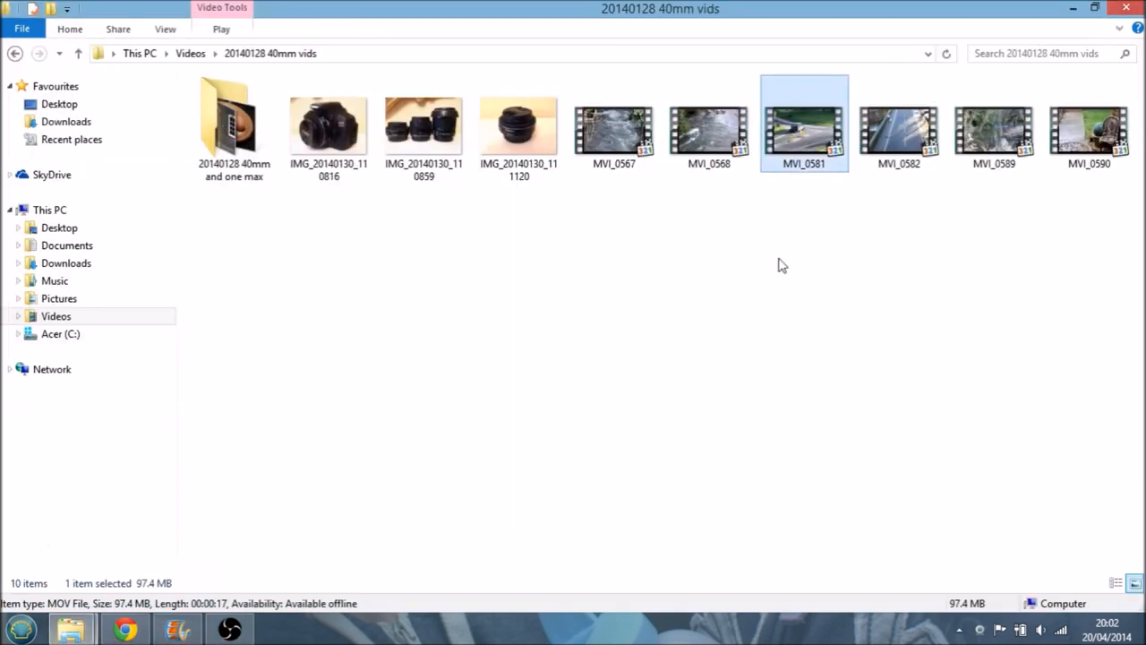
double_click(899, 125)
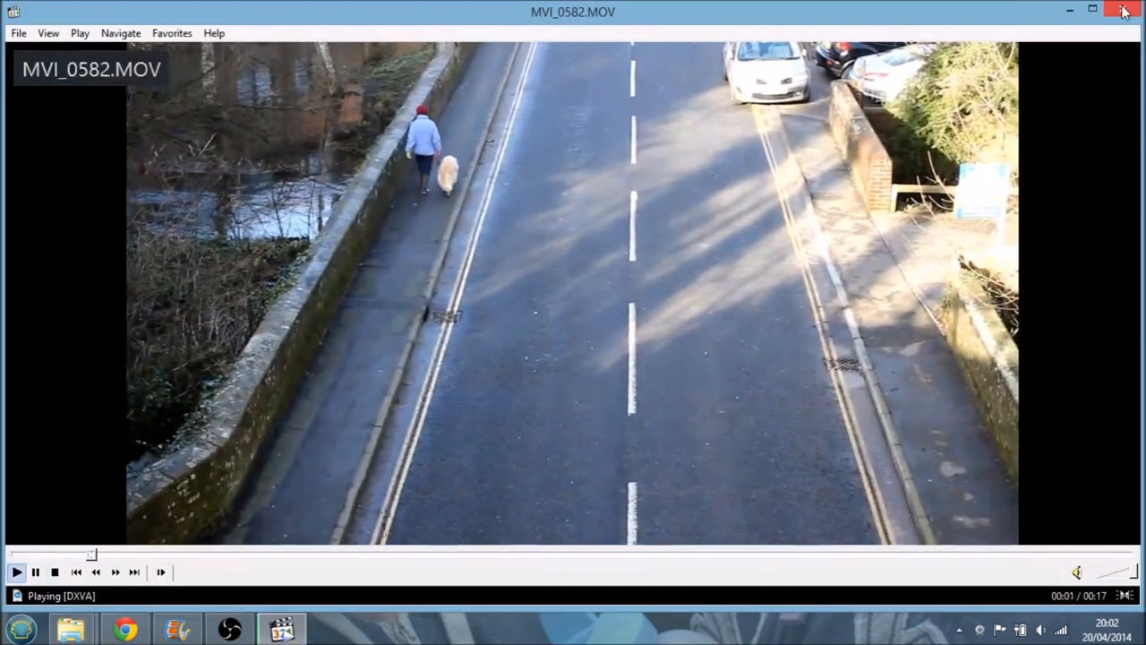
left_click(1126, 11)
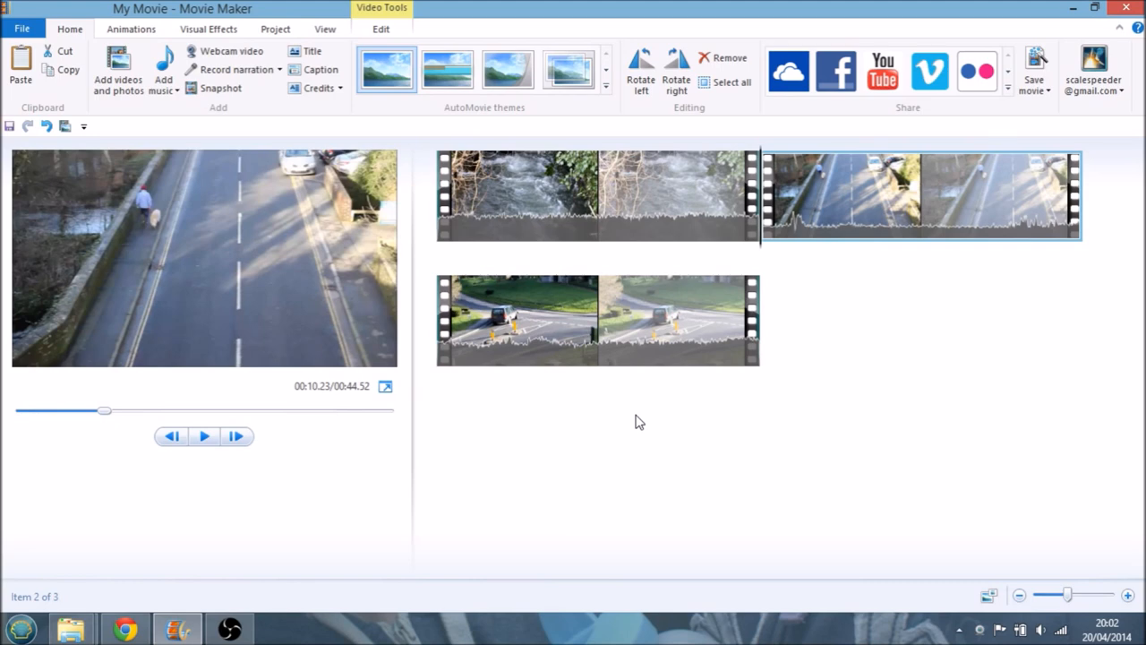
mouse_move(480, 106)
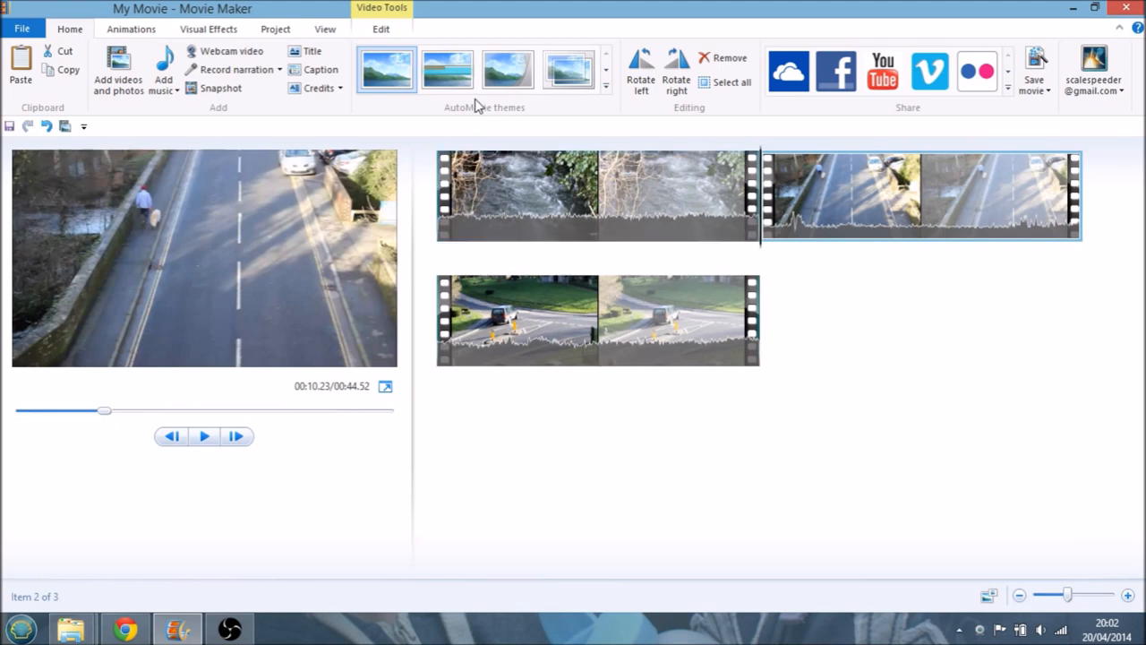
mouse_move(516, 135)
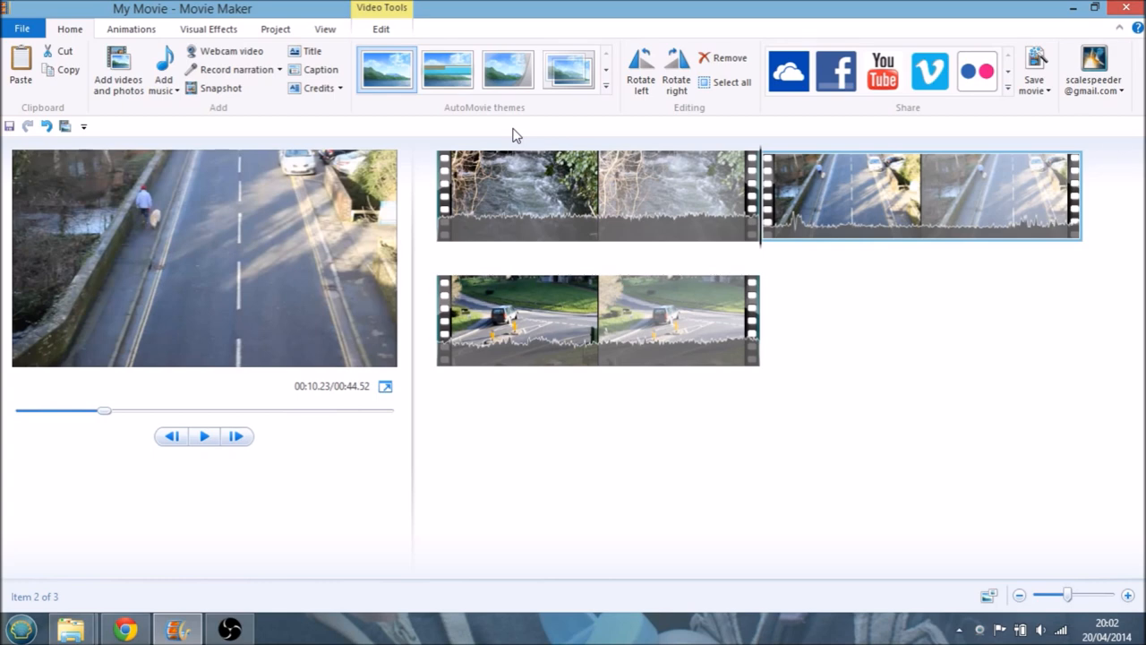
mouse_move(516, 147)
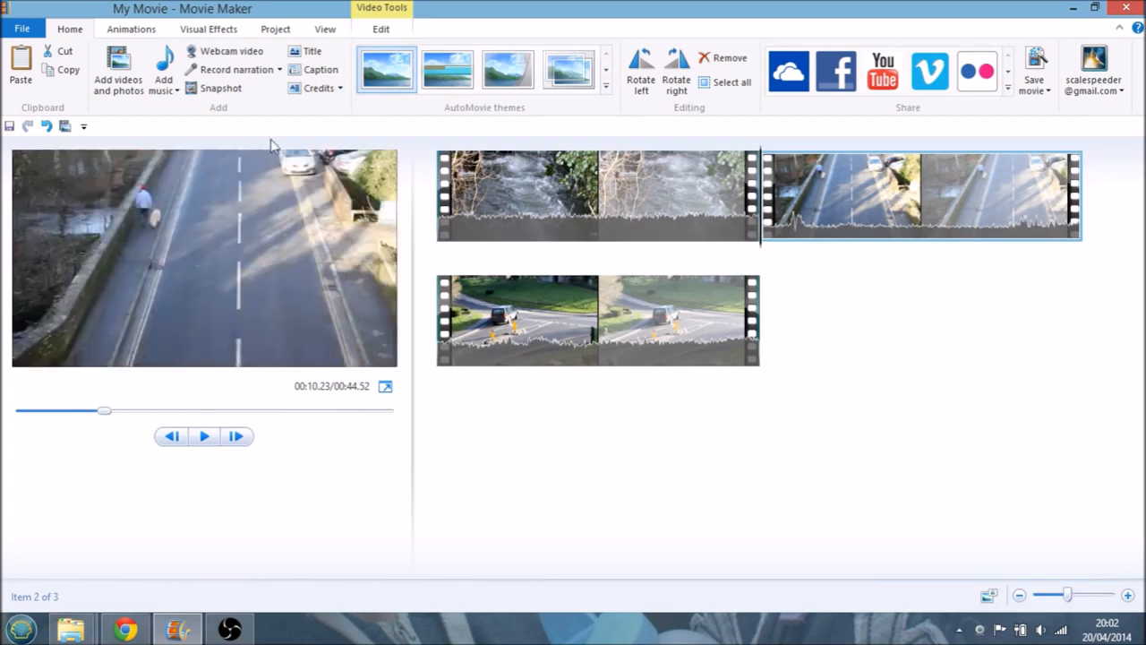
Drop the MVI_0582 road clip onto the storyboard after the river clip
left_click(599, 195)
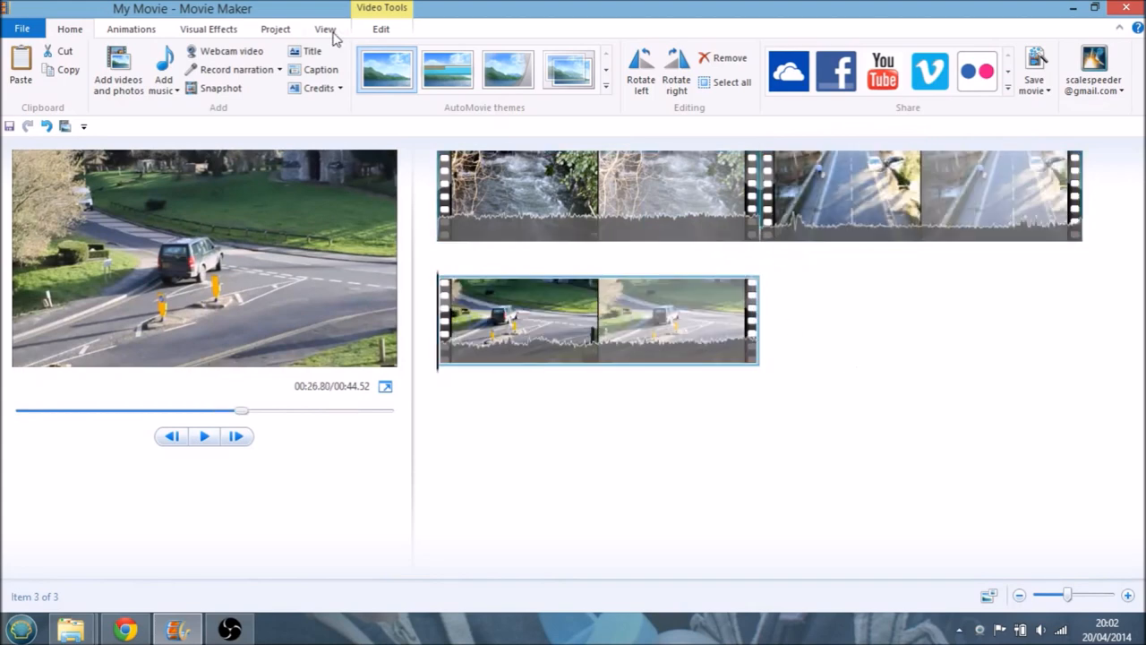
Check the View options, jump to the last clip and return to the Home commands
left_click(326, 28)
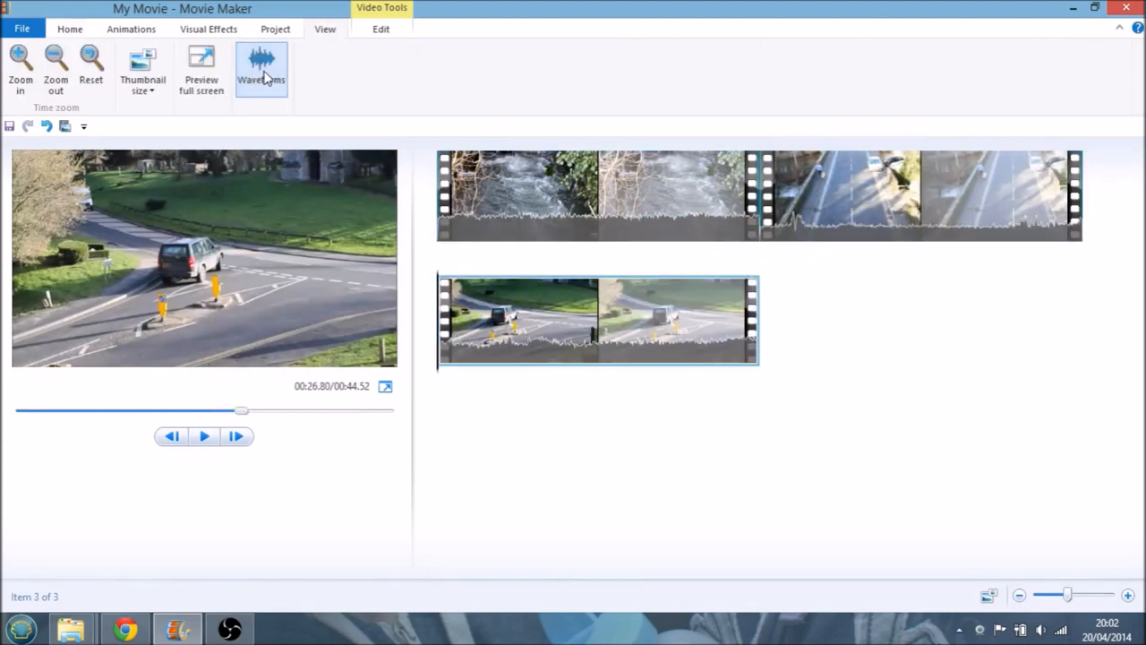
mouse_move(623, 205)
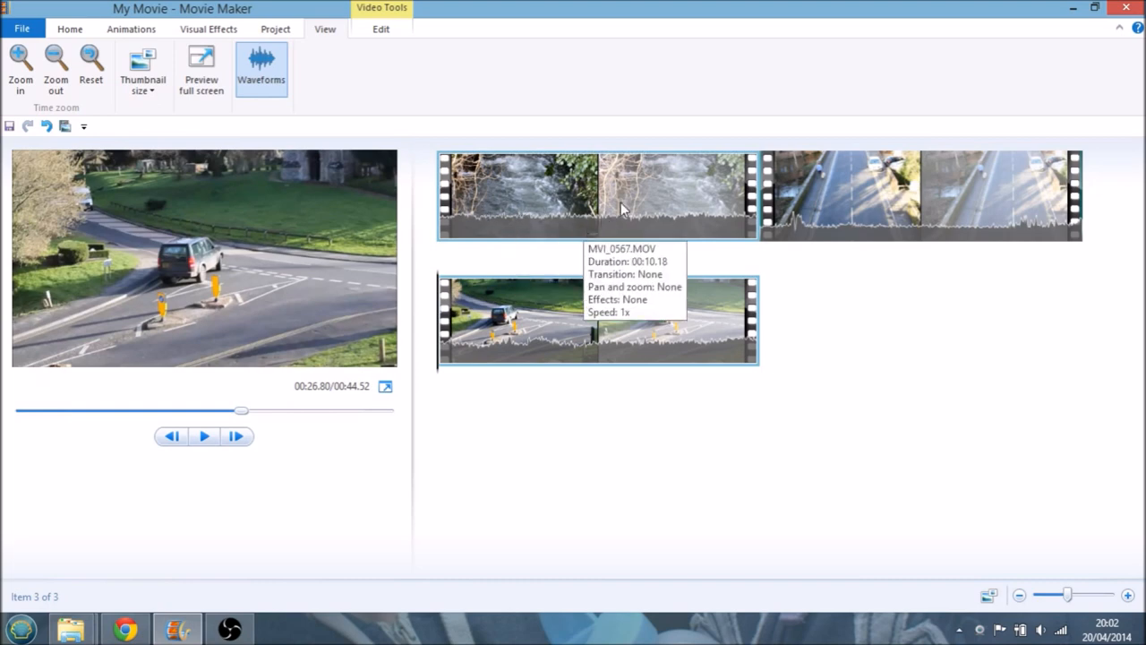
mouse_move(724, 340)
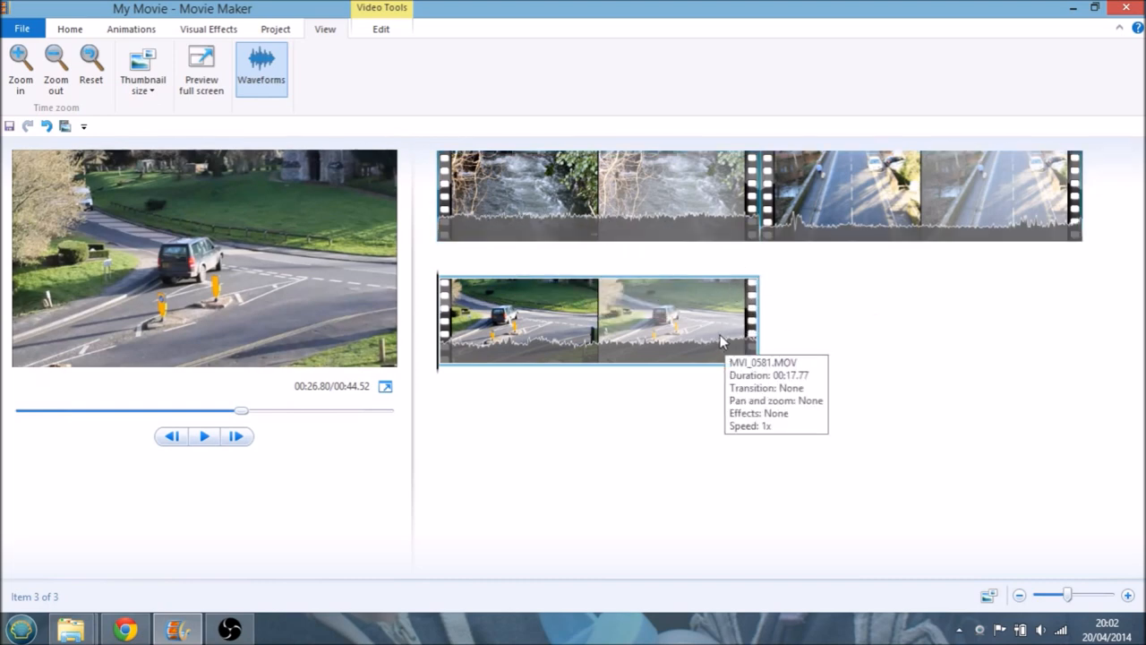
mouse_move(731, 265)
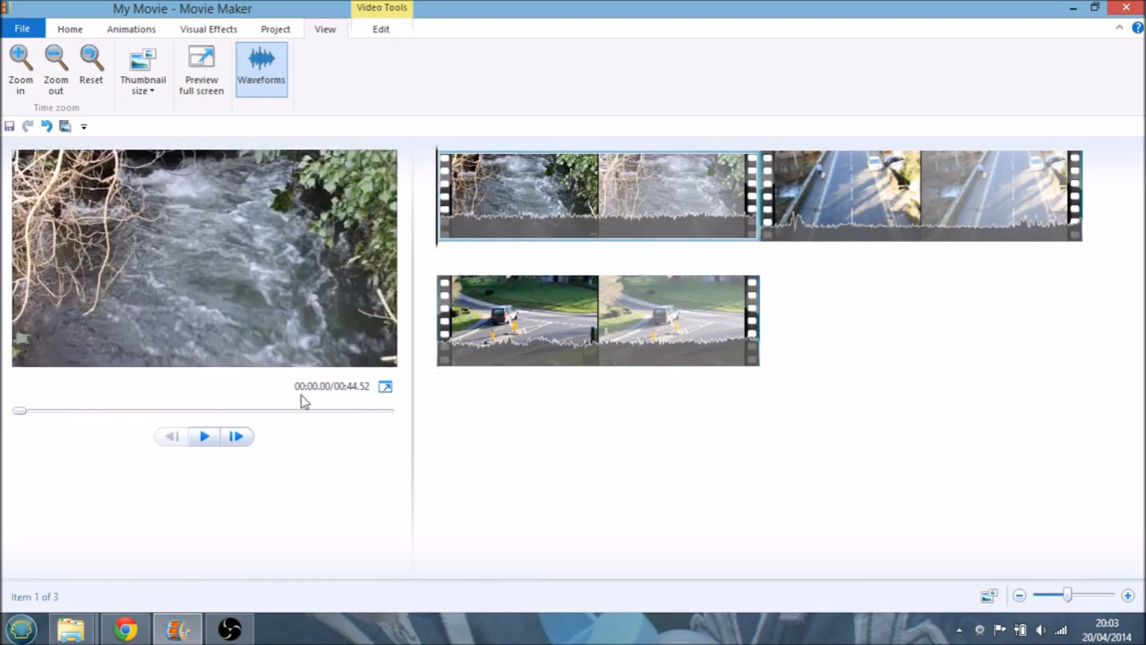
left_click(205, 437)
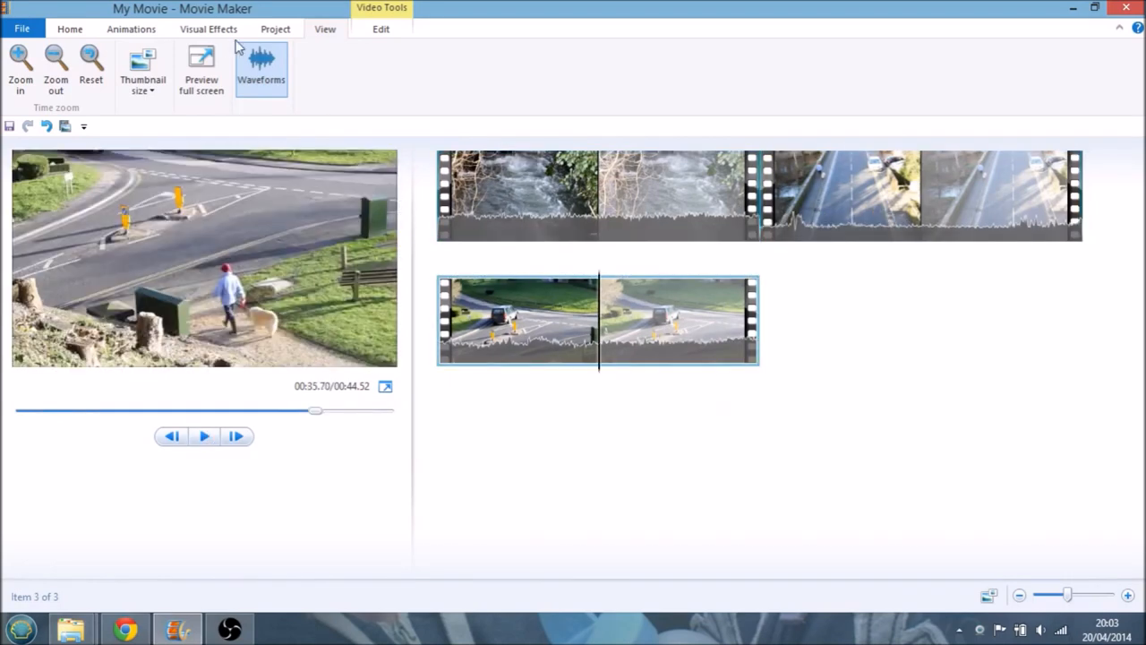
left_click(68, 29)
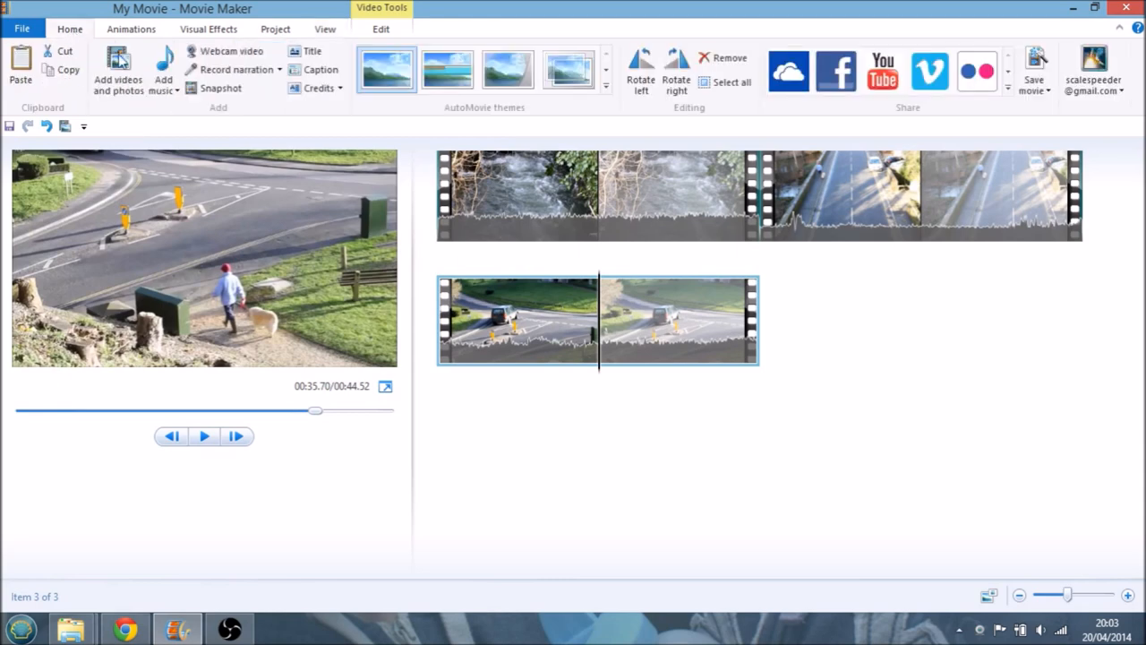
mouse_move(562, 276)
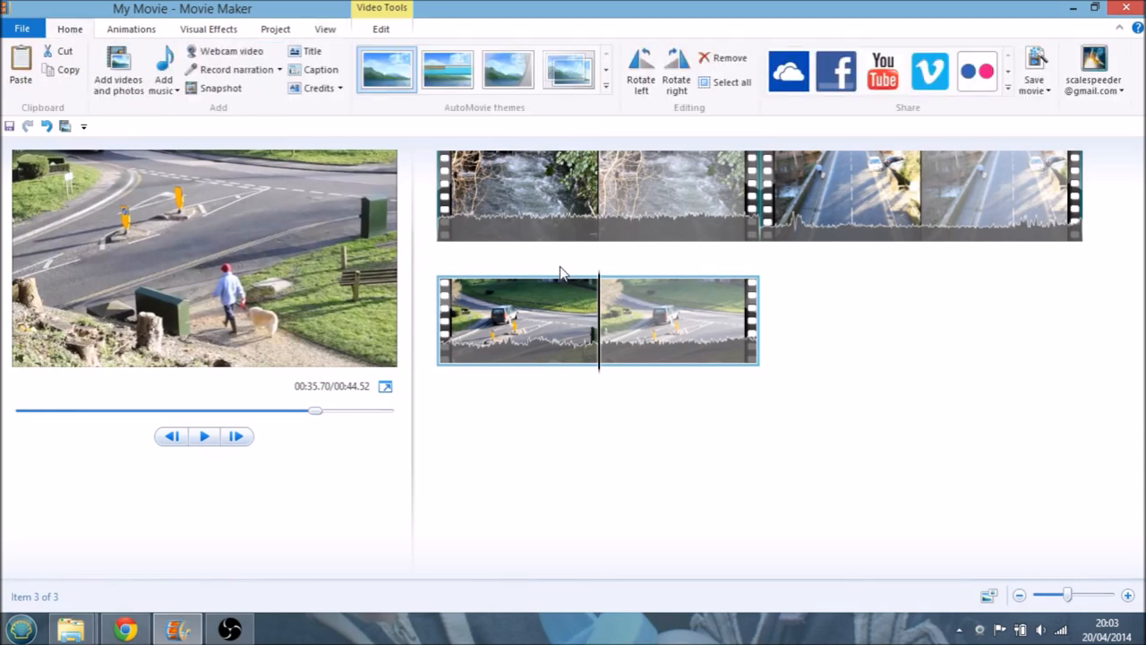
mouse_move(582, 516)
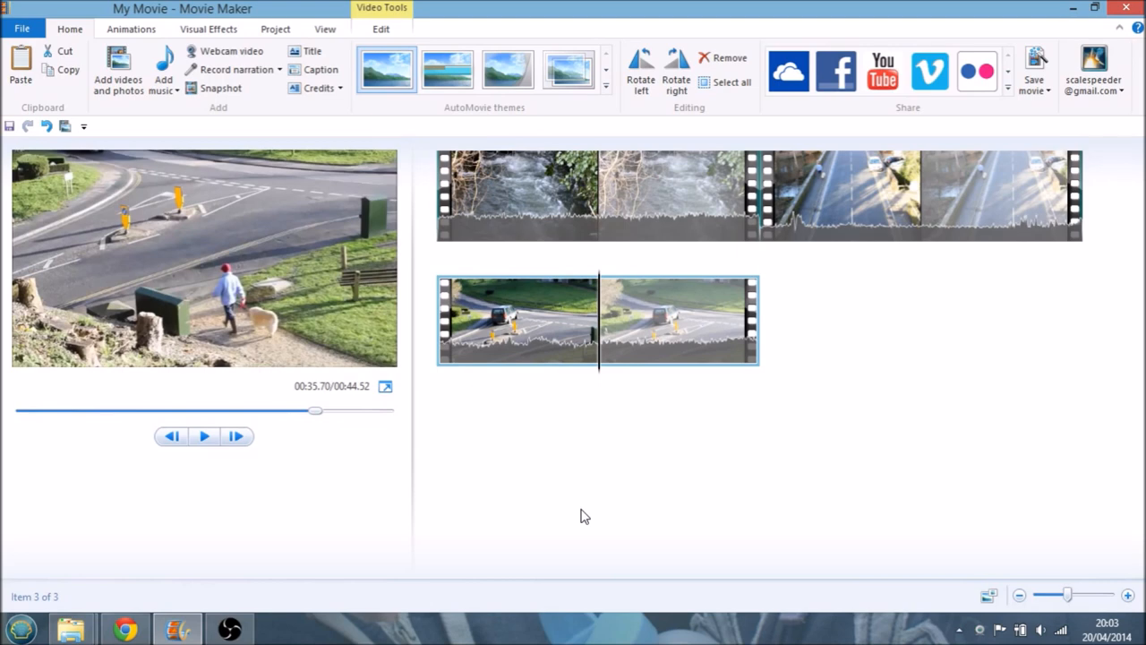
left_click(600, 197)
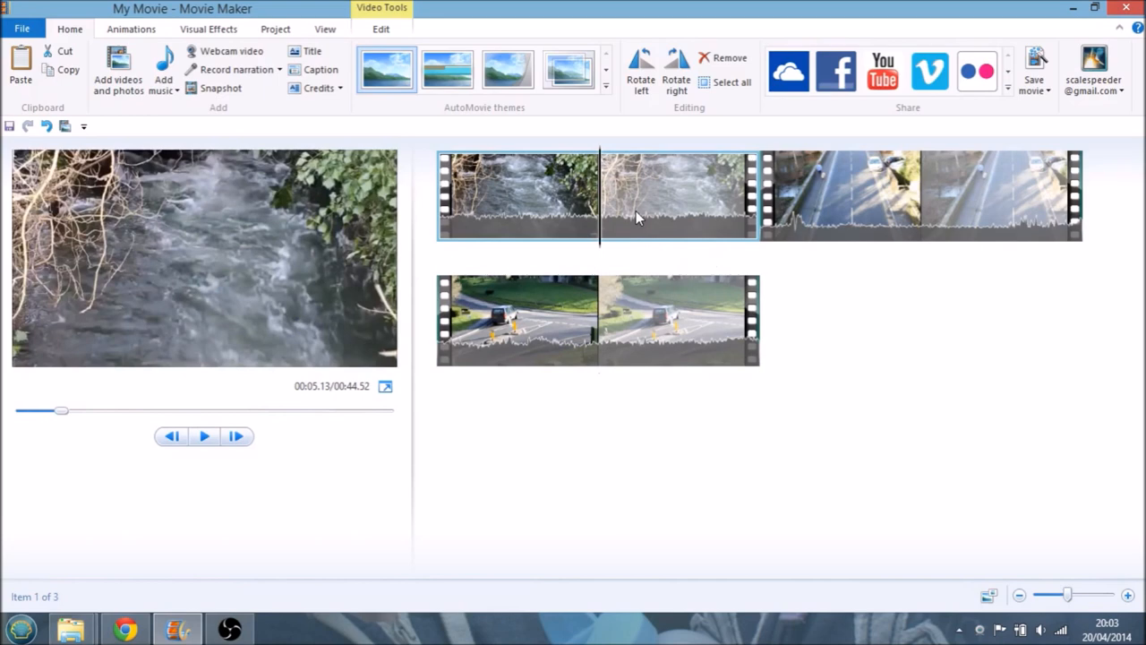
mouse_move(850, 193)
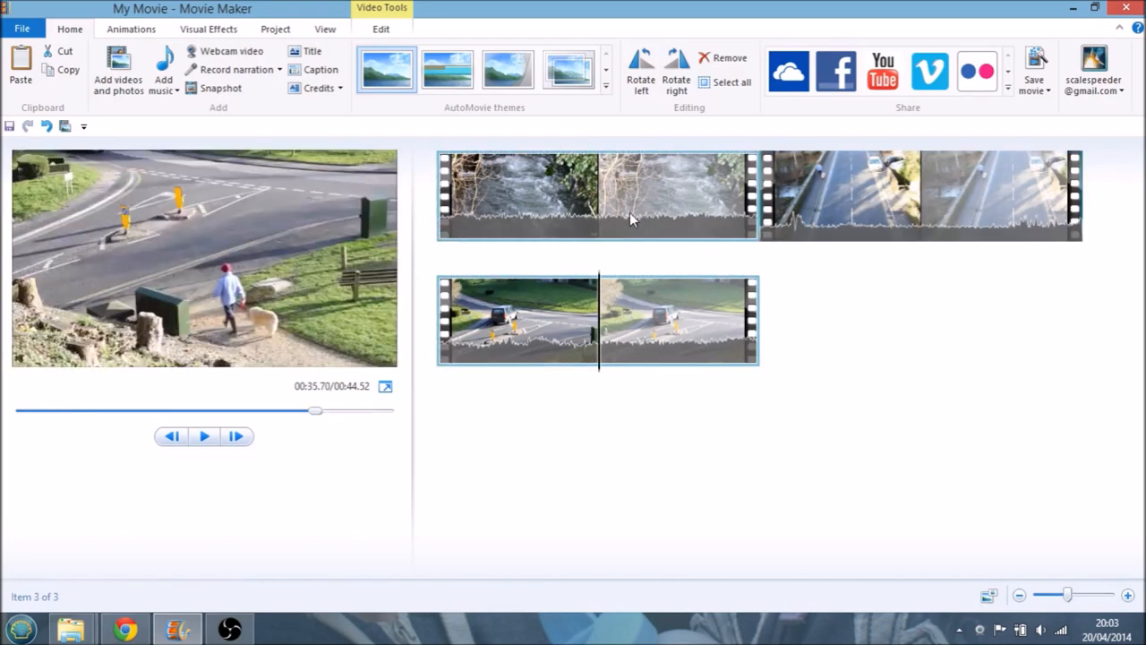
left_click(516, 195)
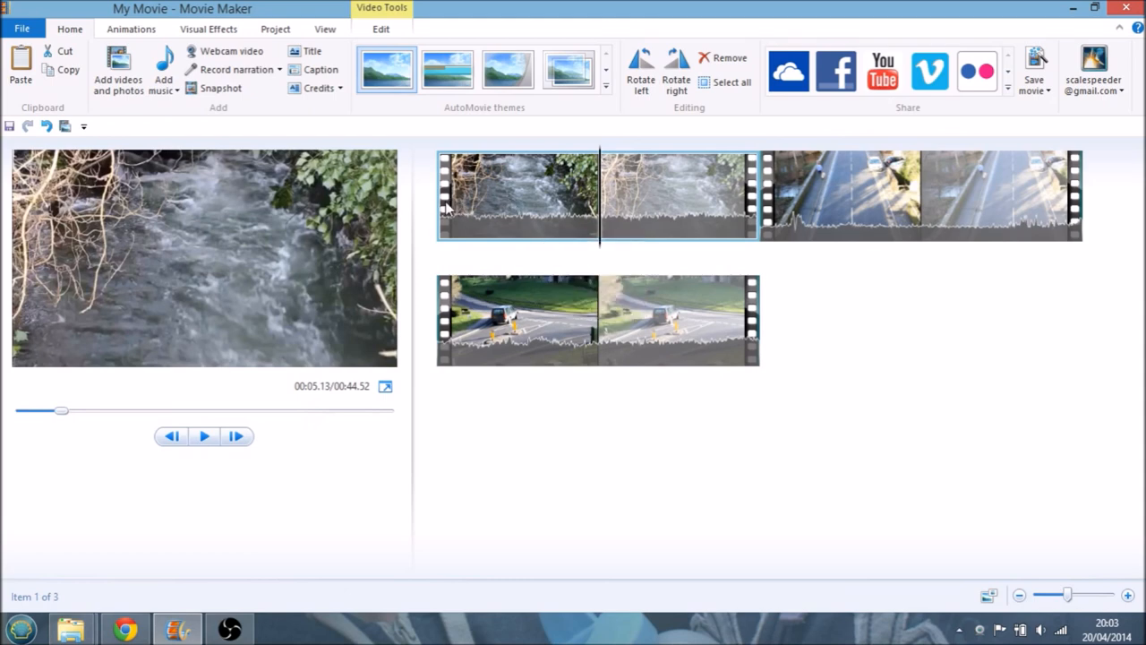
mouse_move(600, 183)
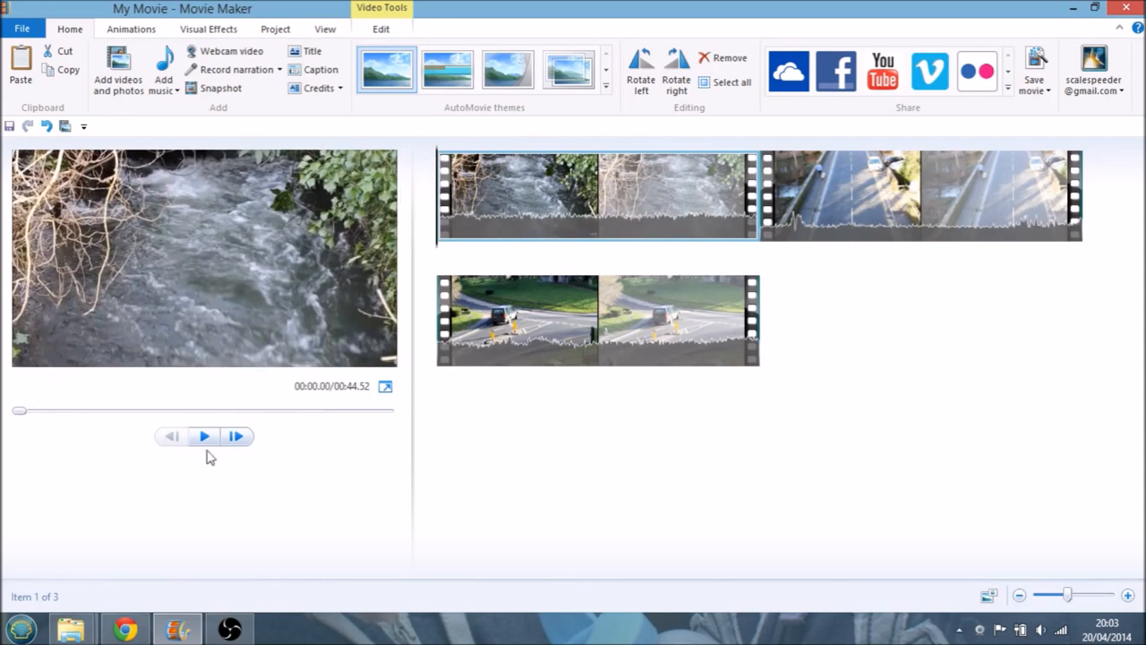
left_click(204, 437)
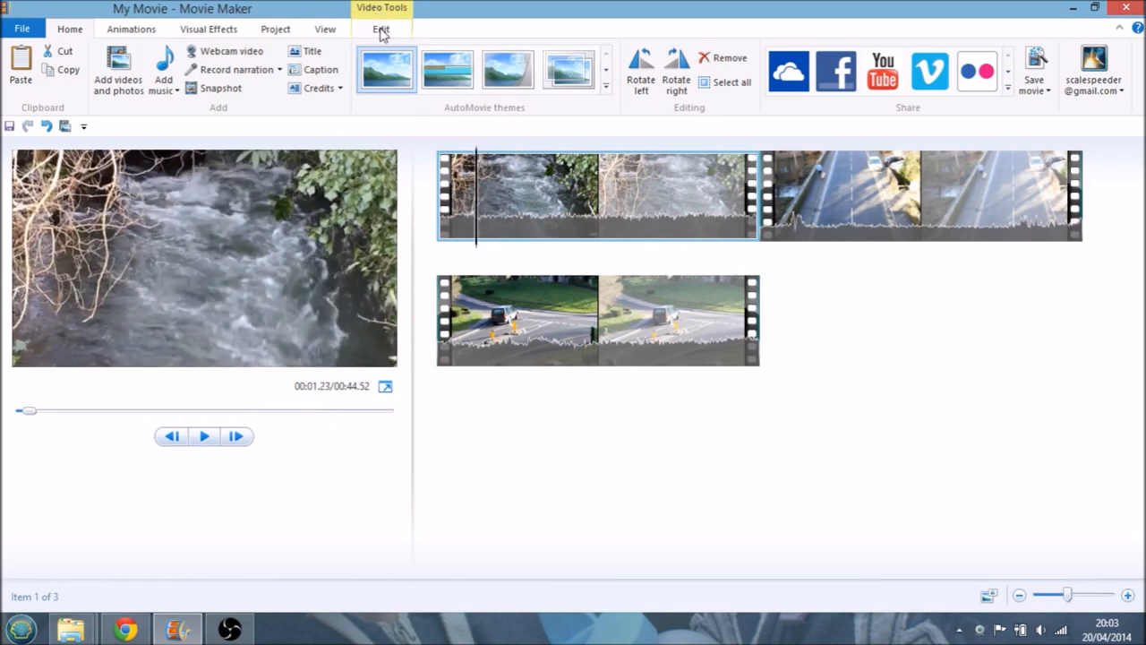
Split the river clip at 1.23 s and select its short opening piece
left_click(380, 29)
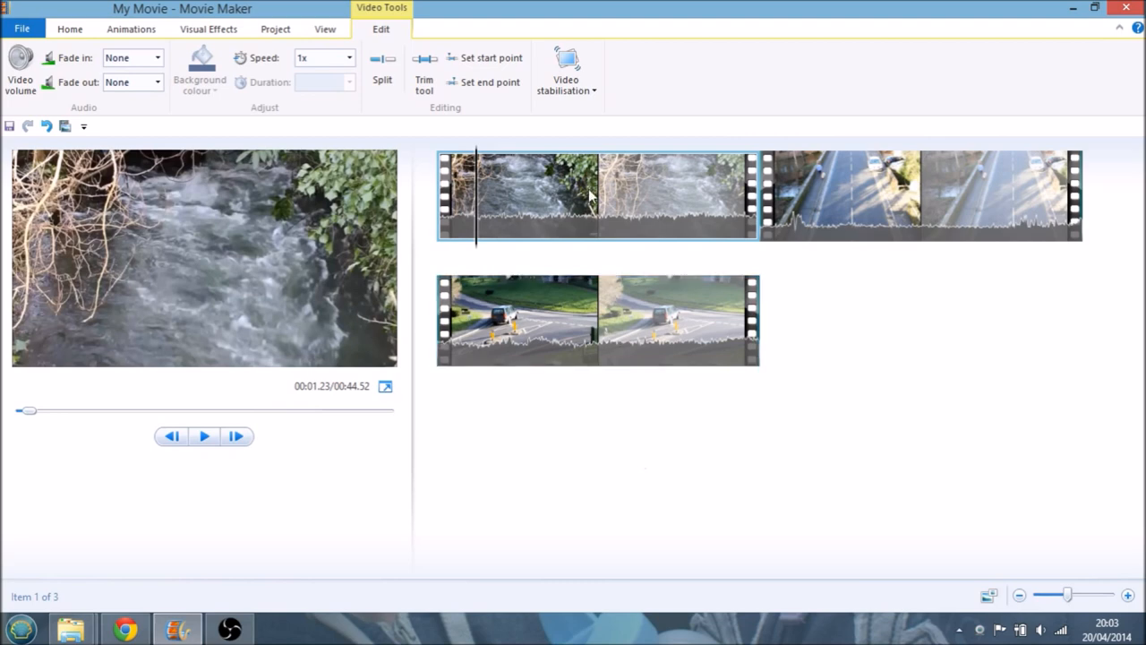
mouse_move(751, 260)
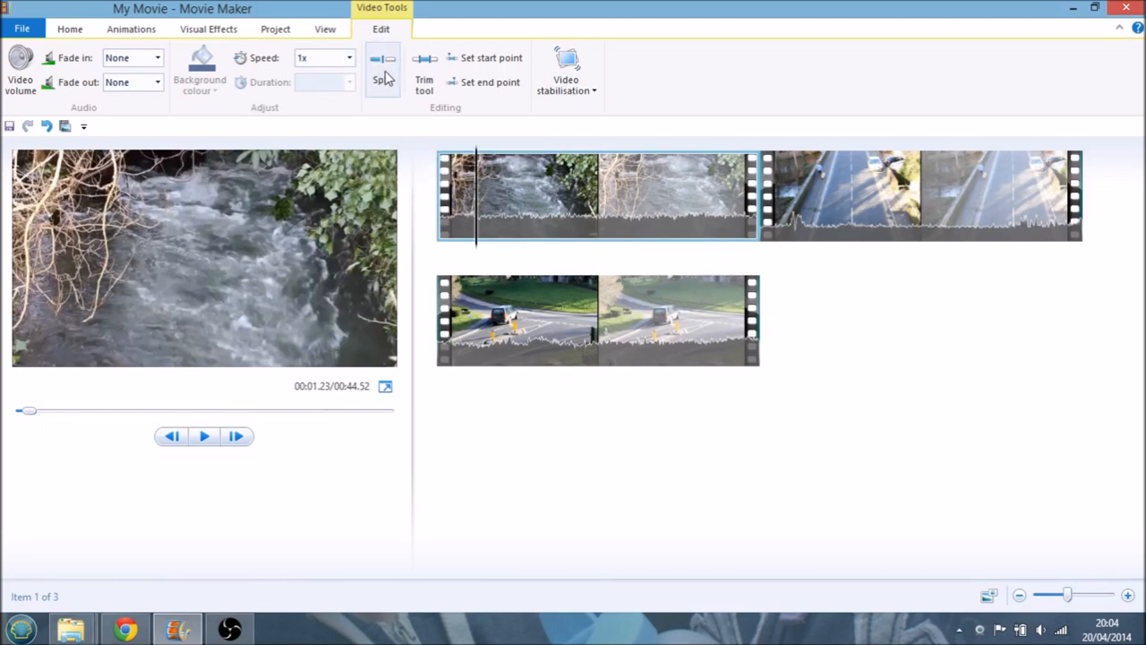
left_click(381, 68)
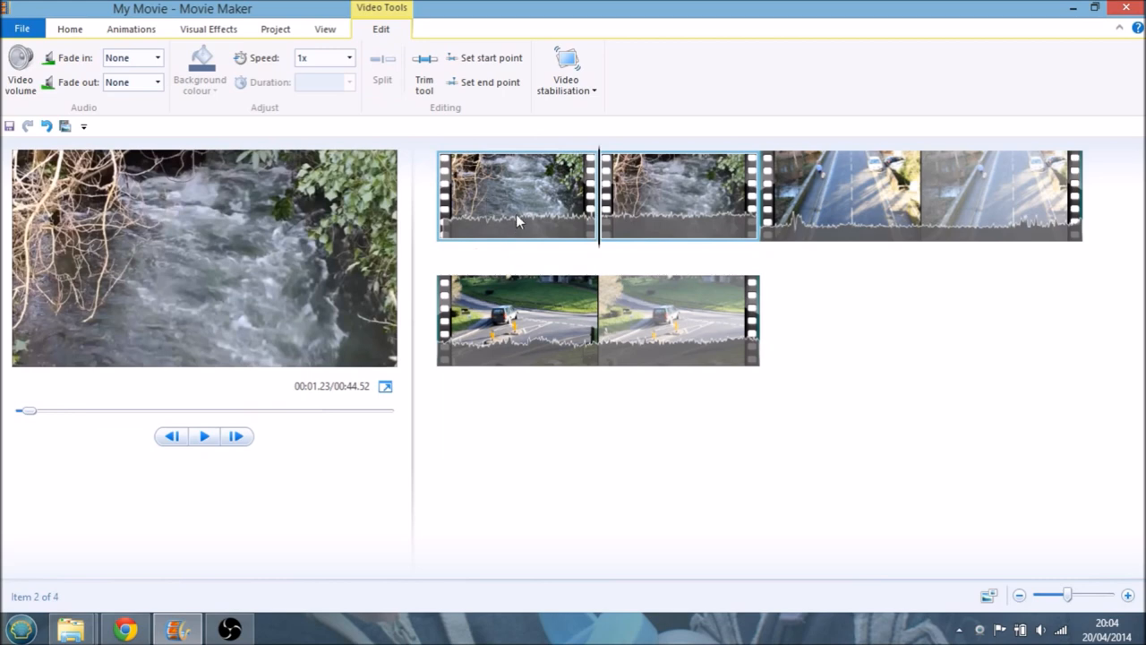
left_click(170, 437)
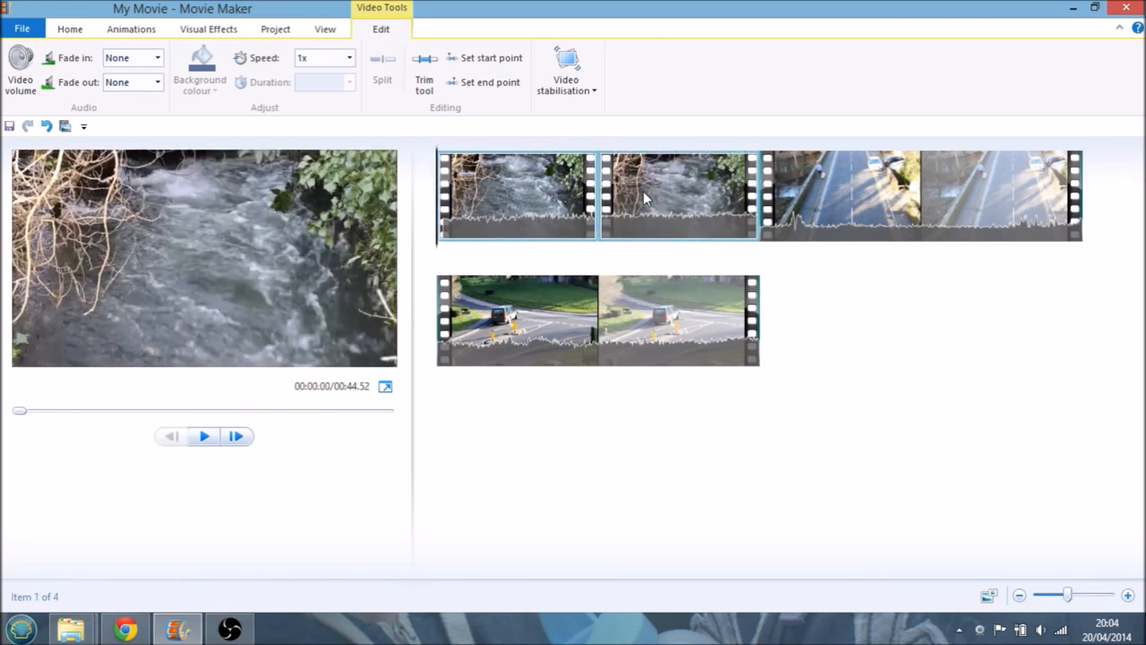
left_click(518, 195)
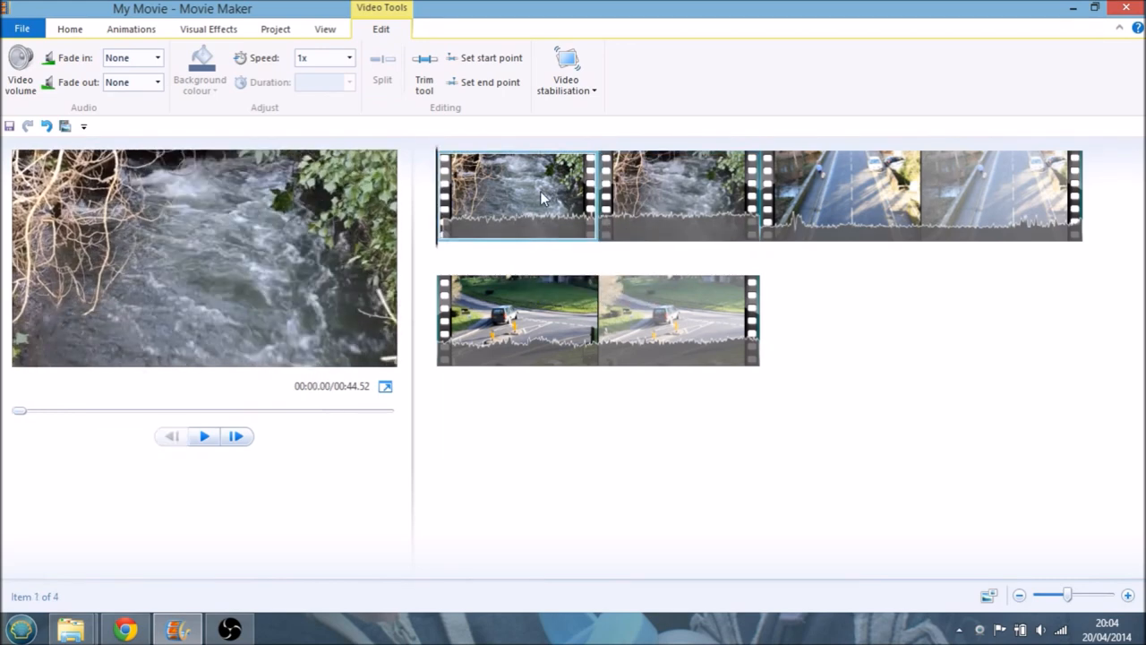
left_click(677, 195)
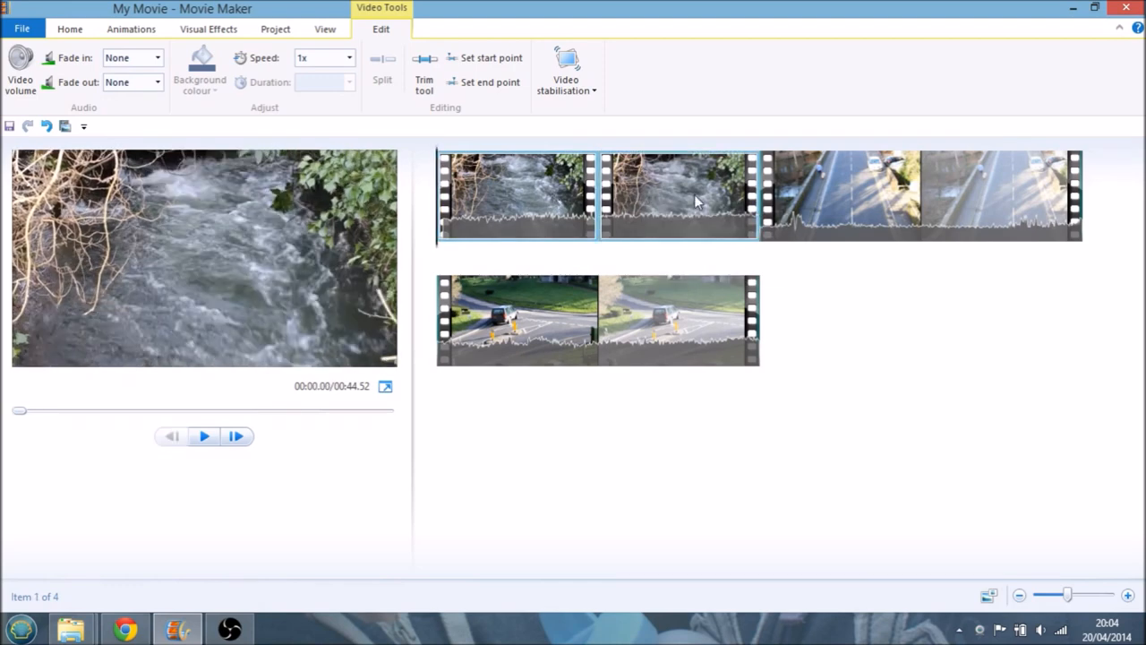
left_click(677, 195)
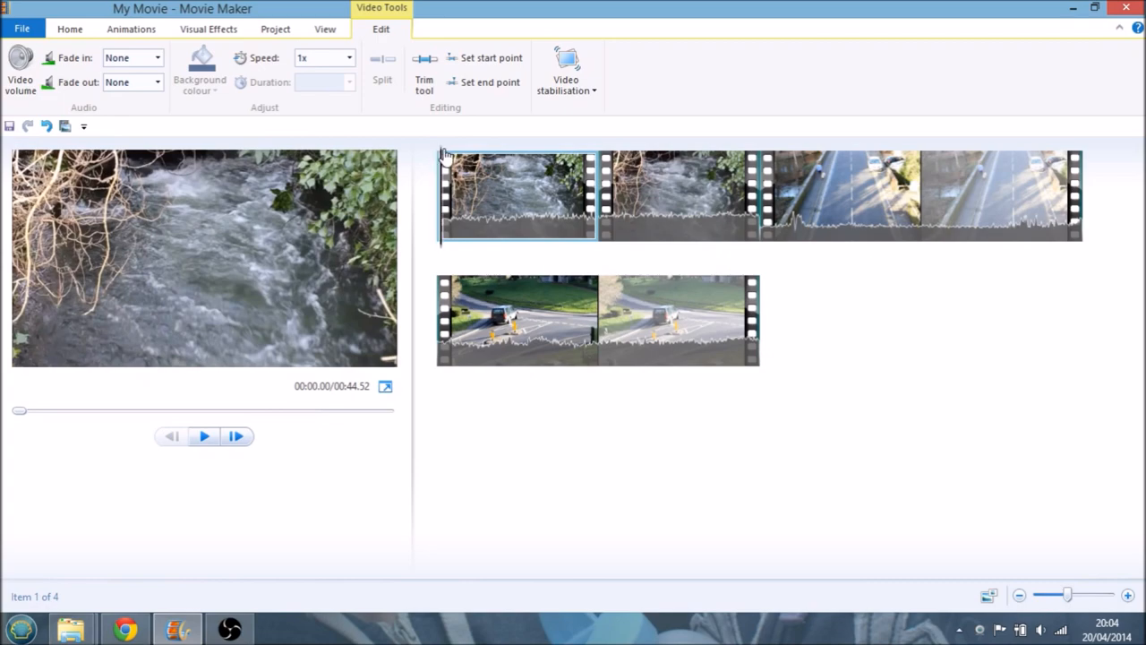
Replay the movie from the start to check the split and pick the opening piece
left_click(204, 437)
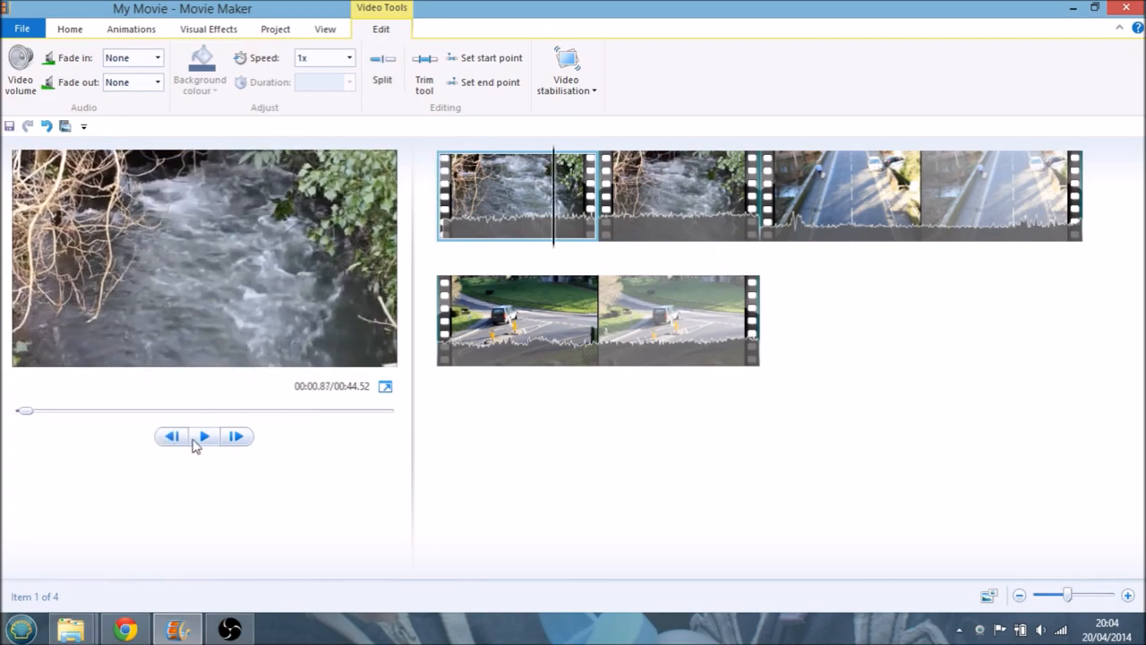
left_click(204, 437)
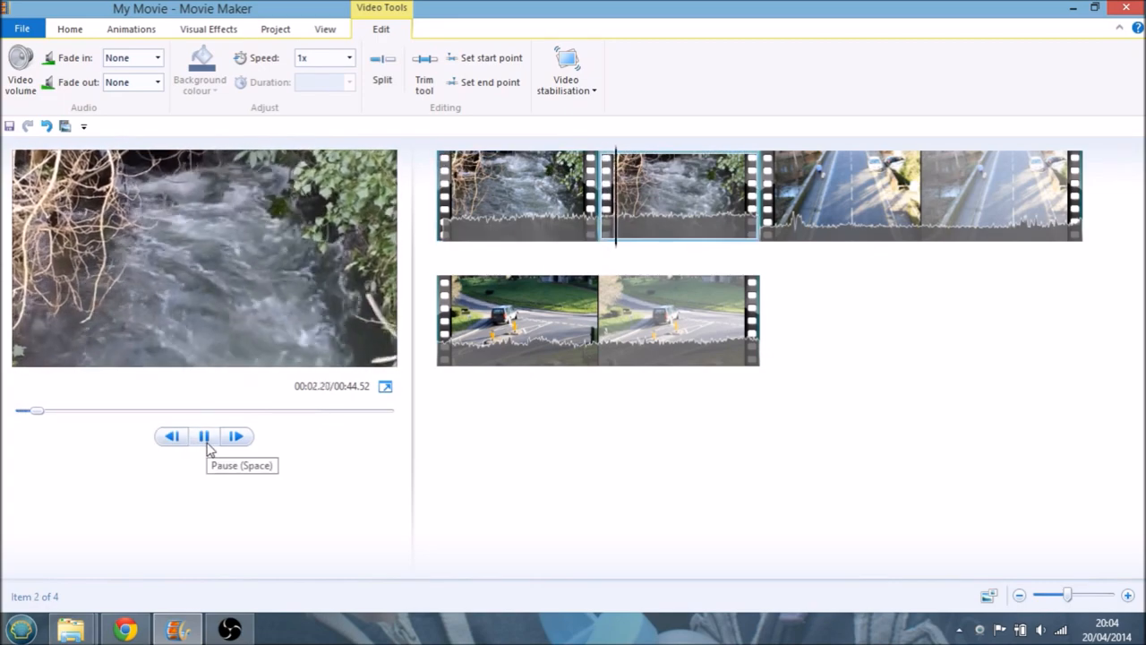
left_click(204, 437)
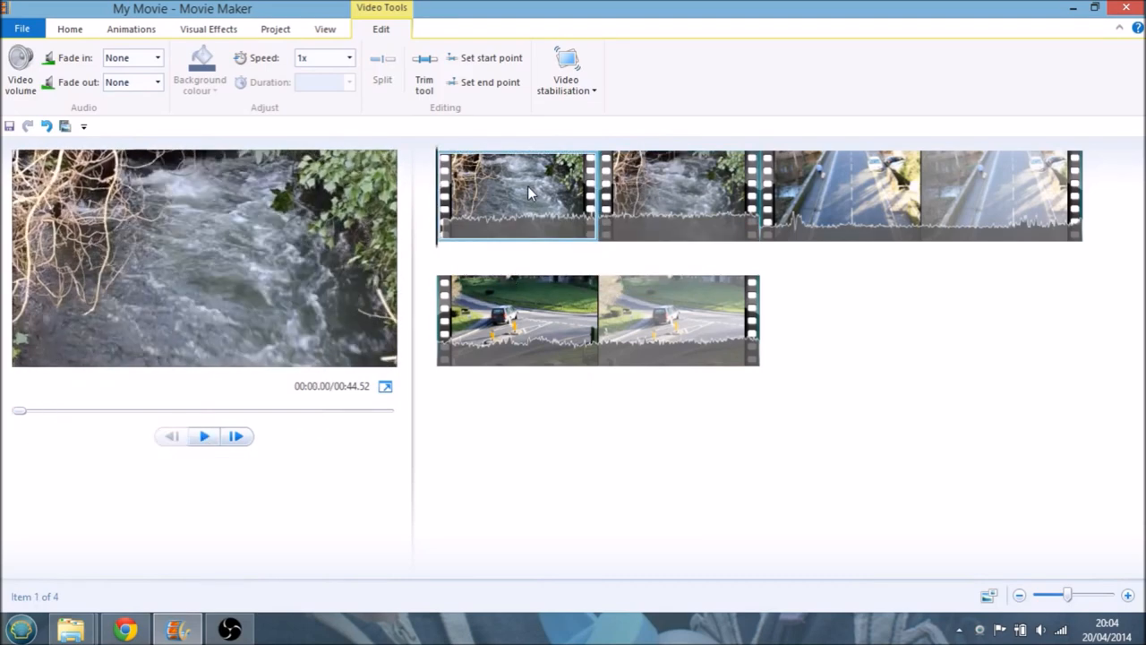
mouse_move(505, 219)
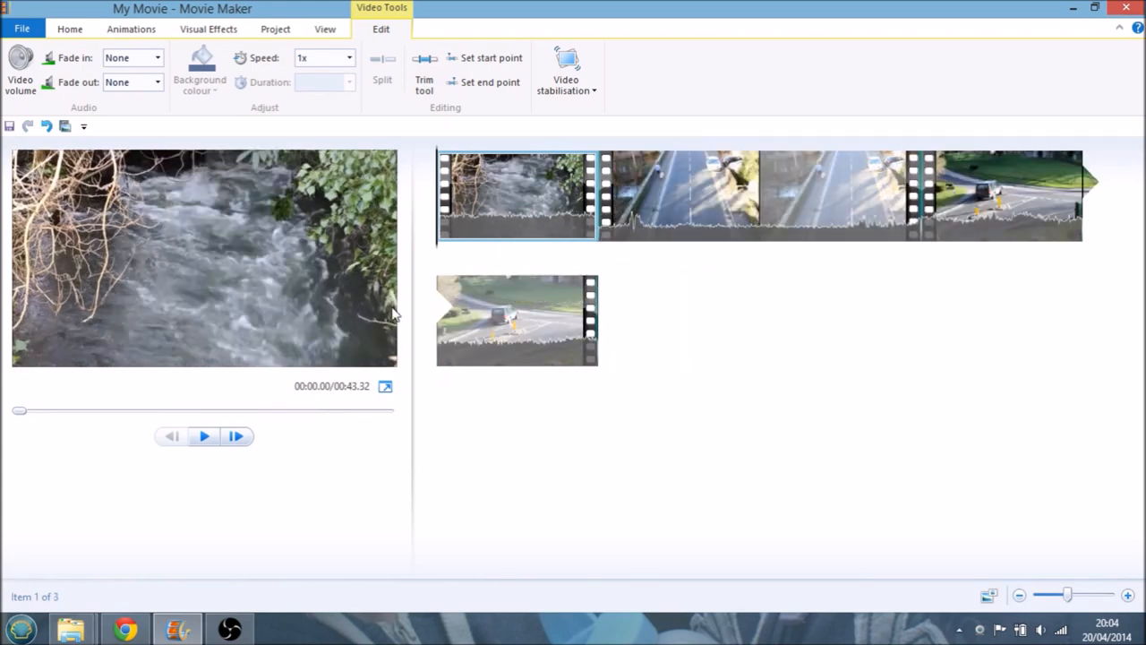
mouse_move(671, 288)
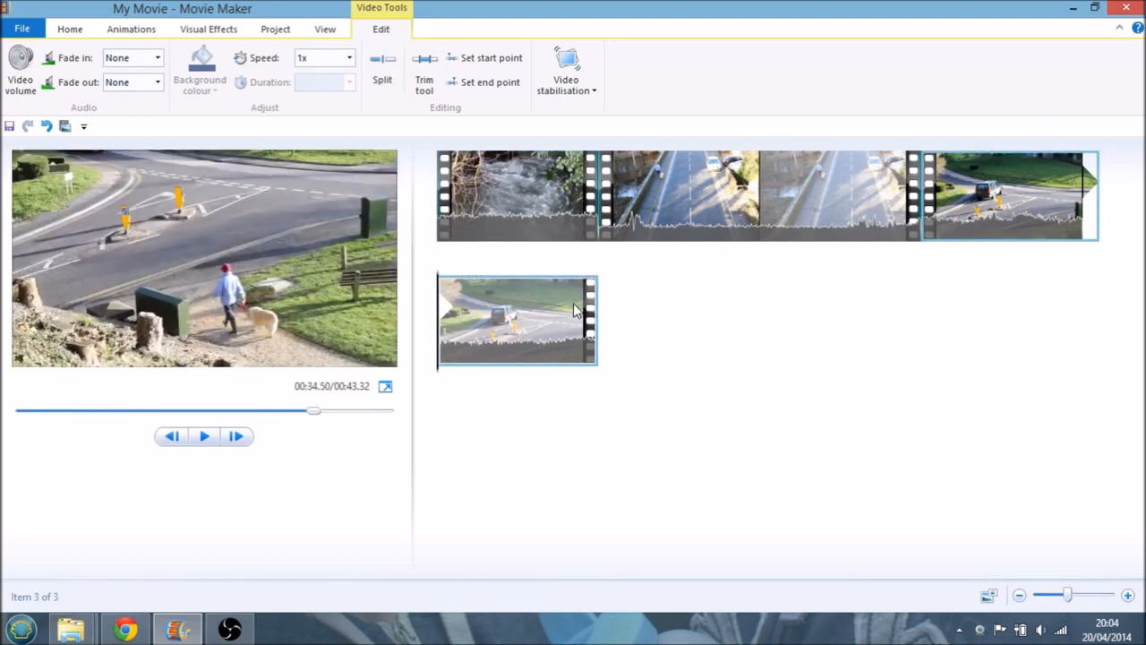
mouse_move(437, 357)
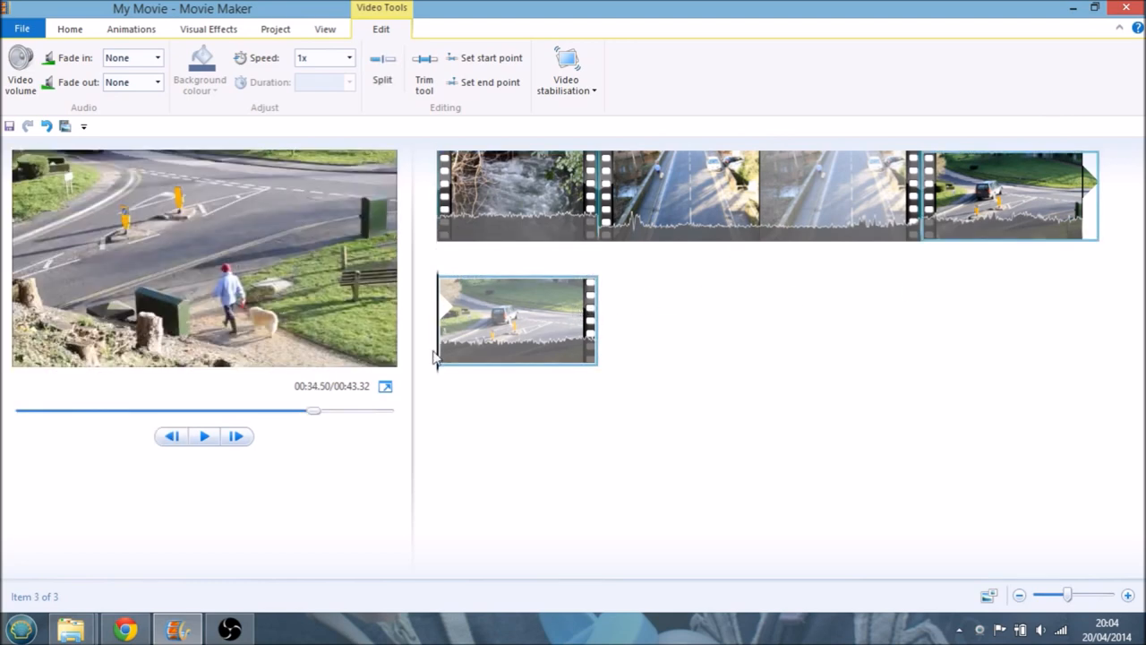
Play the last clip to near its end and split off its closing second
left_click(205, 437)
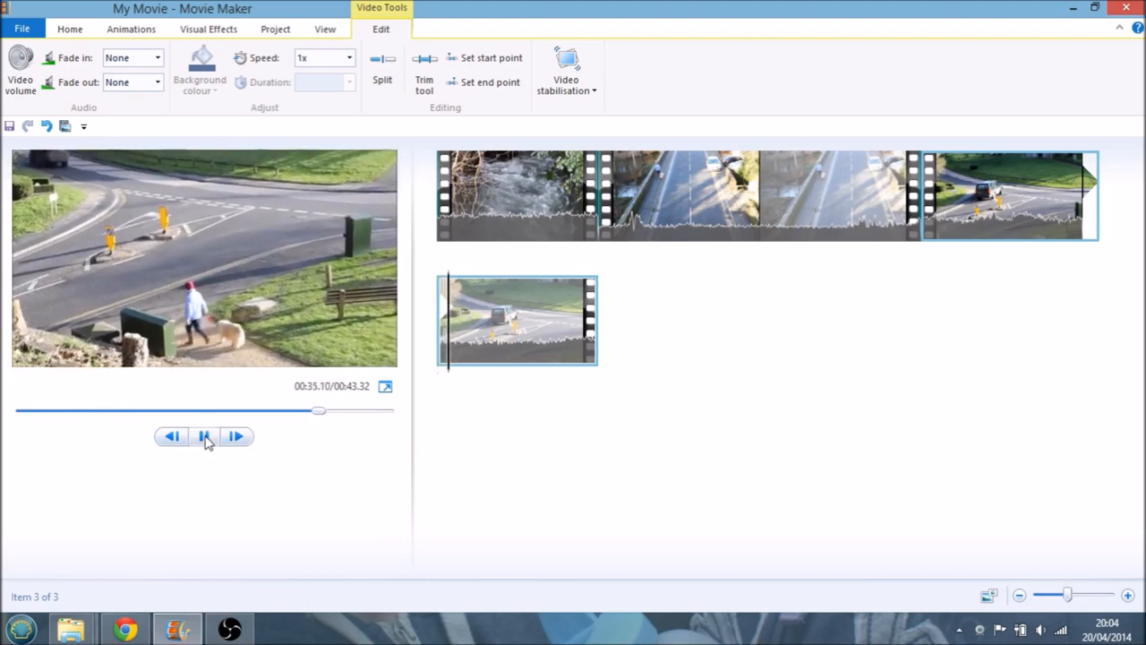
left_click(204, 437)
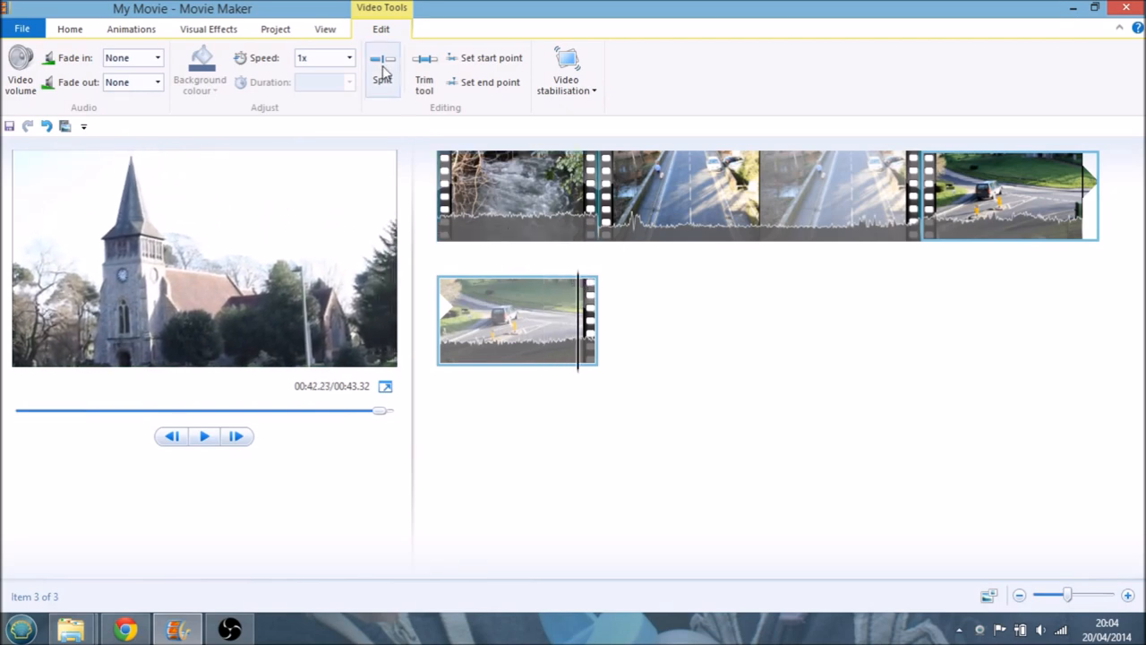
left_click(384, 70)
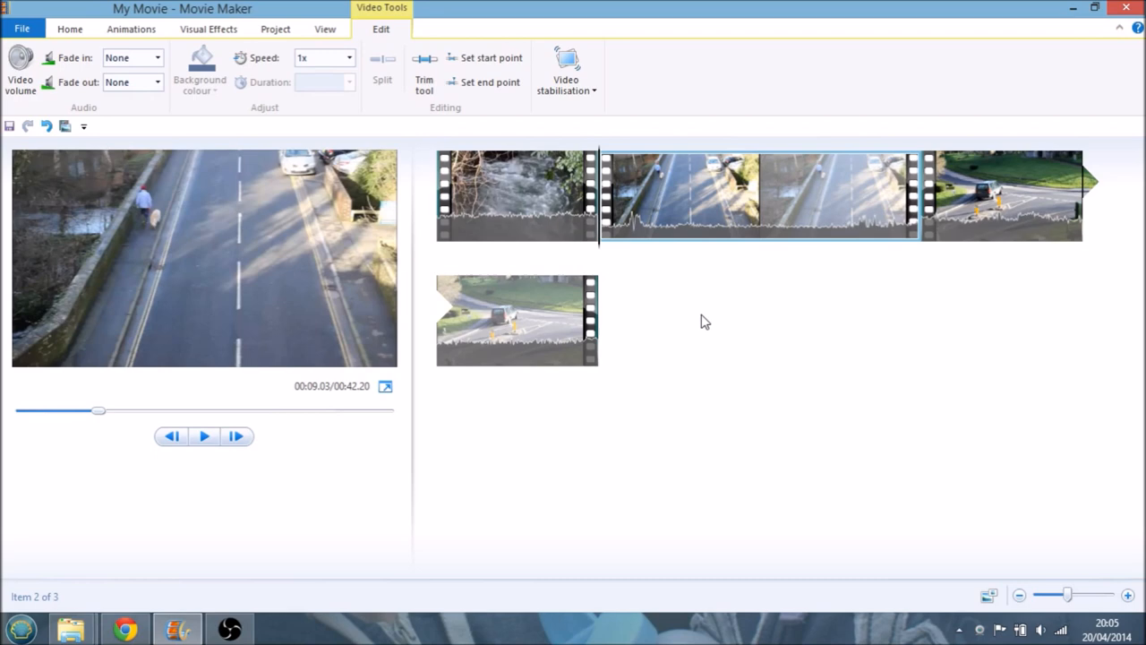
left_click(516, 195)
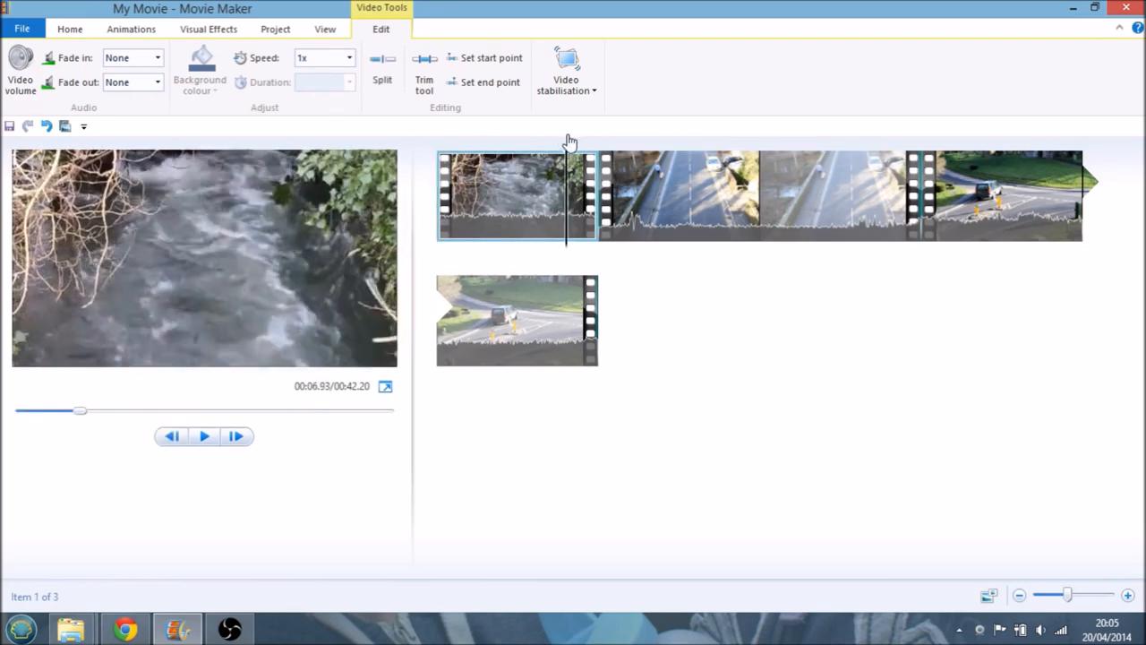
left_click(204, 437)
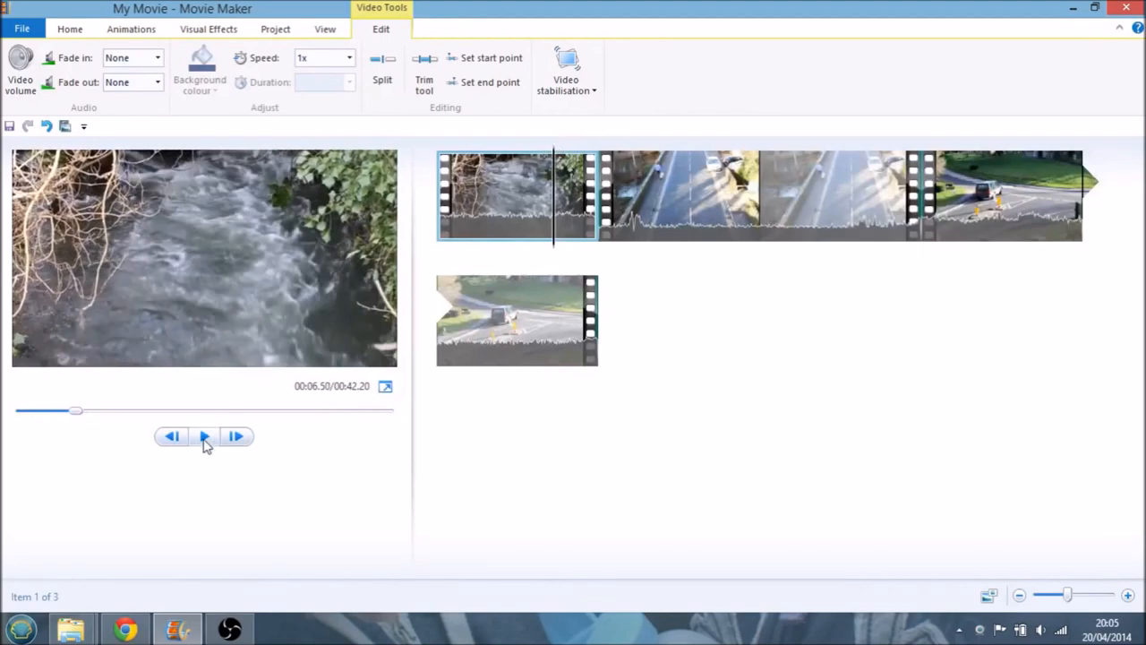
left_click(204, 437)
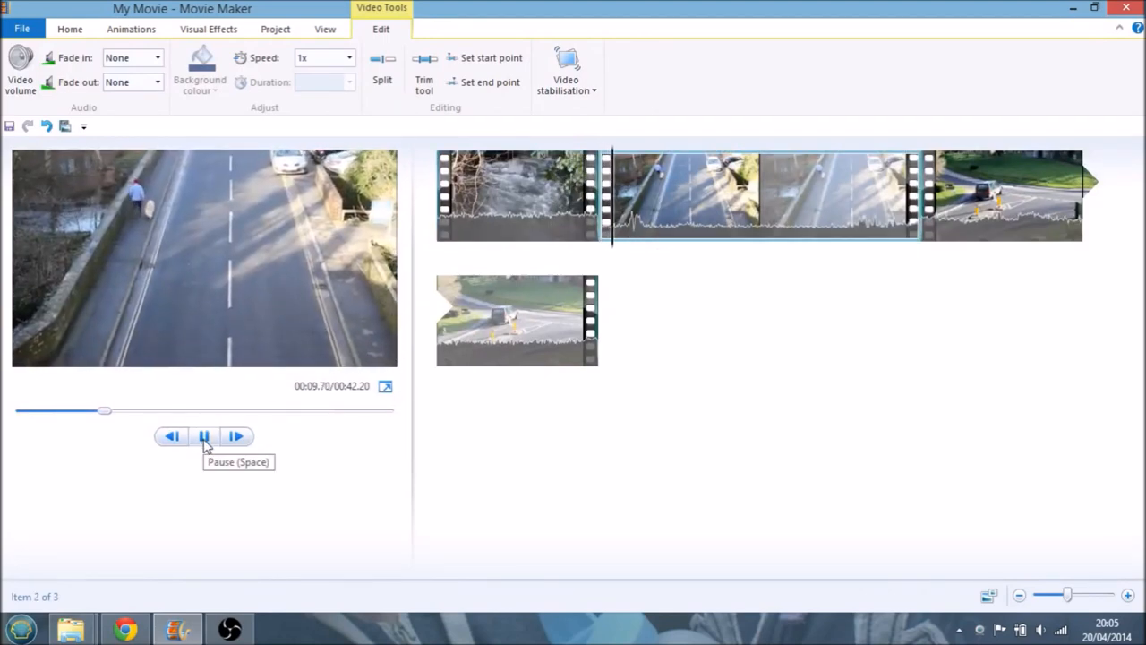
left_click(205, 437)
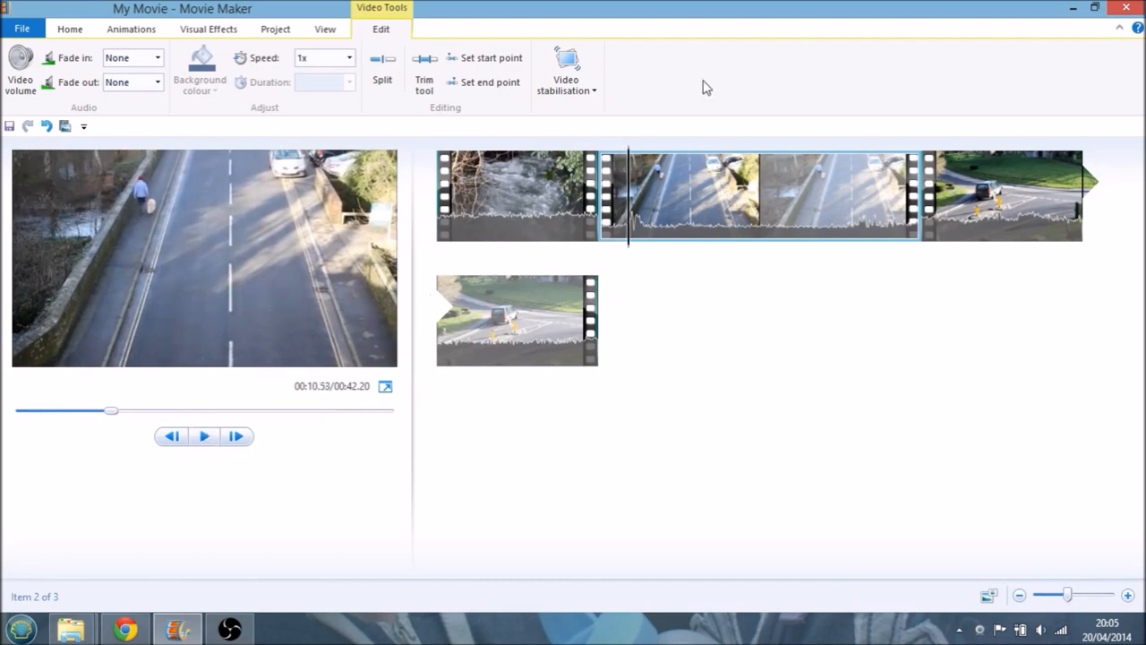
left_click(516, 193)
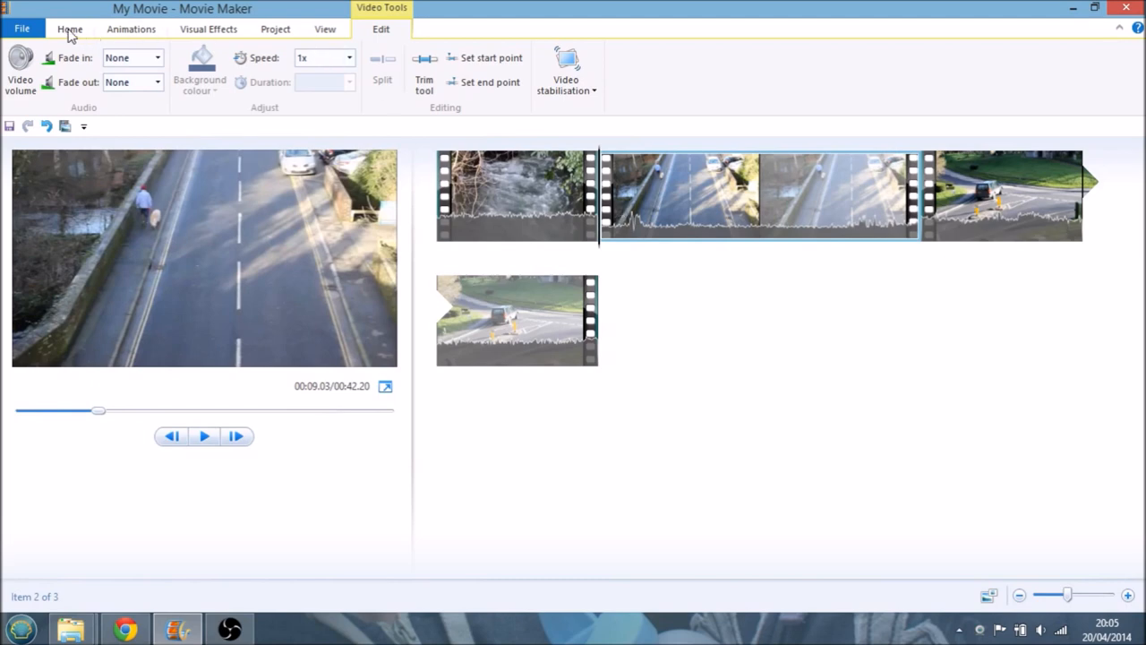
Apply a Blur transition from the Animations gallery to the second clip
left_click(70, 29)
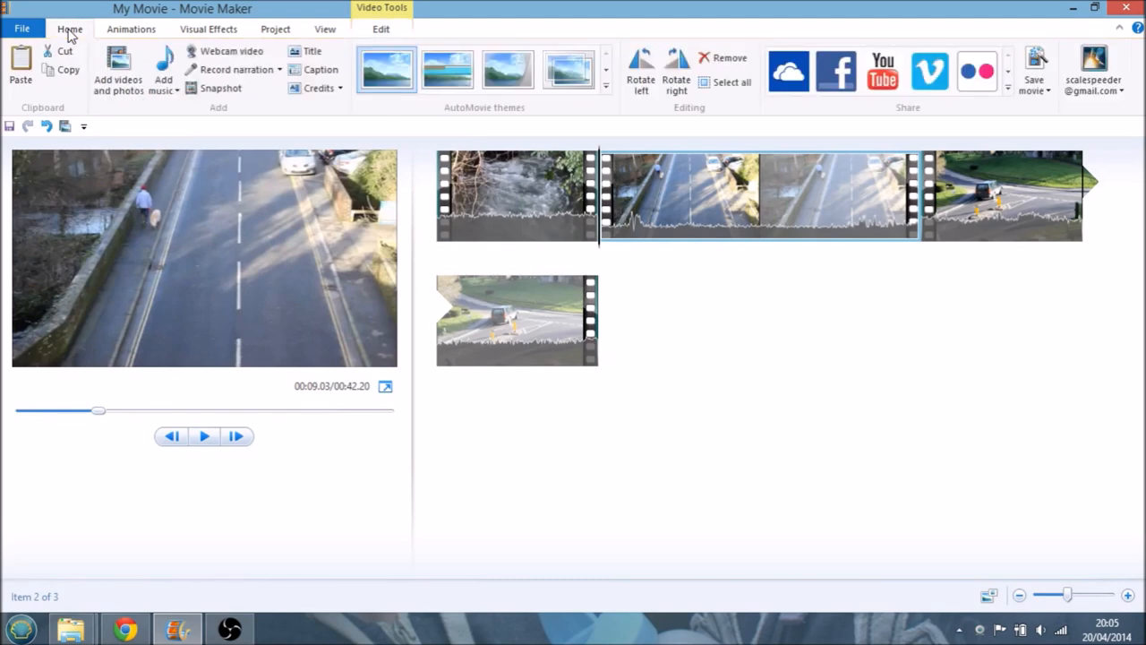
left_click(131, 29)
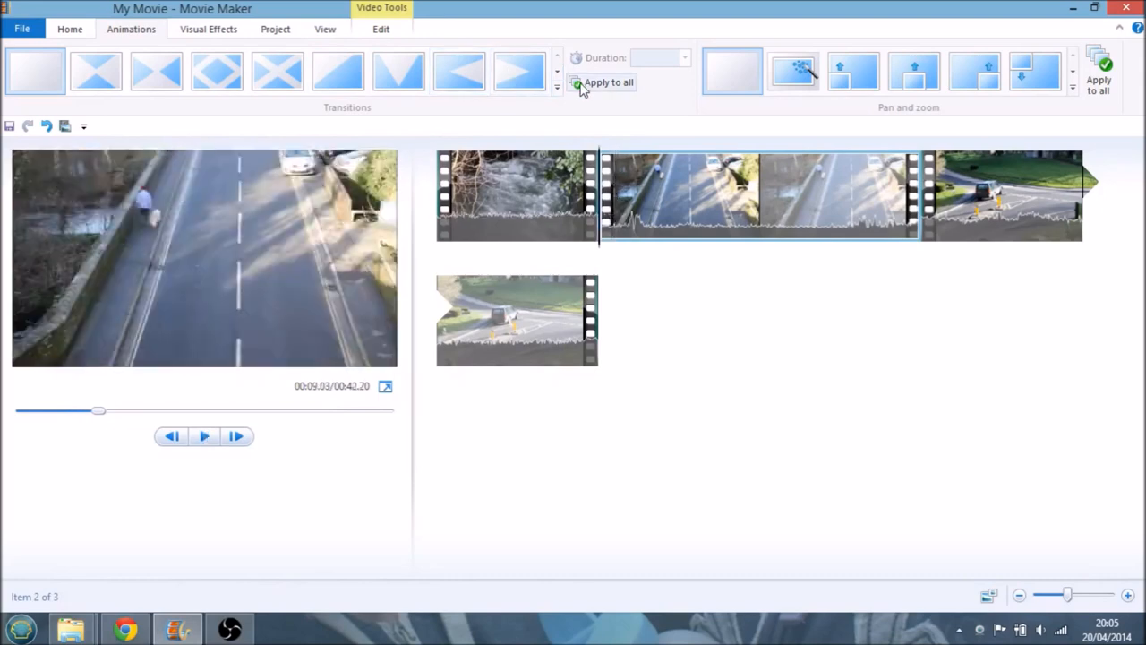
left_click(557, 56)
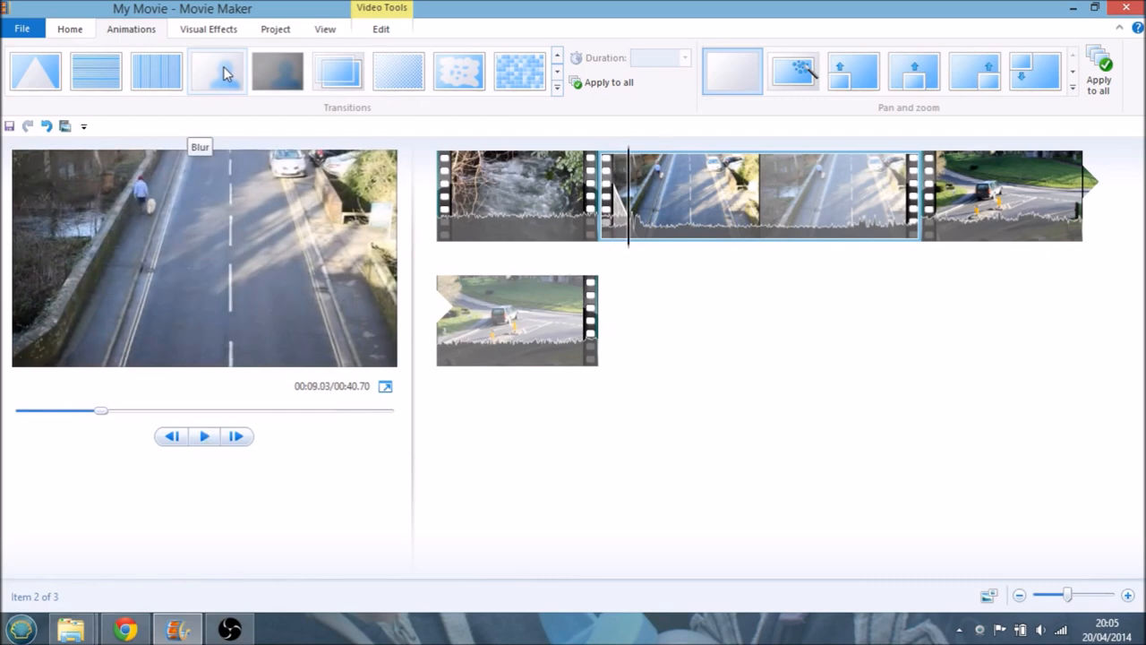
left_click(204, 437)
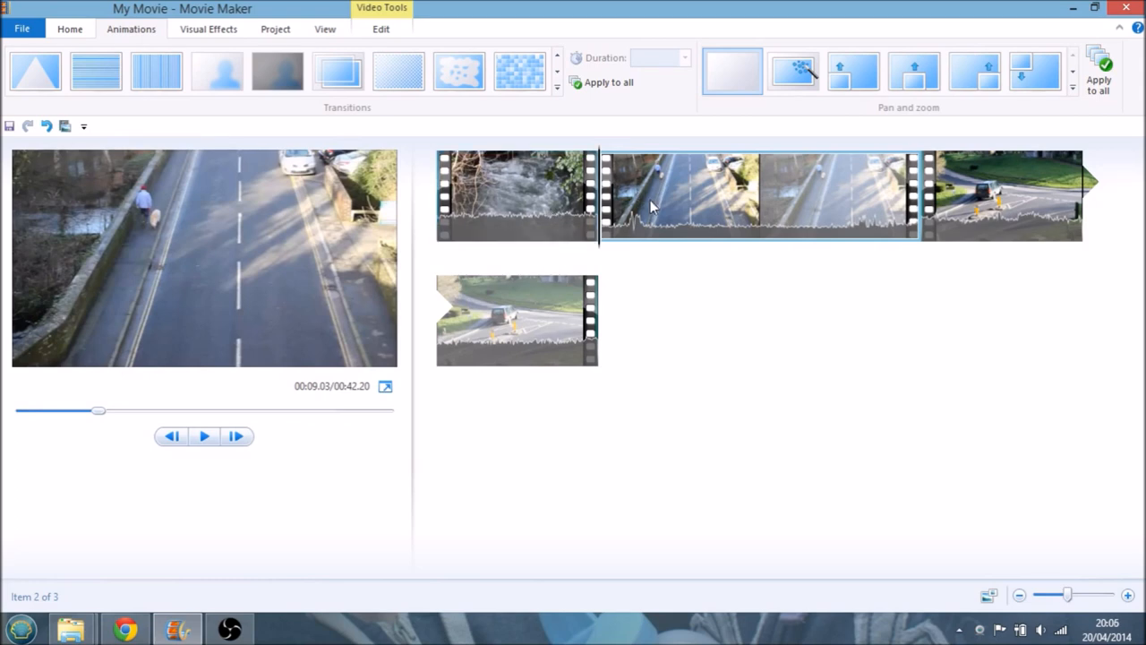
left_click(278, 72)
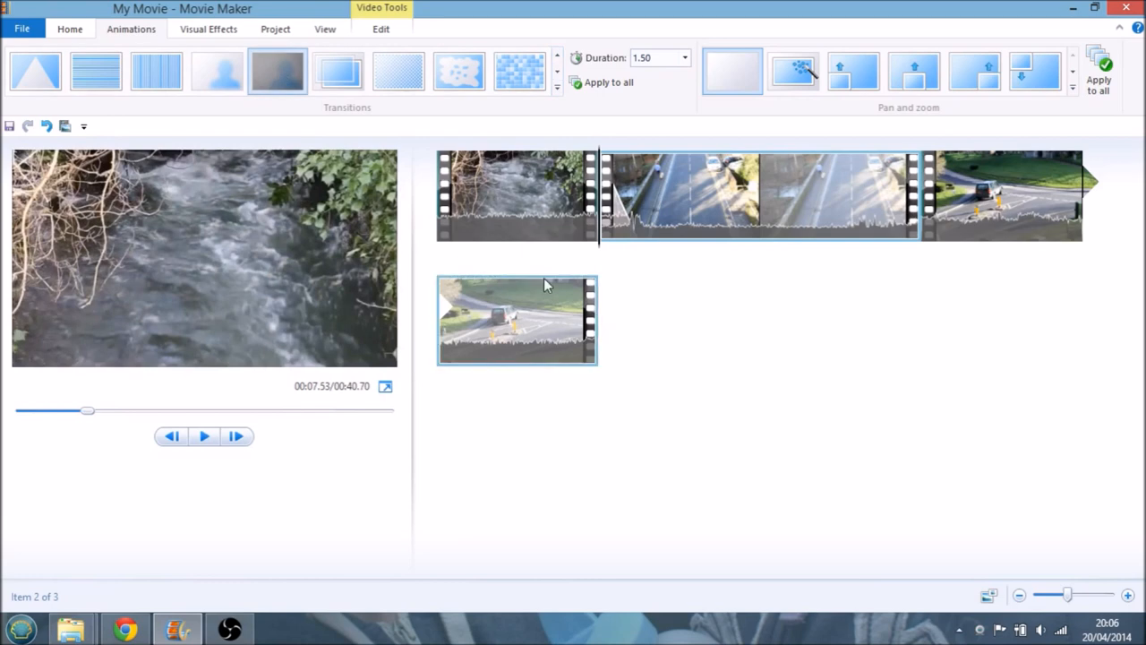
left_click(1003, 195)
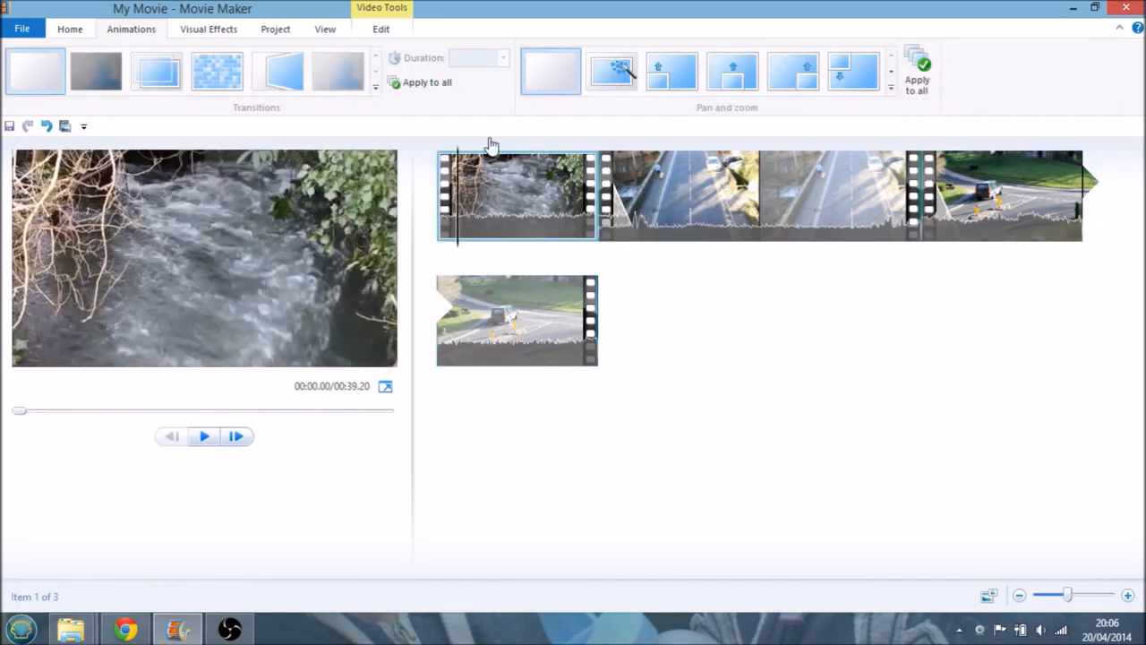
left_click_drag(20, 411, 73, 410)
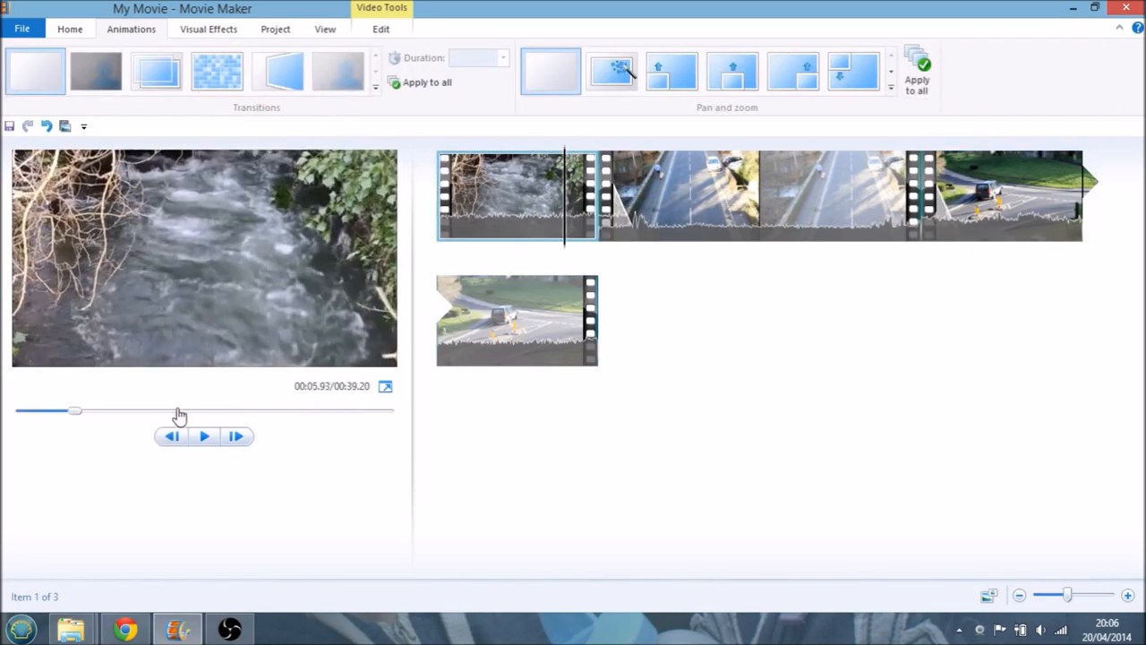
left_click(205, 437)
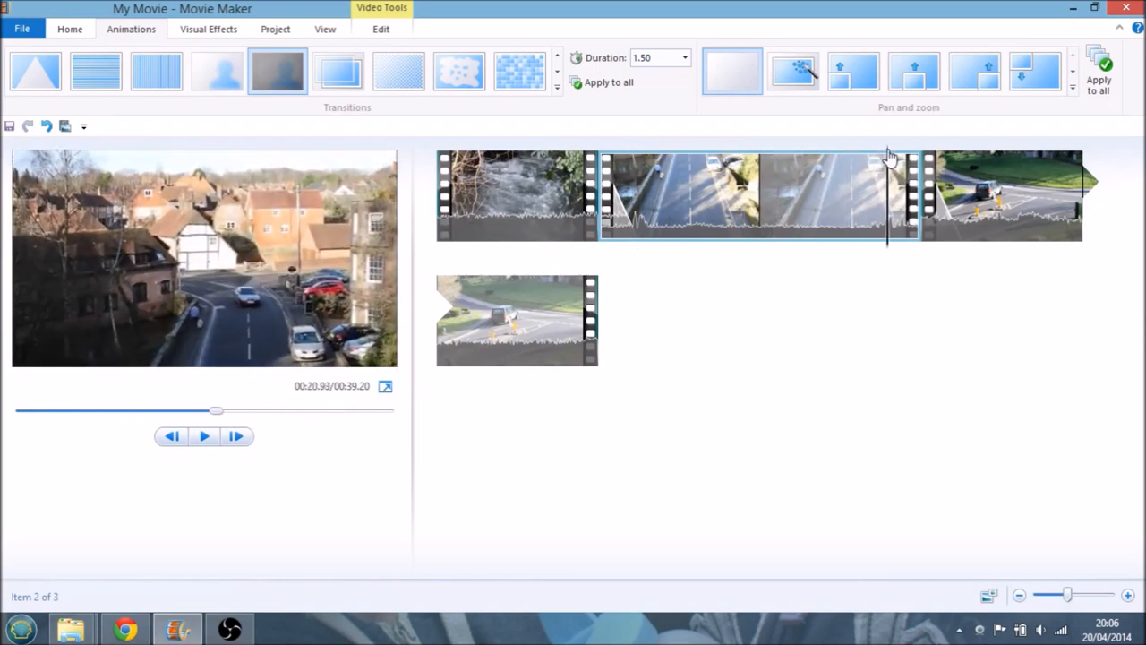
left_click(205, 437)
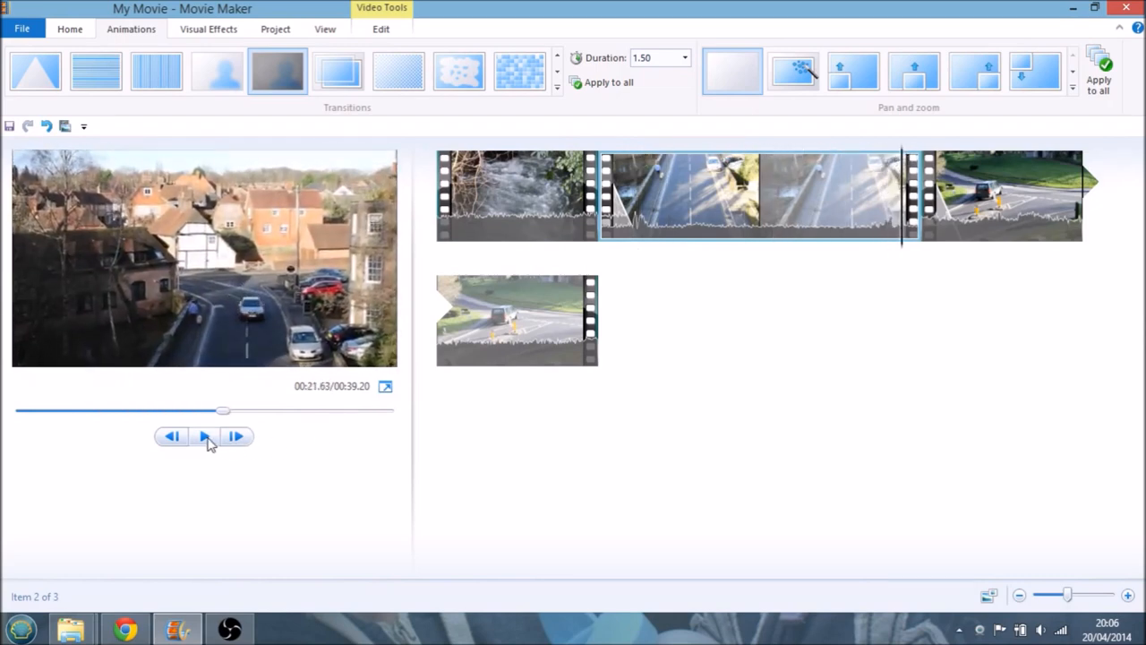
left_click(204, 437)
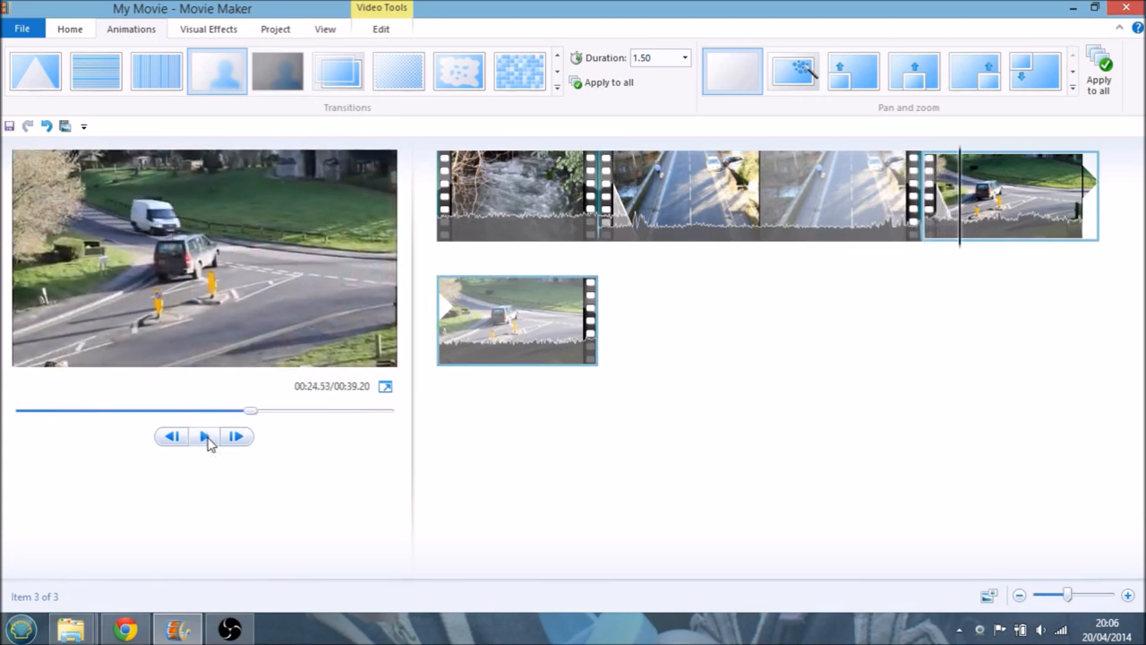
mouse_move(204, 437)
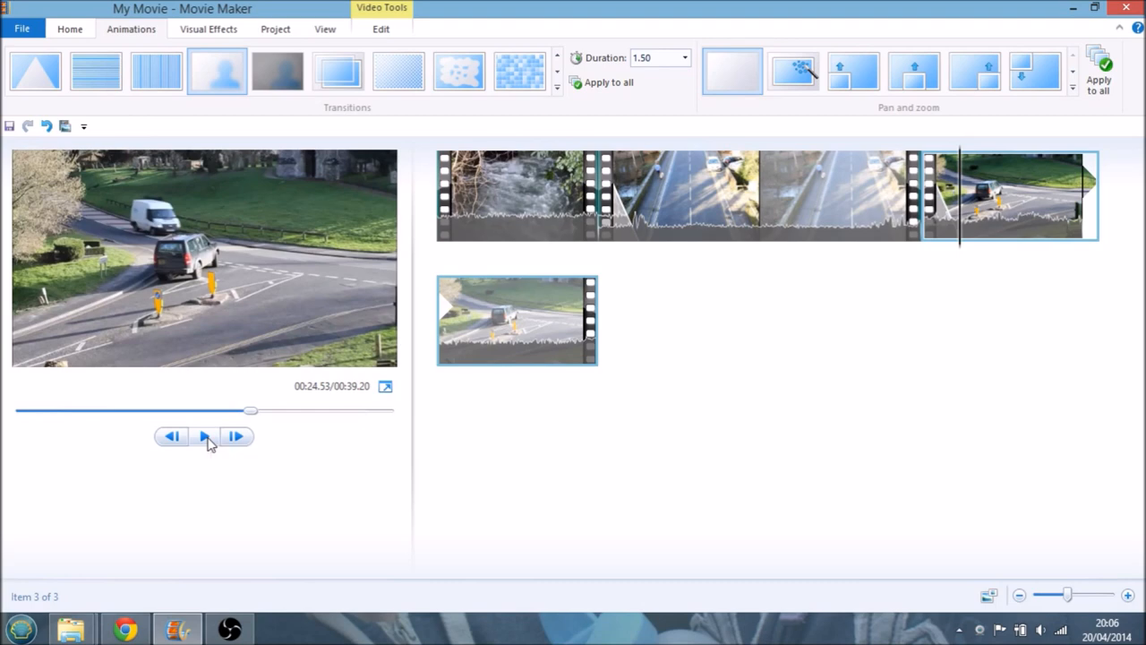
mouse_move(190, 436)
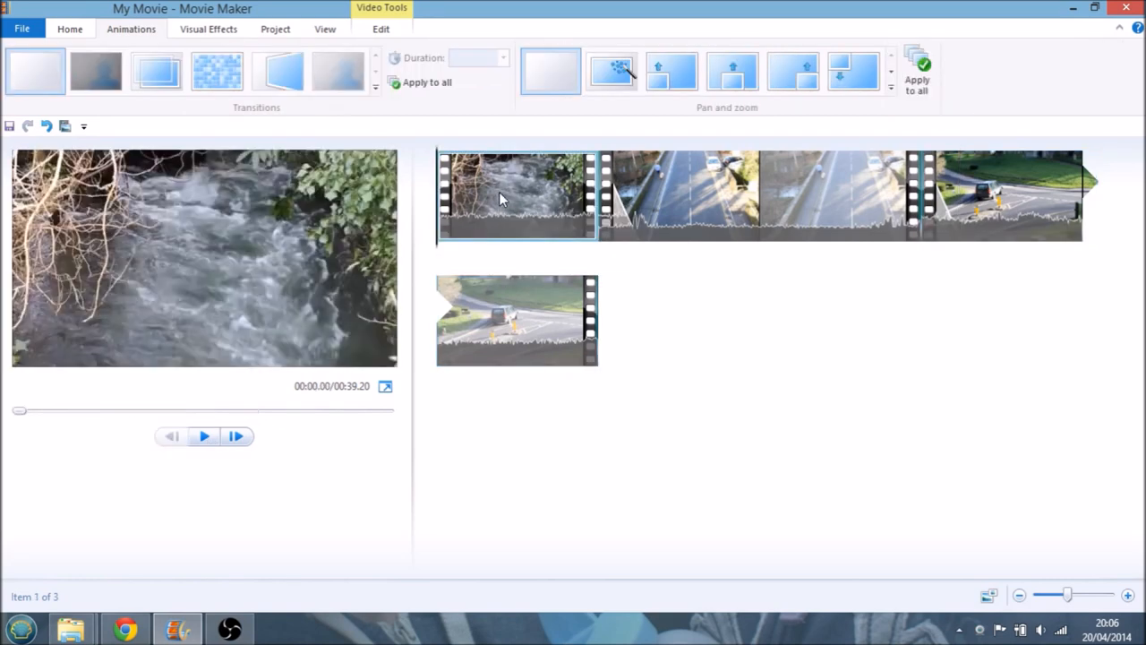
Add a My Movie title card before the clips with the Cinematic burst left effect
left_click(205, 437)
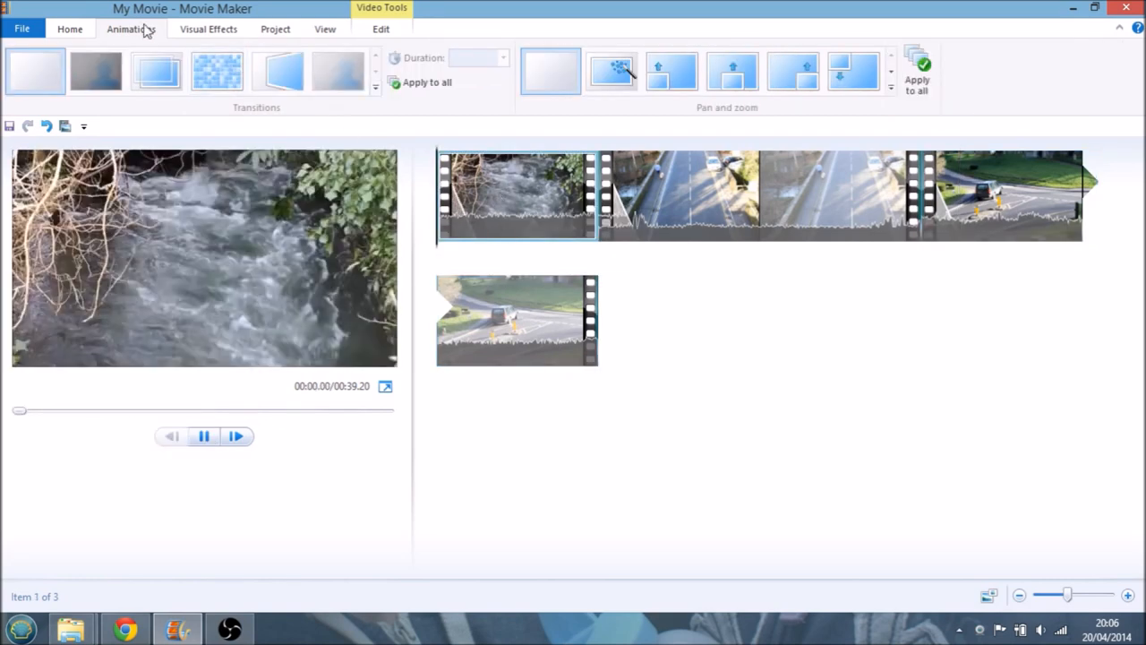
left_click(68, 28)
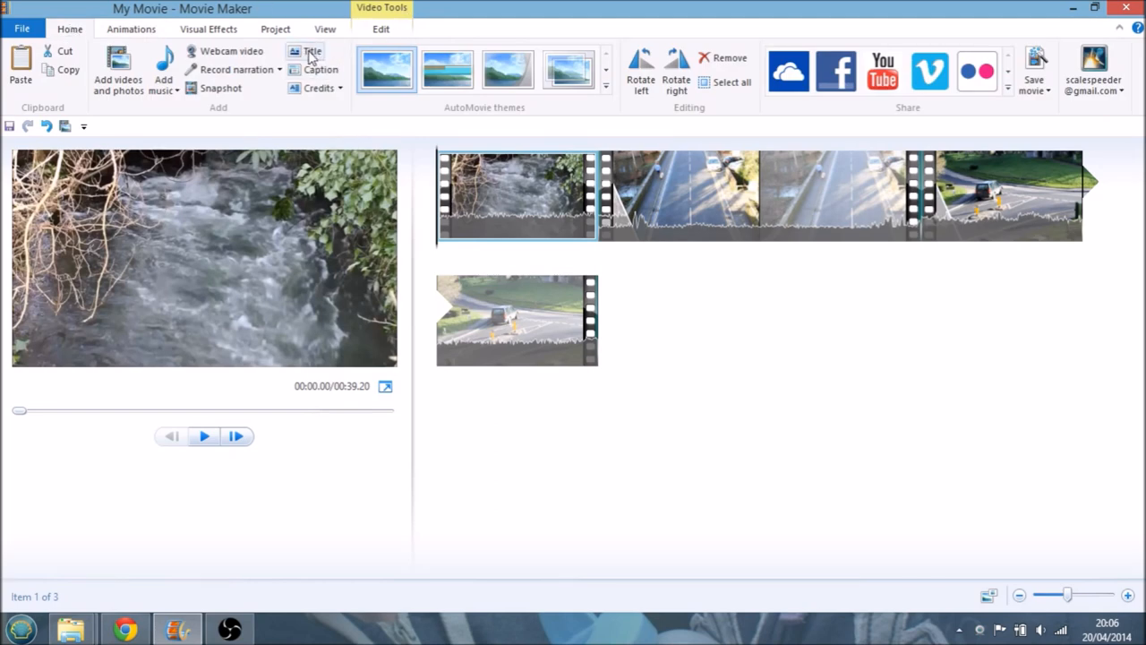
left_click(311, 50)
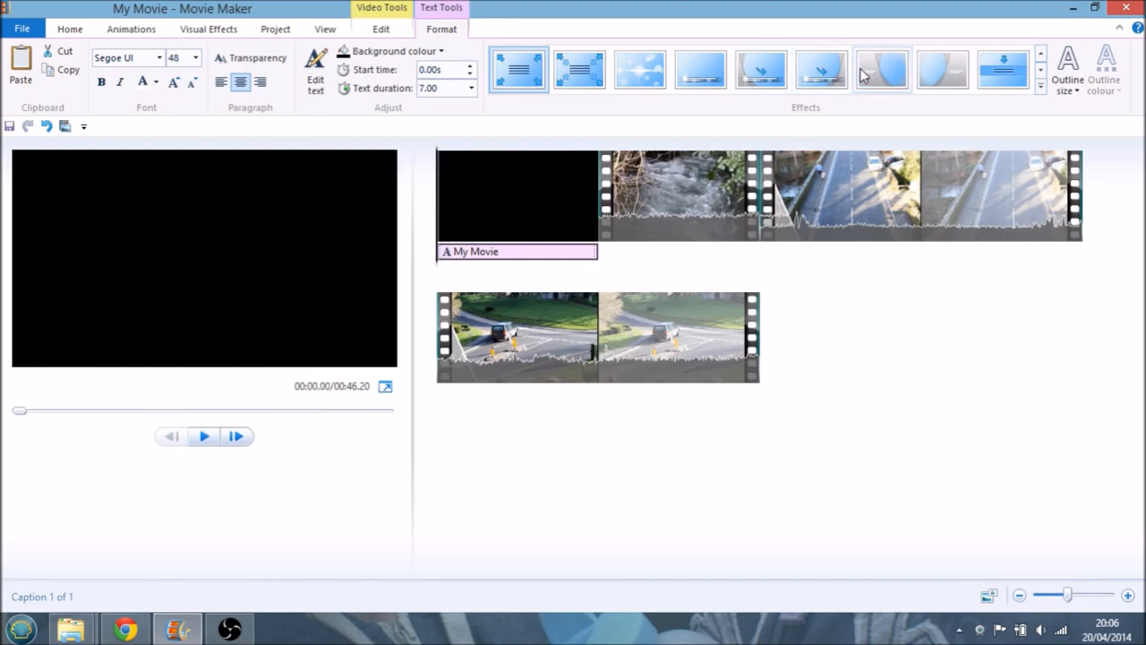
left_click(204, 437)
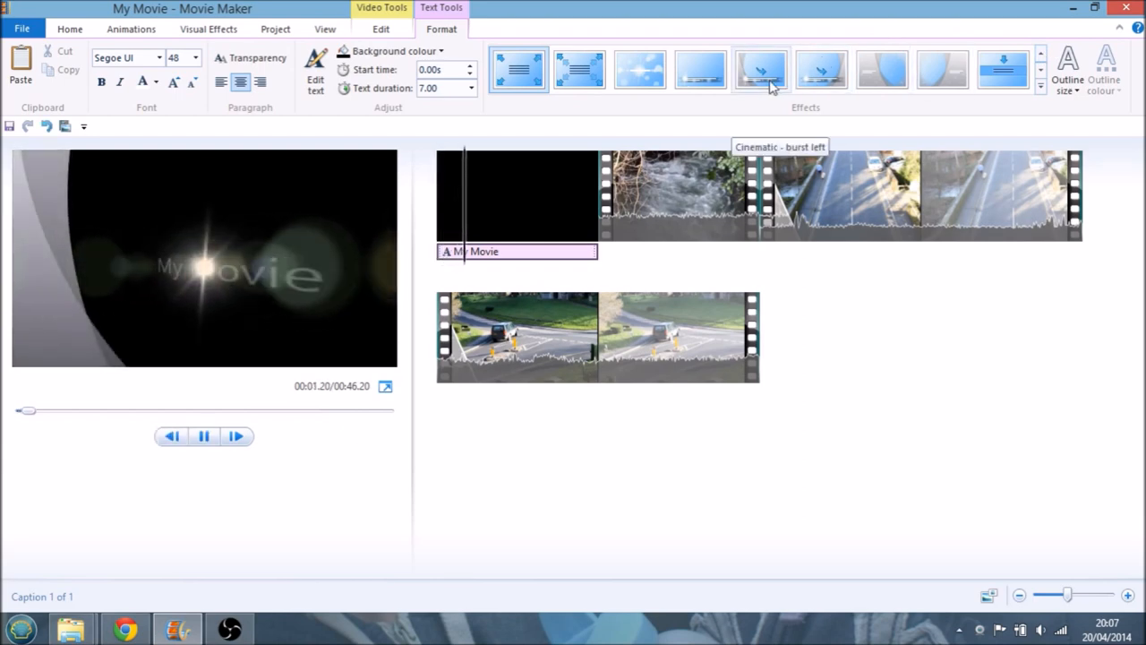
left_click(204, 437)
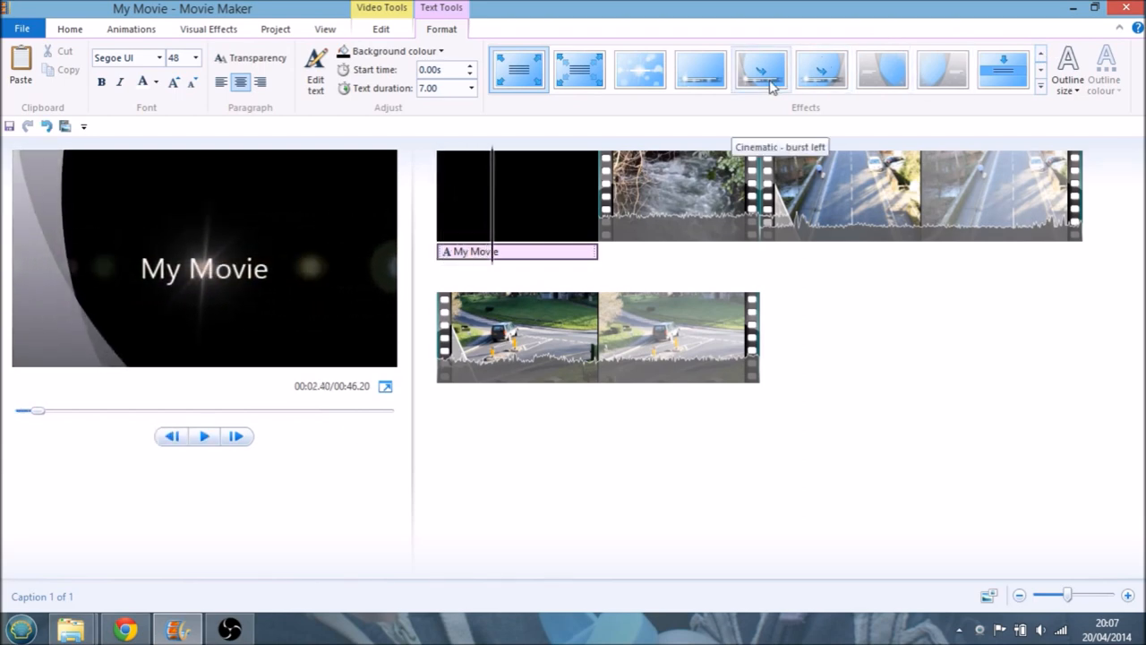
Retype the title as 'This Is My Test Movie!!!!' at size 36
left_click(760, 68)
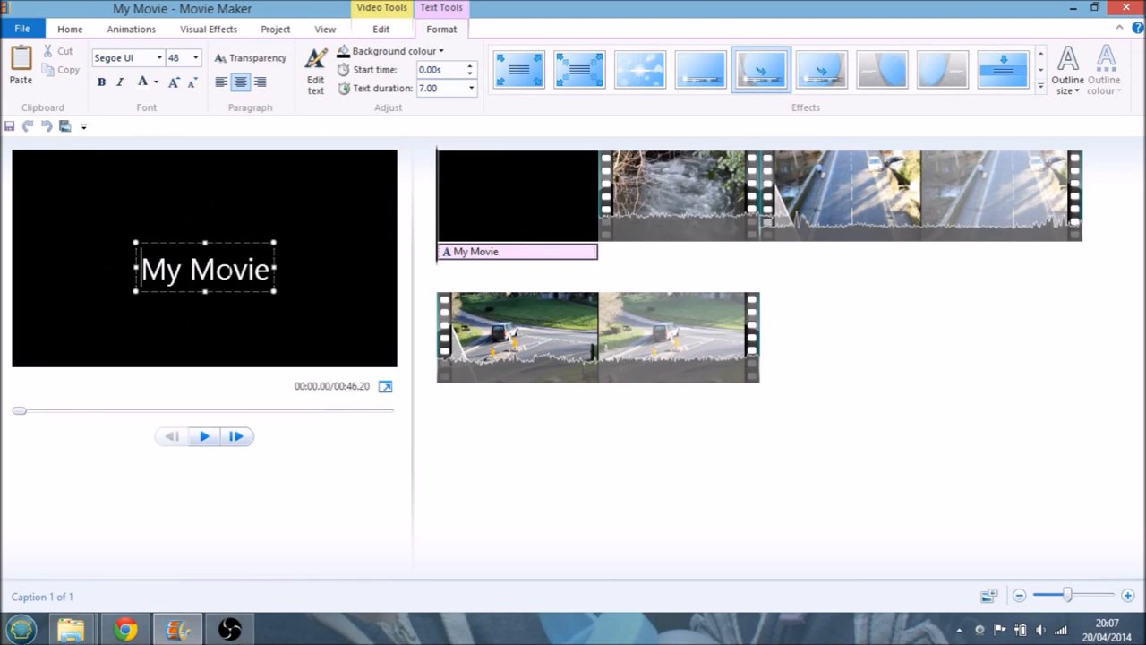
double_click(230, 269)
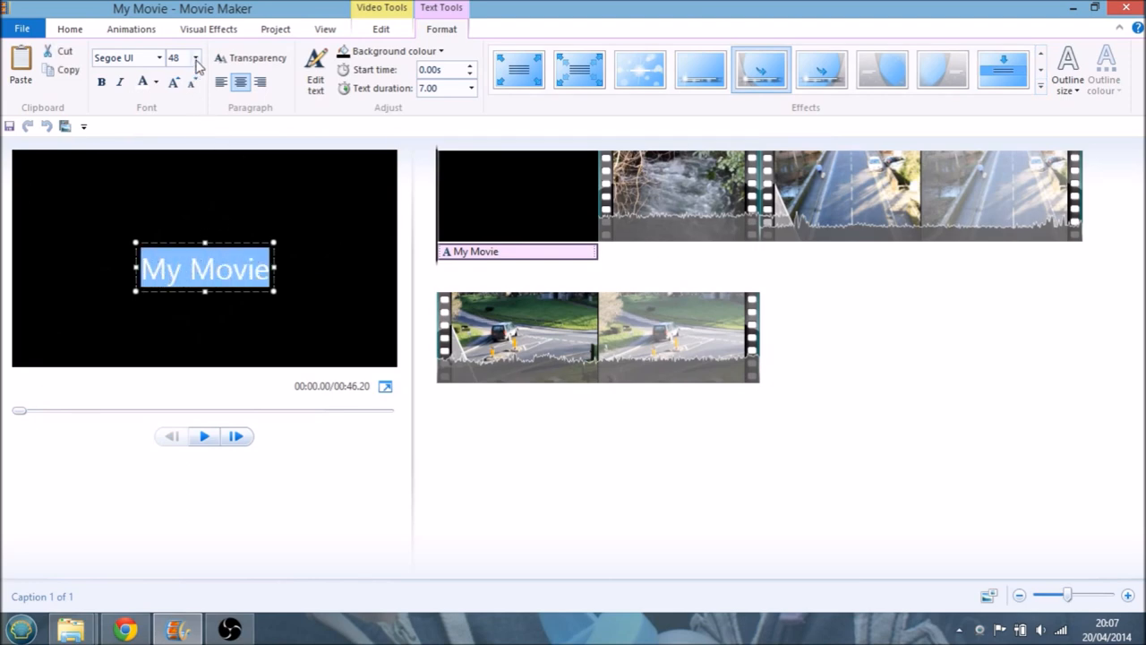
left_click(194, 57)
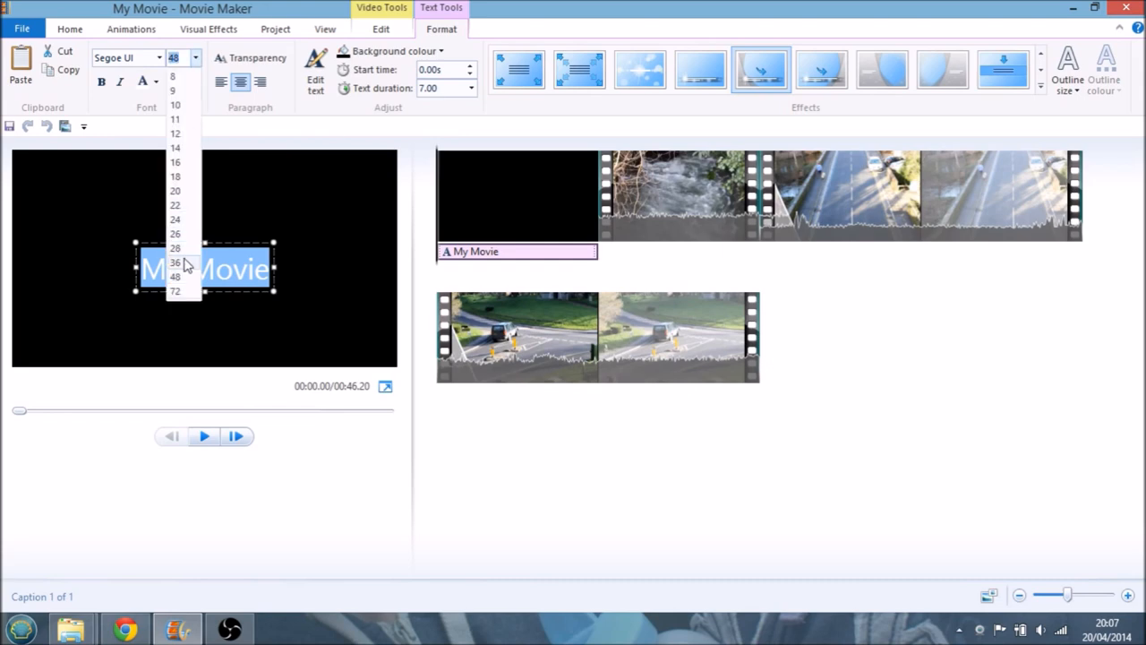
left_click(175, 261)
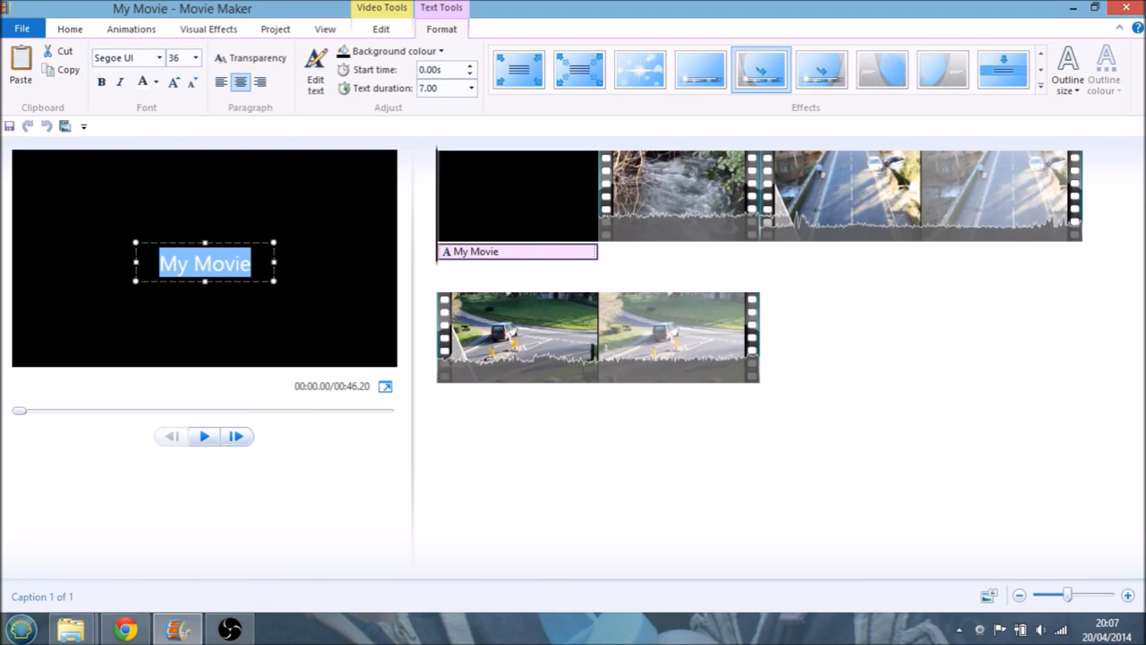
mouse_move(190, 141)
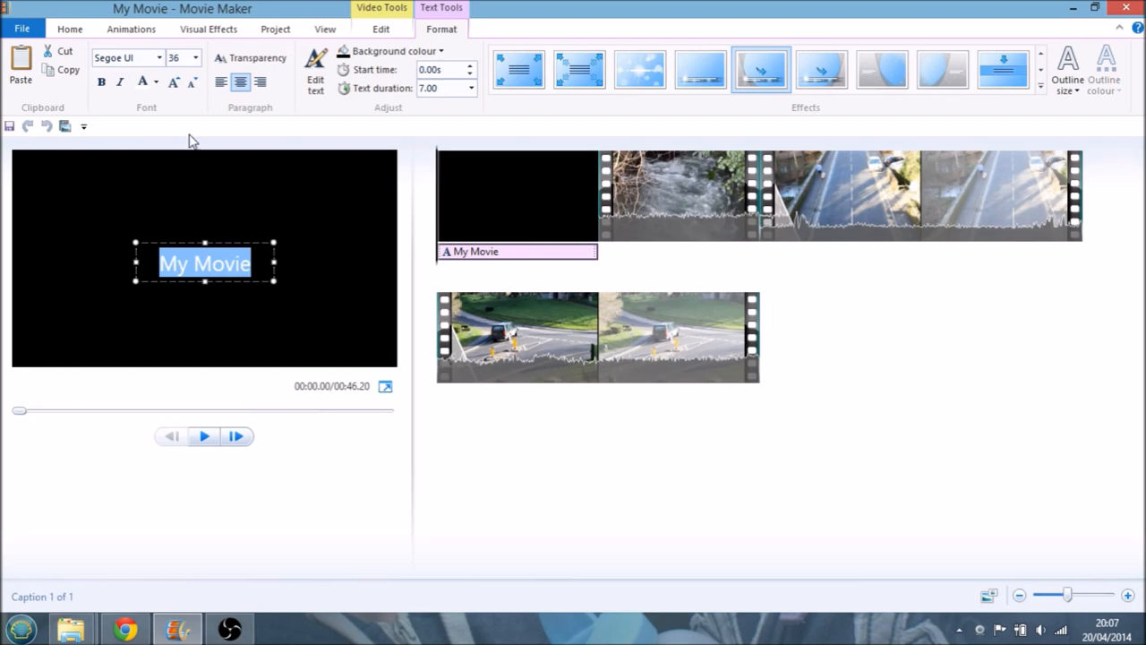
mouse_move(272, 260)
type("My")
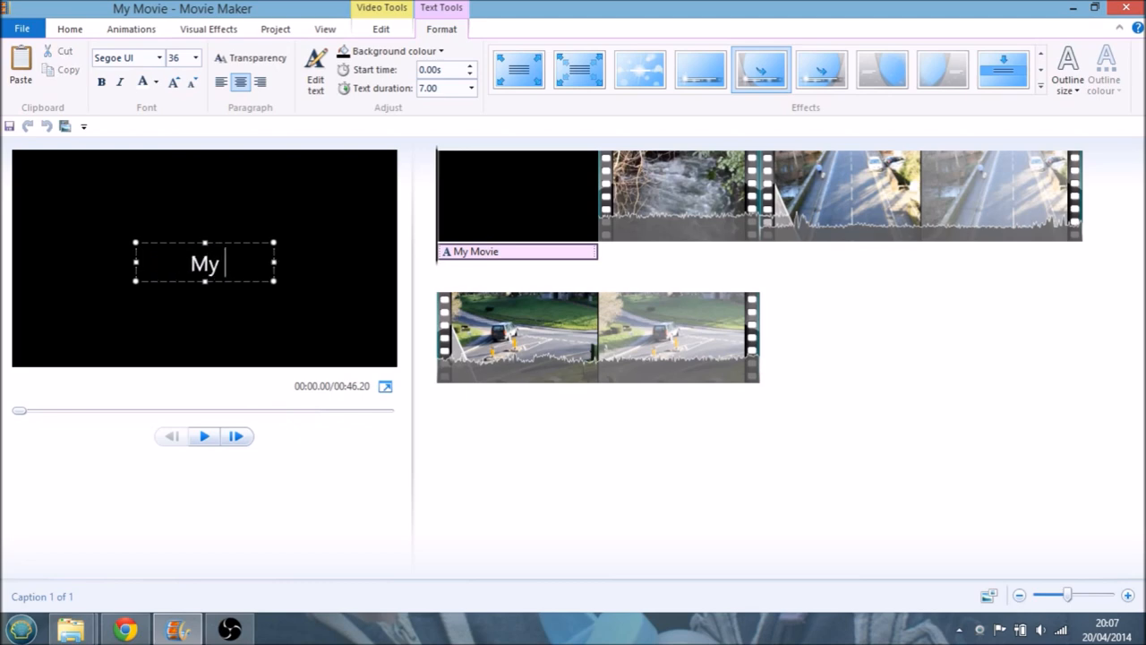
type("This")
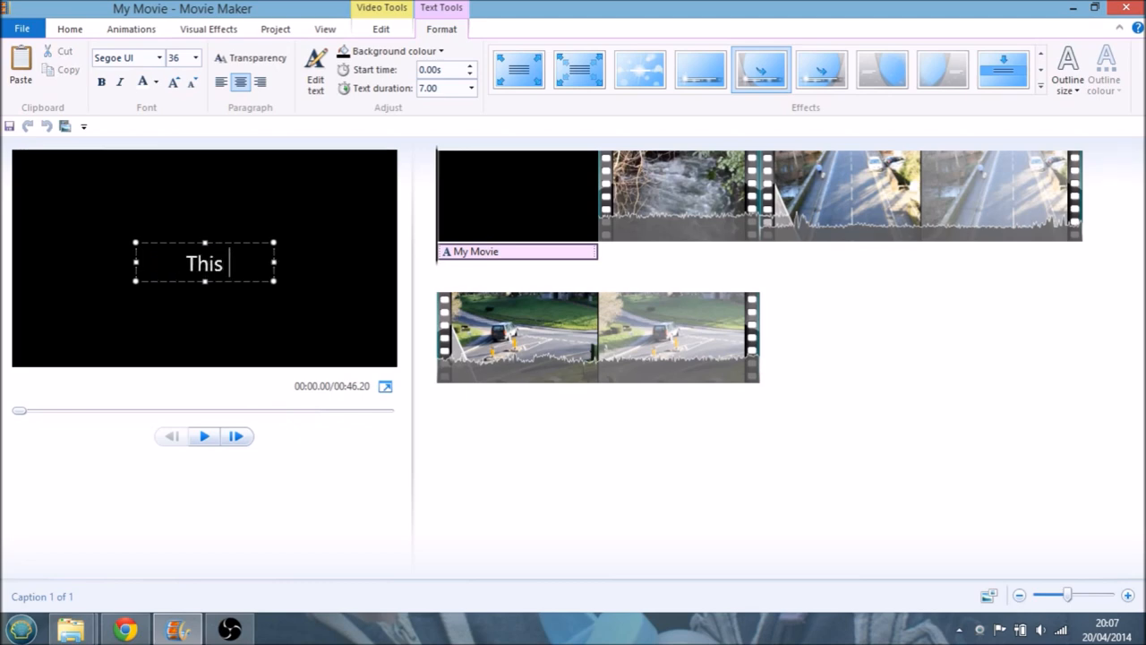
type("Is My Test Movie")
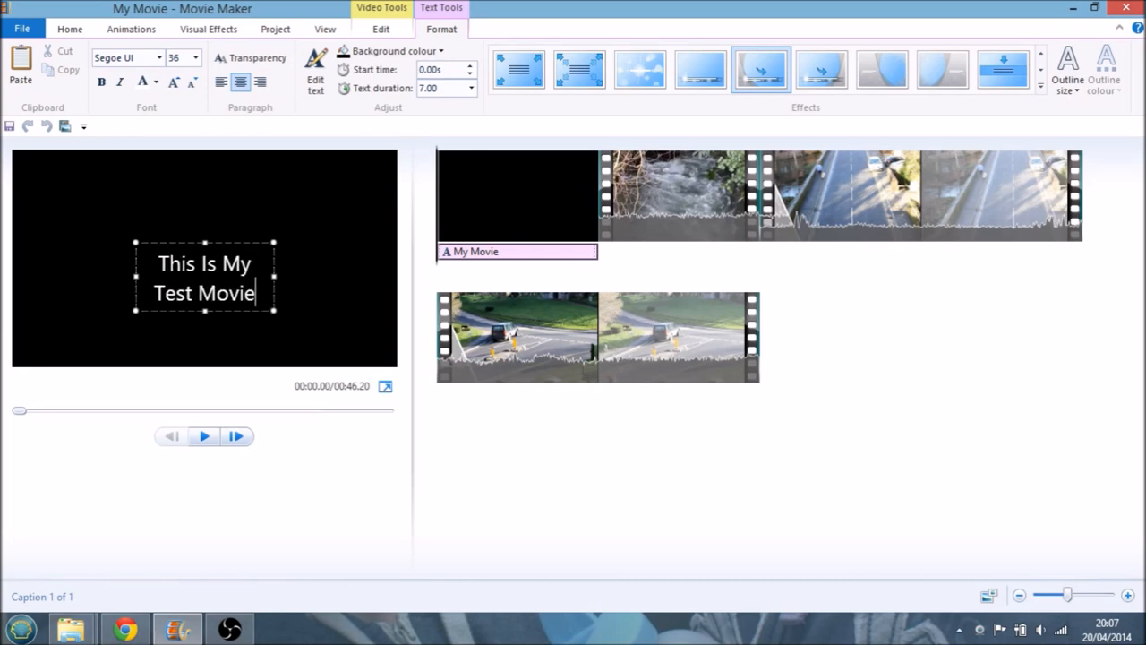
type("!!!!")
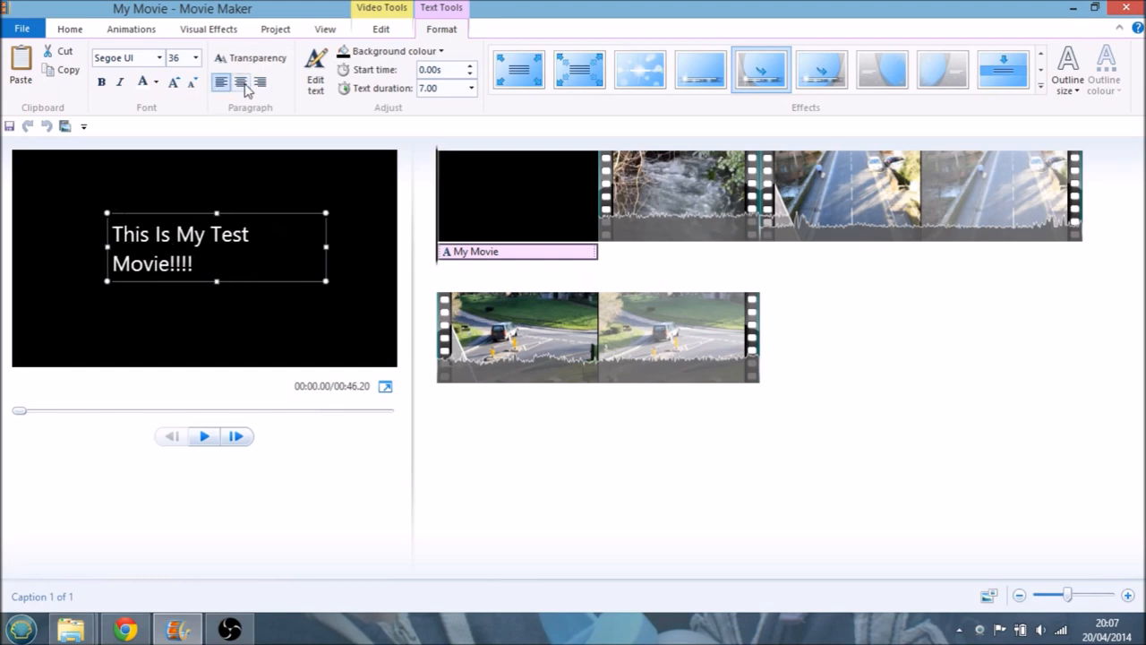
Centre the title text, enlarge it to size 48 and preview it
left_click(240, 82)
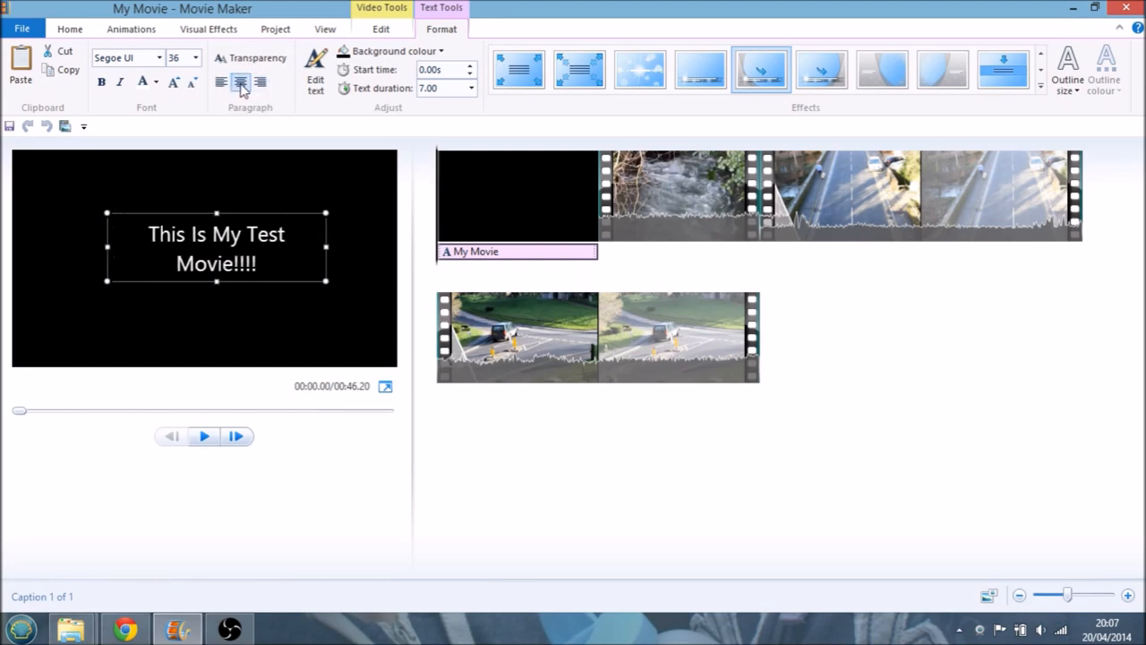
left_click(195, 57)
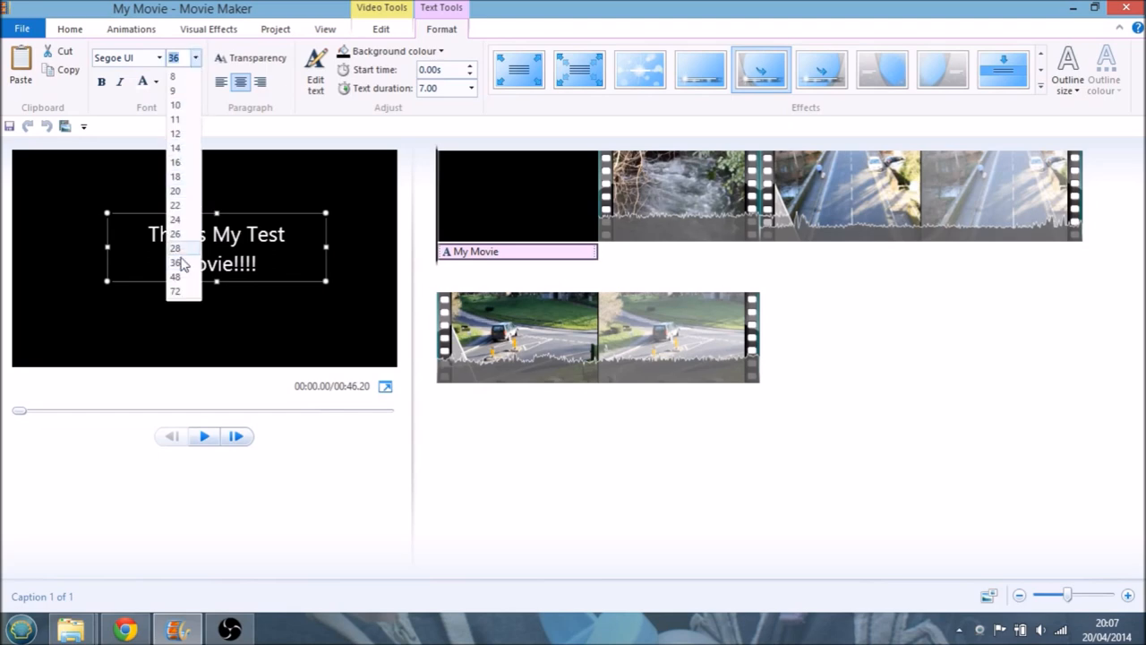
left_click(175, 276)
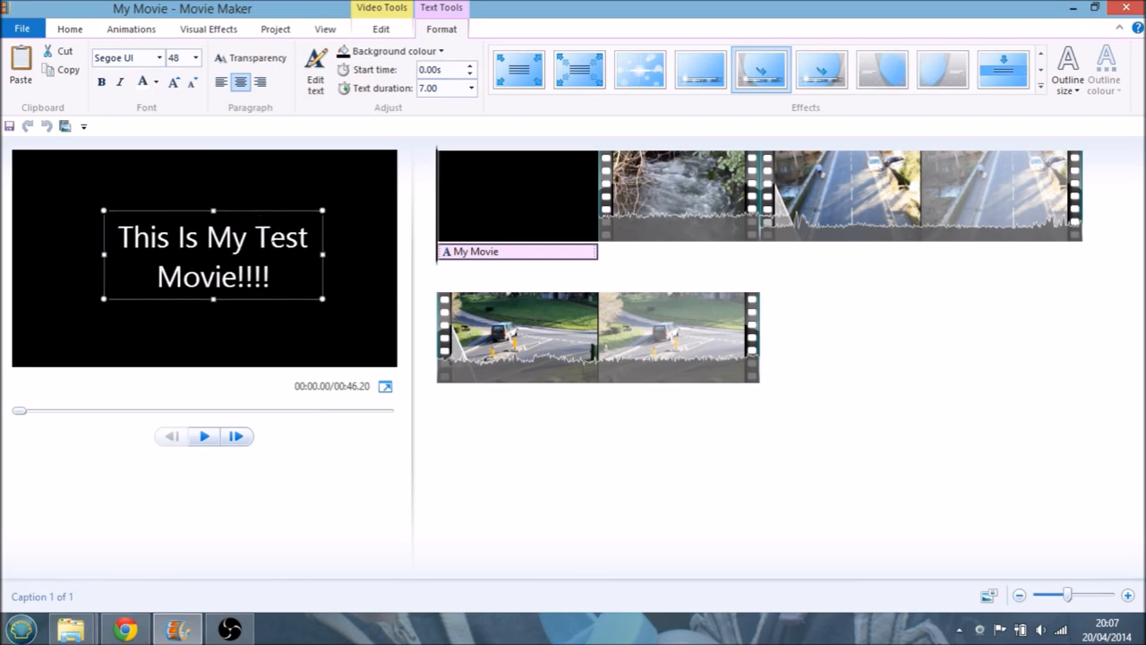
left_click(204, 437)
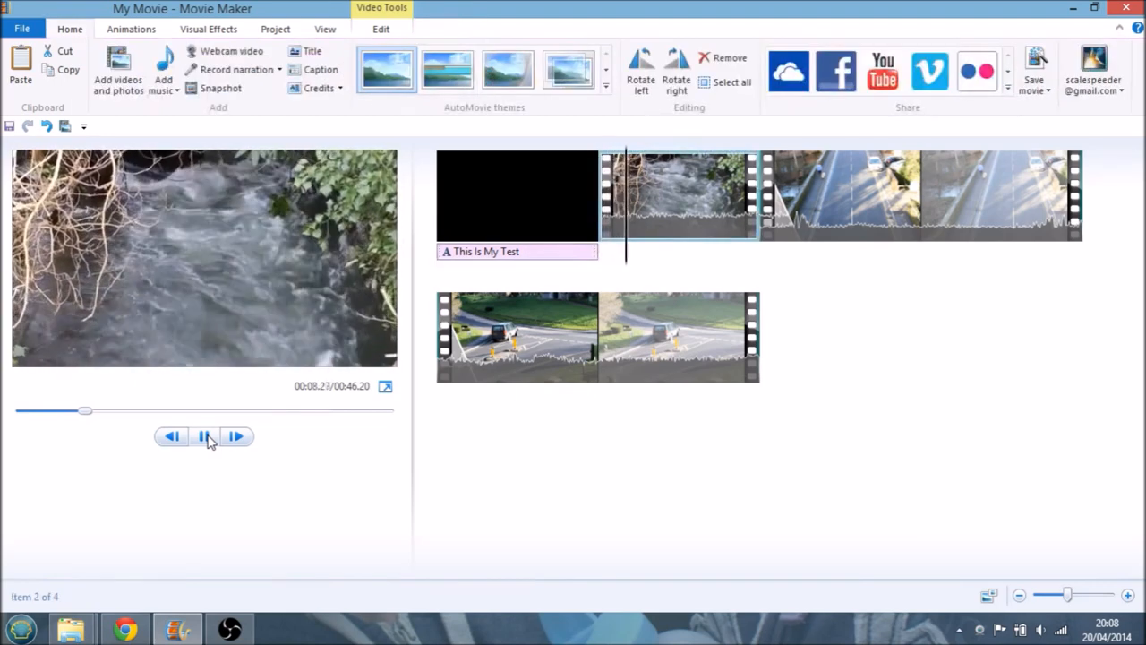
left_click(515, 193)
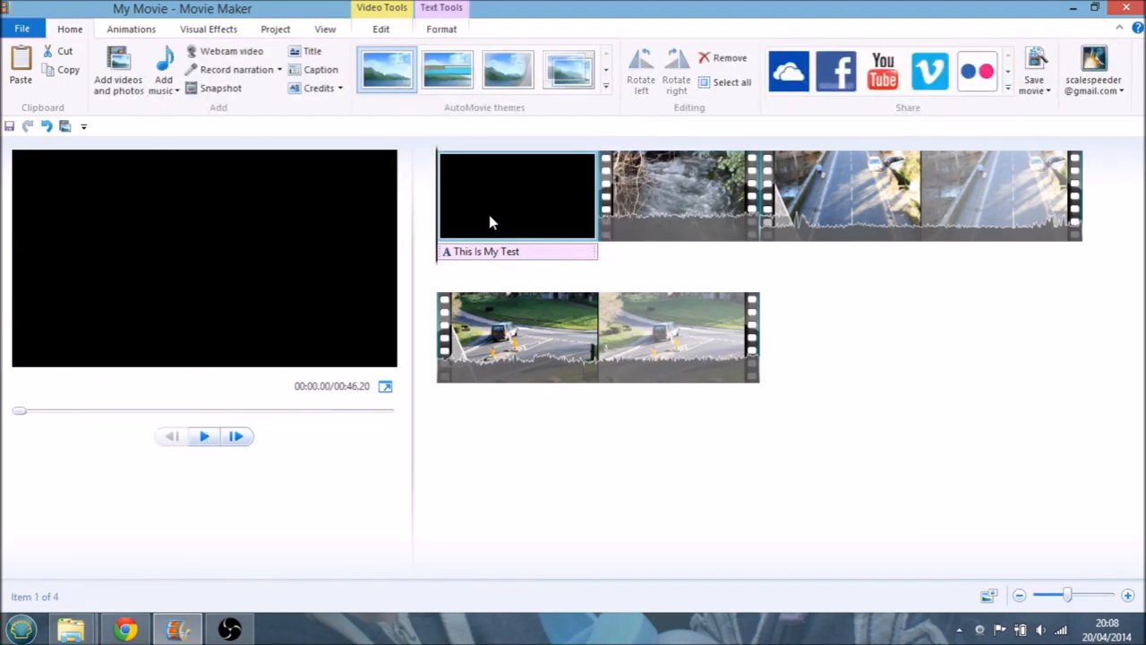
left_click(681, 337)
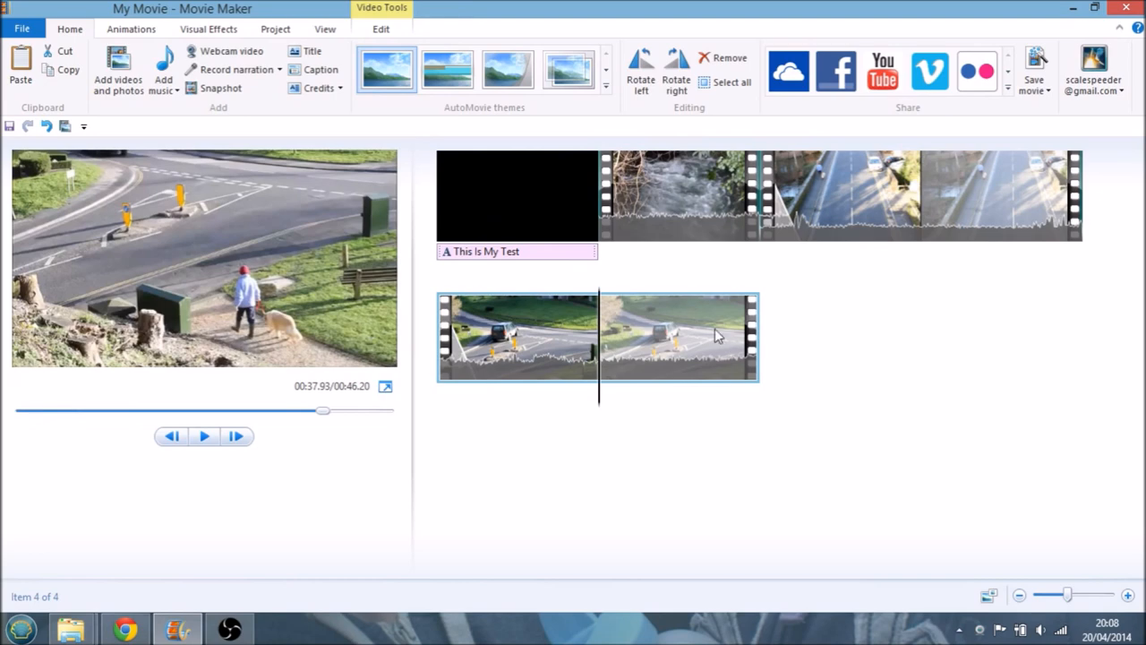
left_click(678, 195)
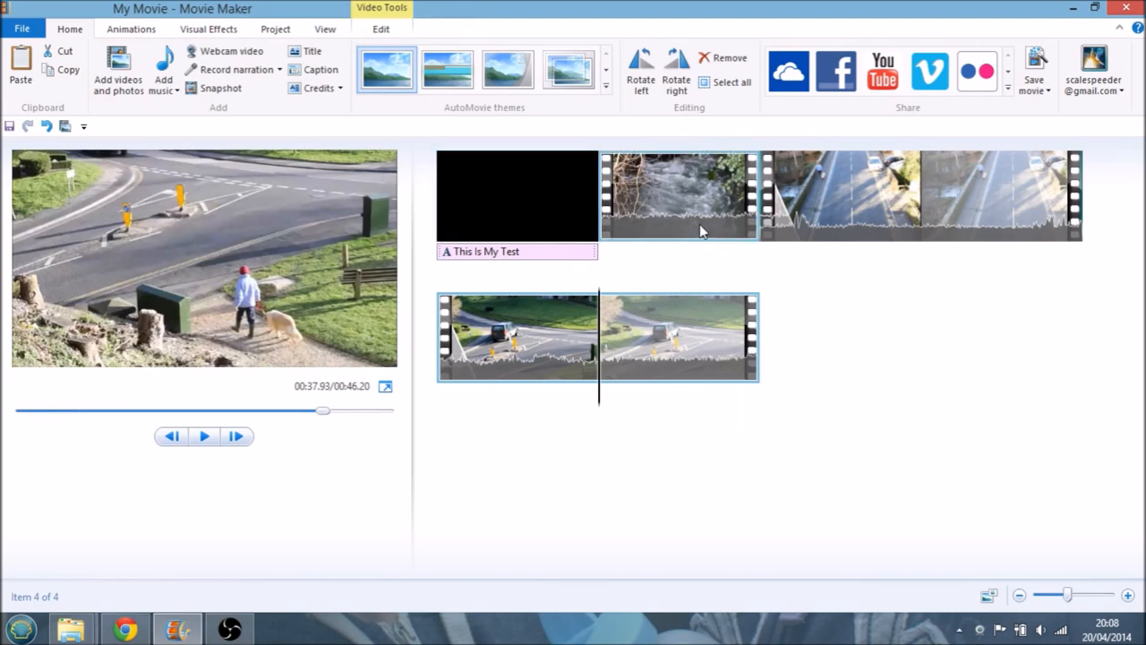
left_click(845, 197)
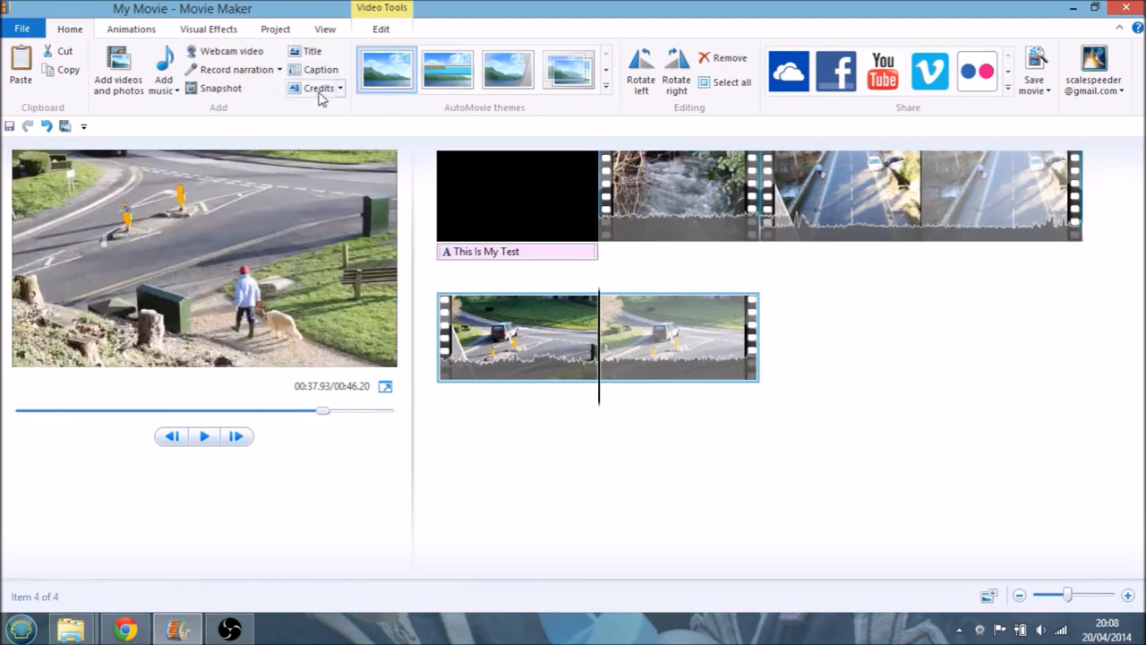
Add a credits clip after the final car clip and give its text the Fade effect
left_click(340, 88)
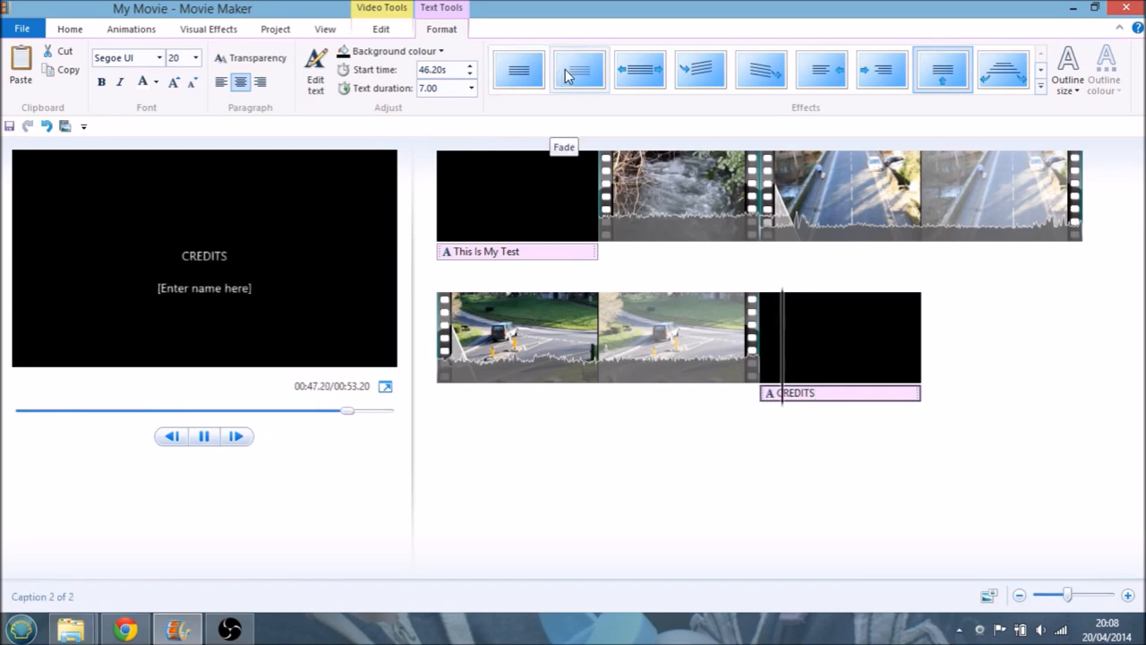
mouse_move(640, 69)
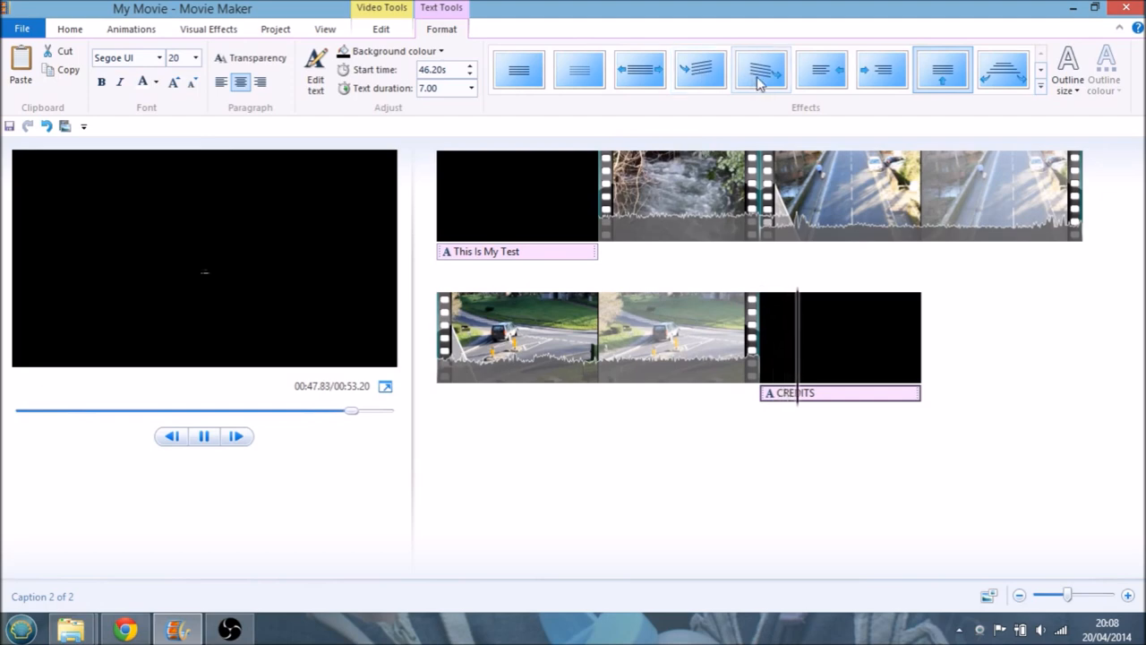
left_click(821, 68)
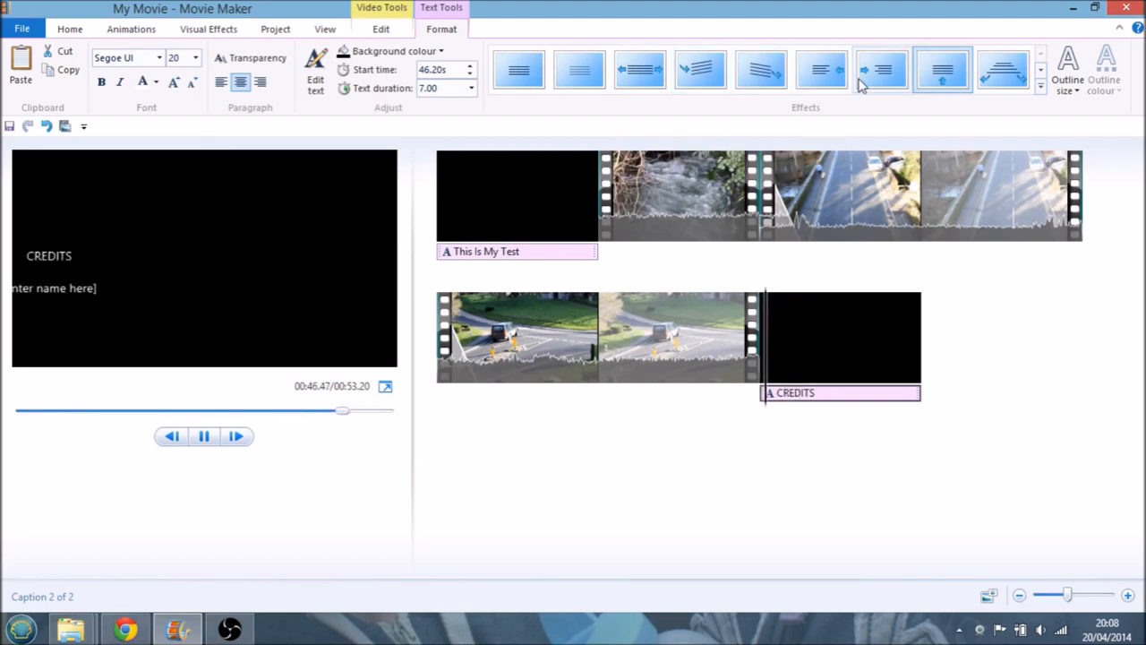
left_click(581, 69)
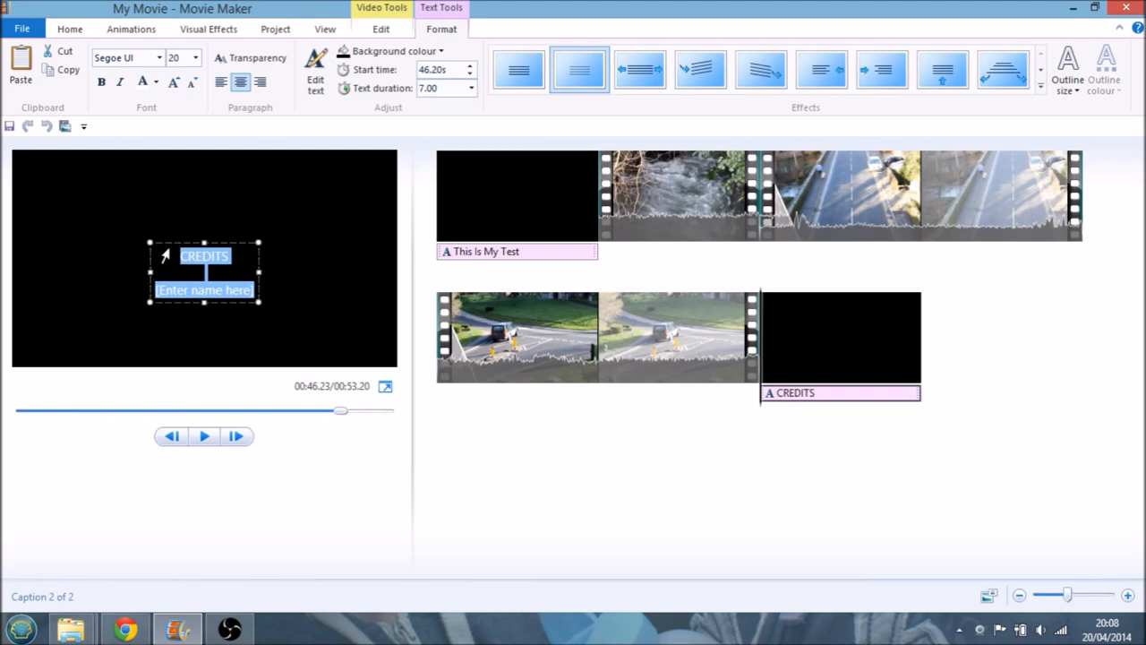
Replace the credits text with 'These are the credits!' at font size 36
type("These are the credits!")
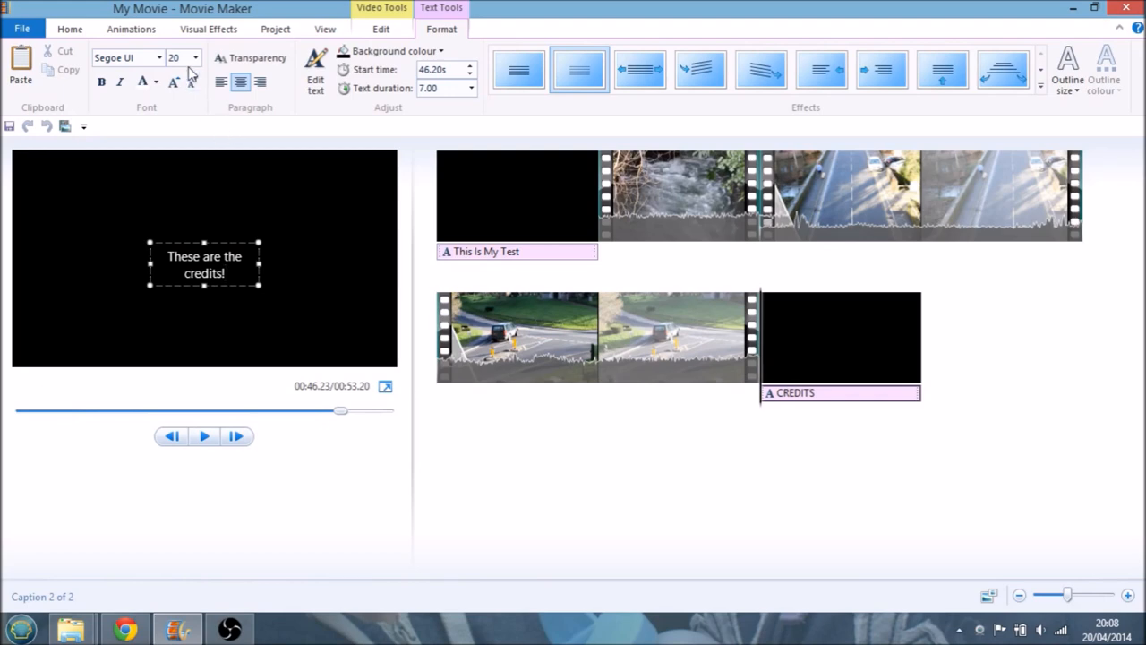
left_click(193, 58)
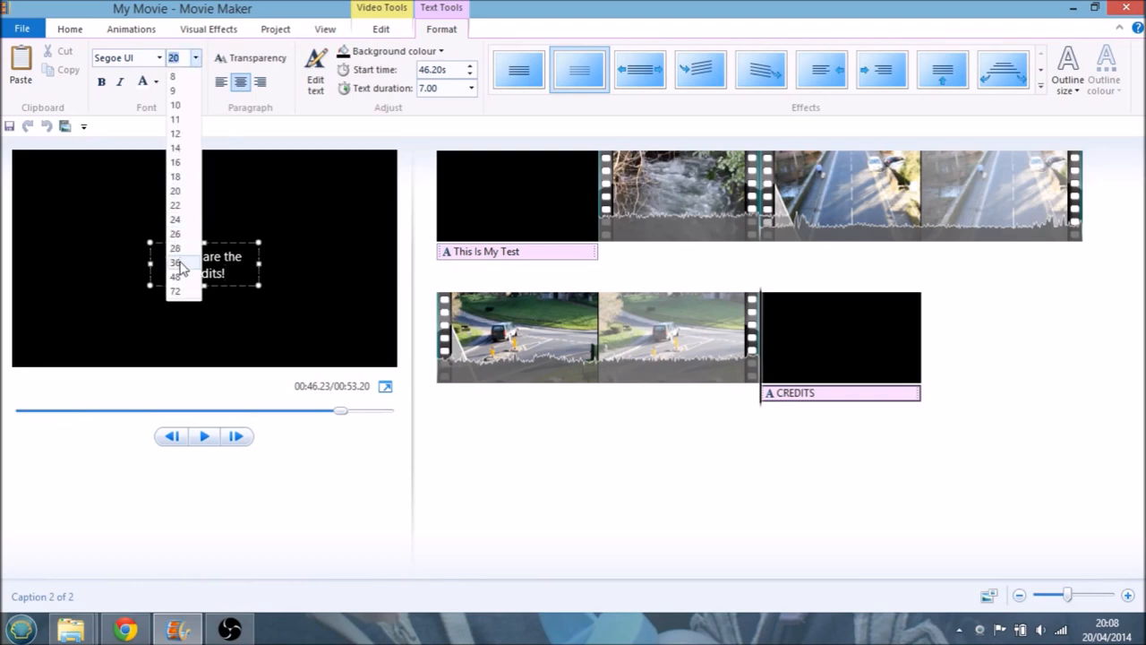
left_click(176, 262)
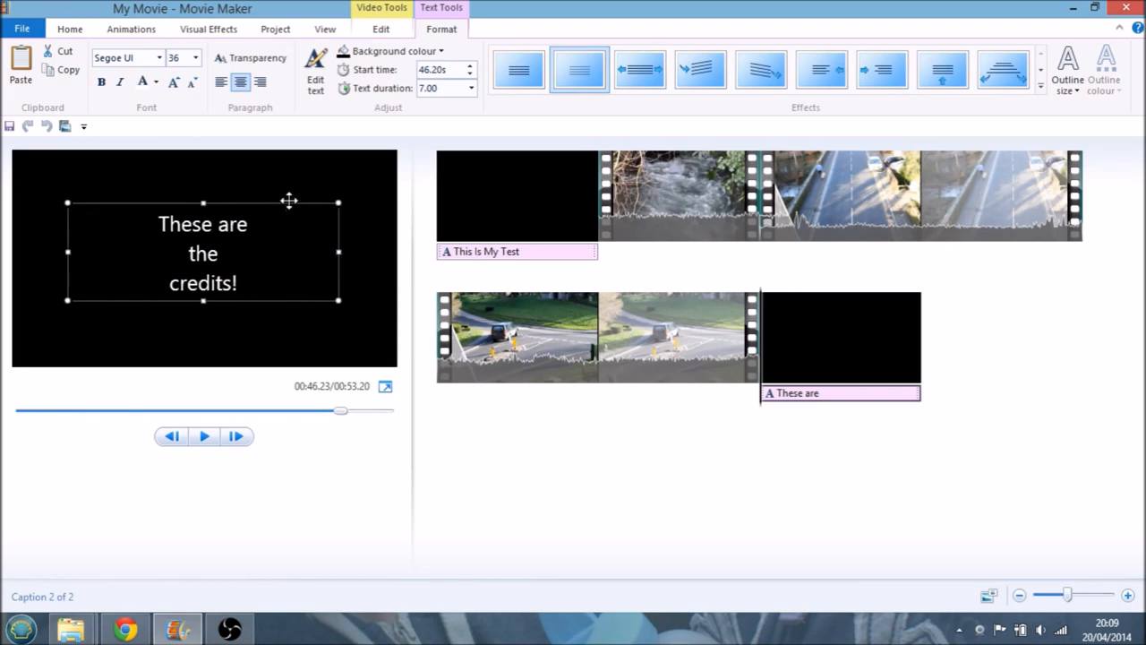
Play the preview from the start of the credits to check the new text
left_click(204, 437)
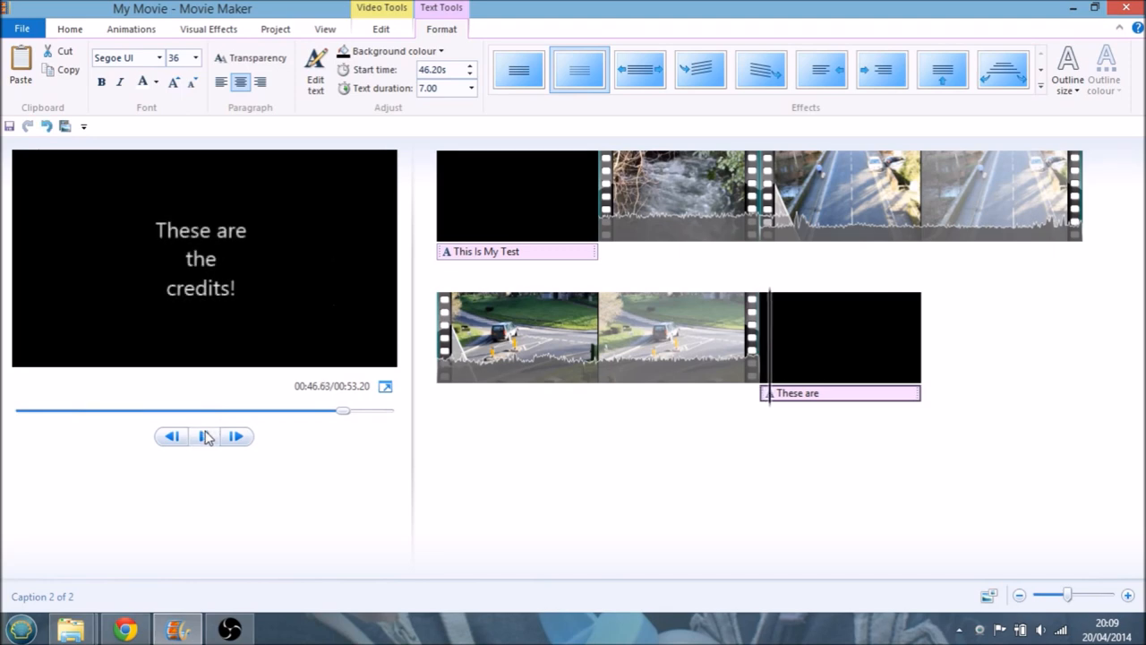
left_click(204, 437)
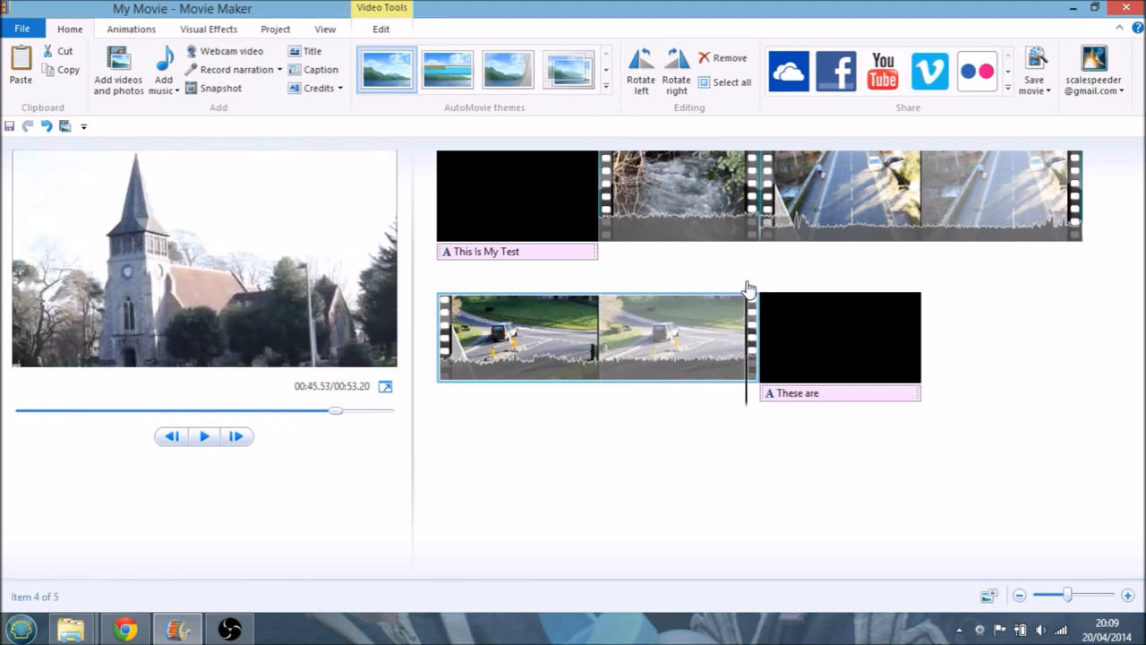
left_click(204, 437)
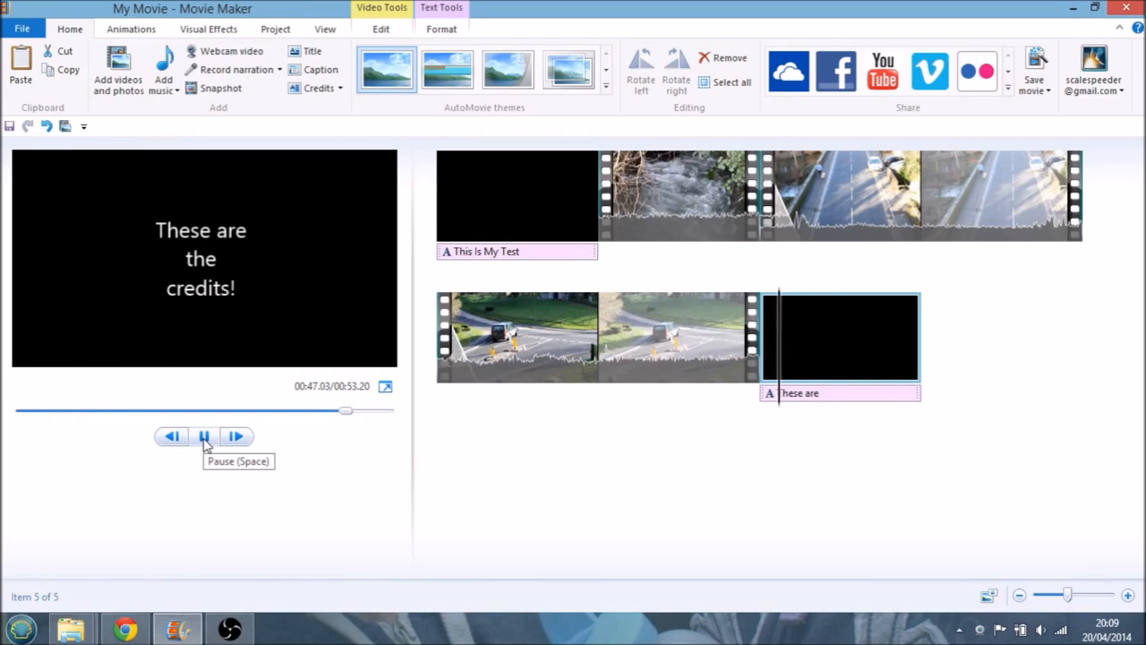
Apply a Blur transition into the credits clip and play it back to check
left_click(204, 437)
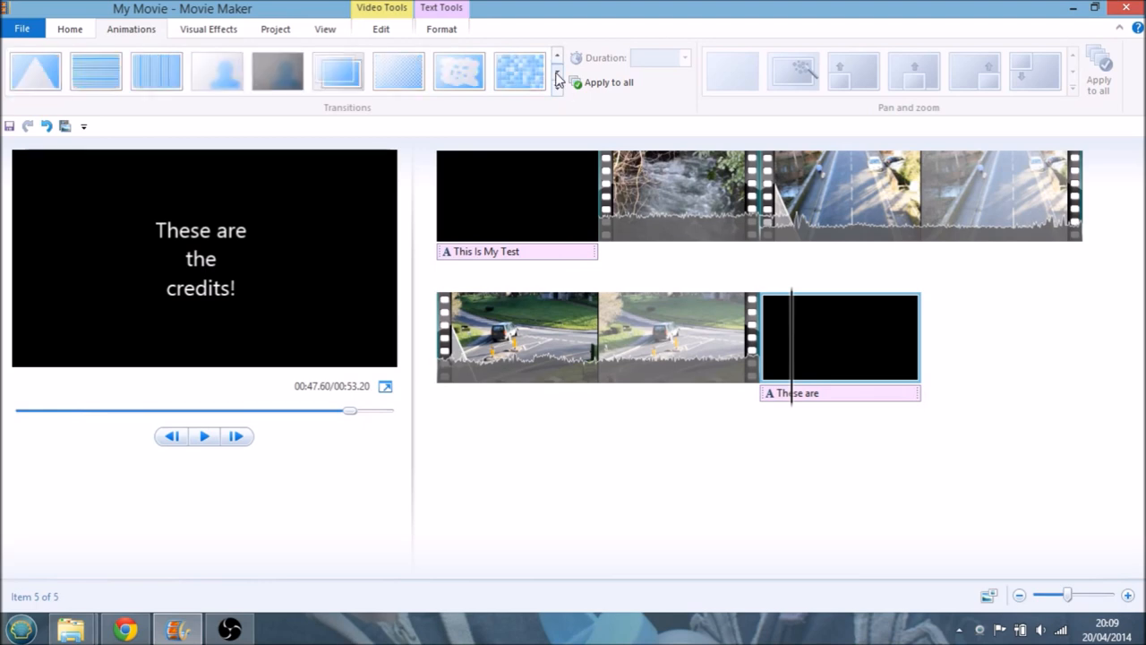
left_click(217, 71)
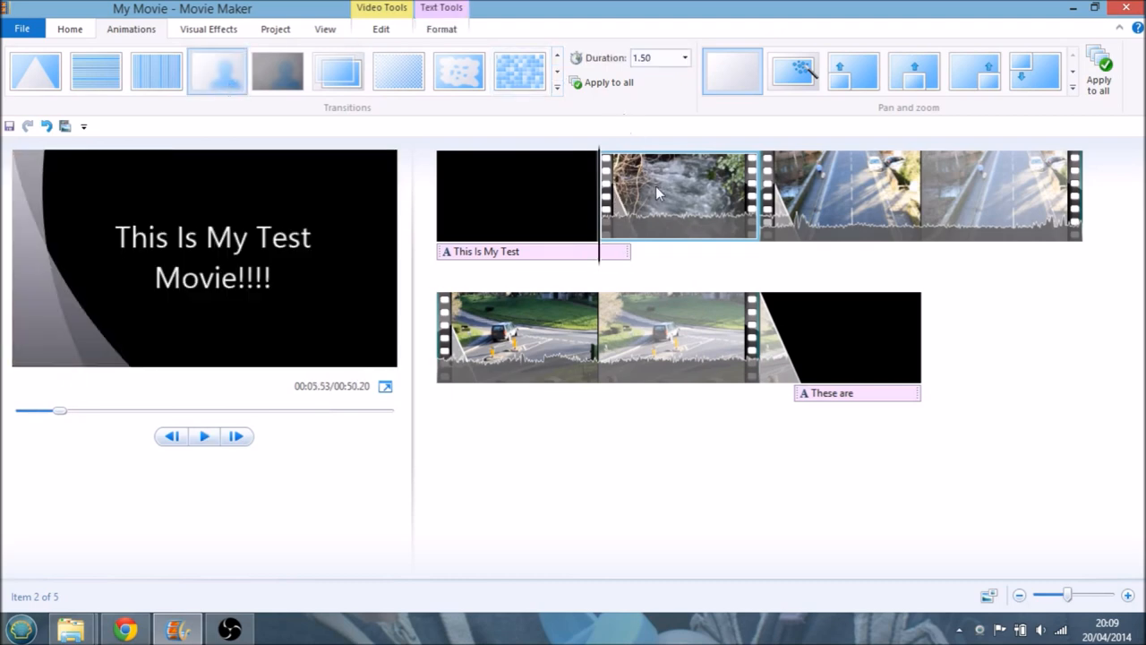
left_click(600, 337)
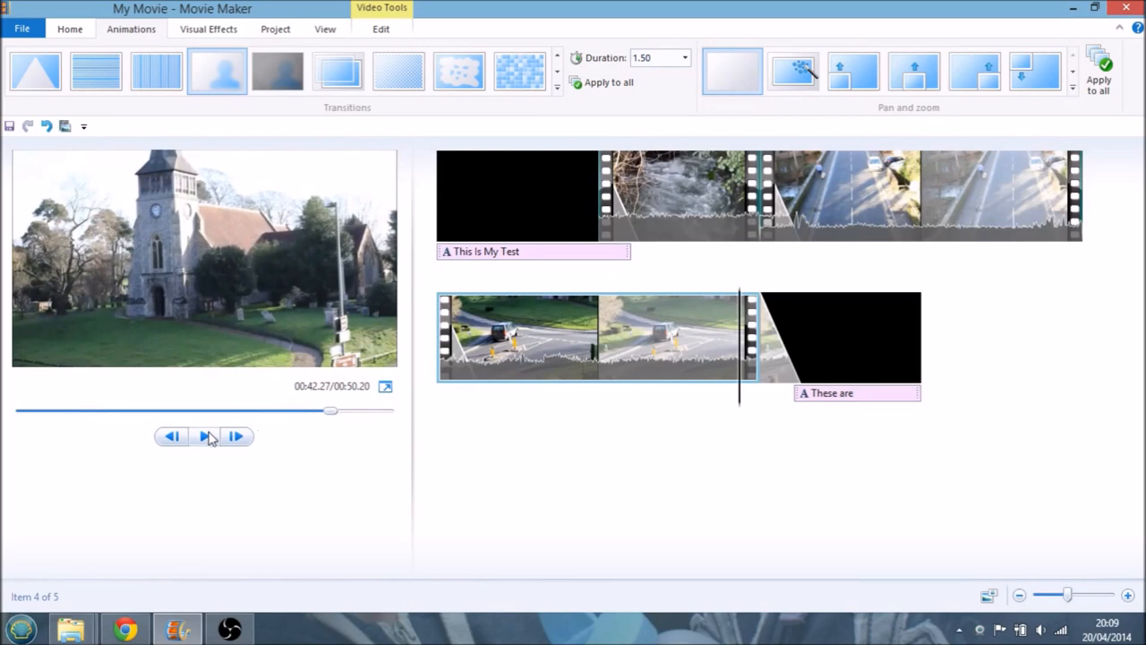
left_click(205, 437)
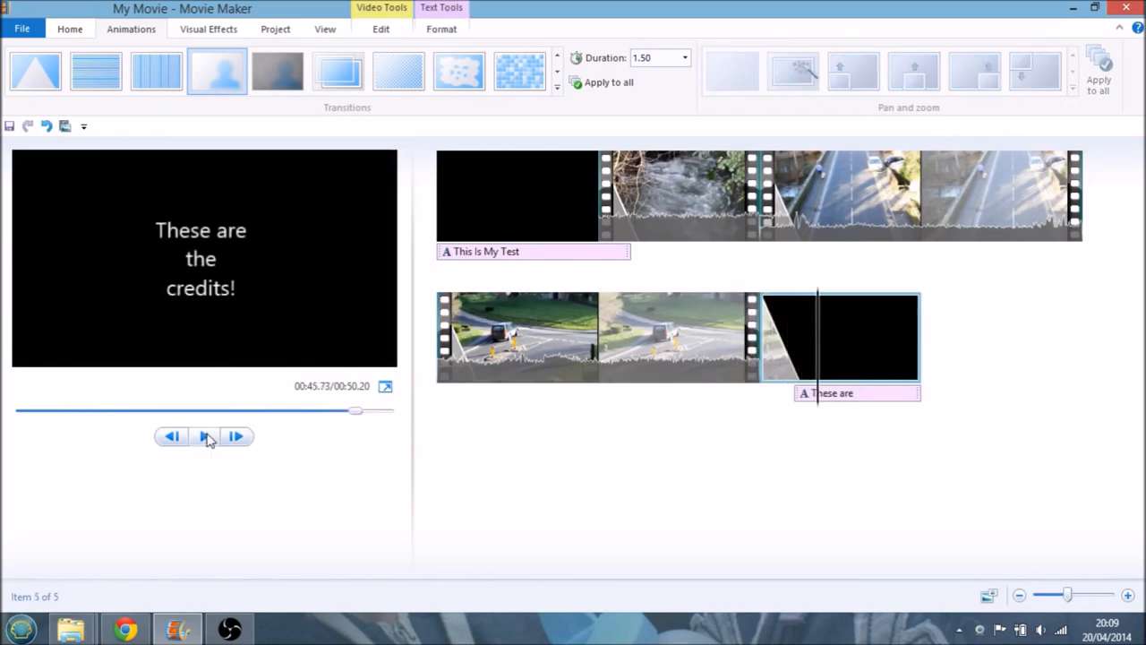
mouse_move(204, 437)
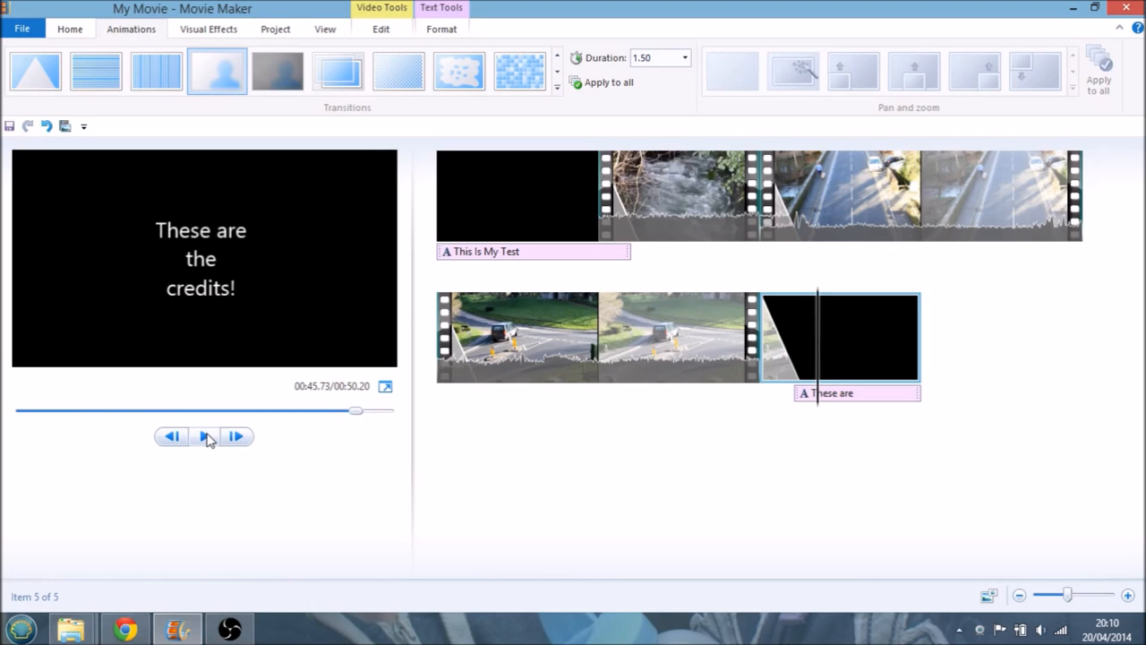
left_click(204, 437)
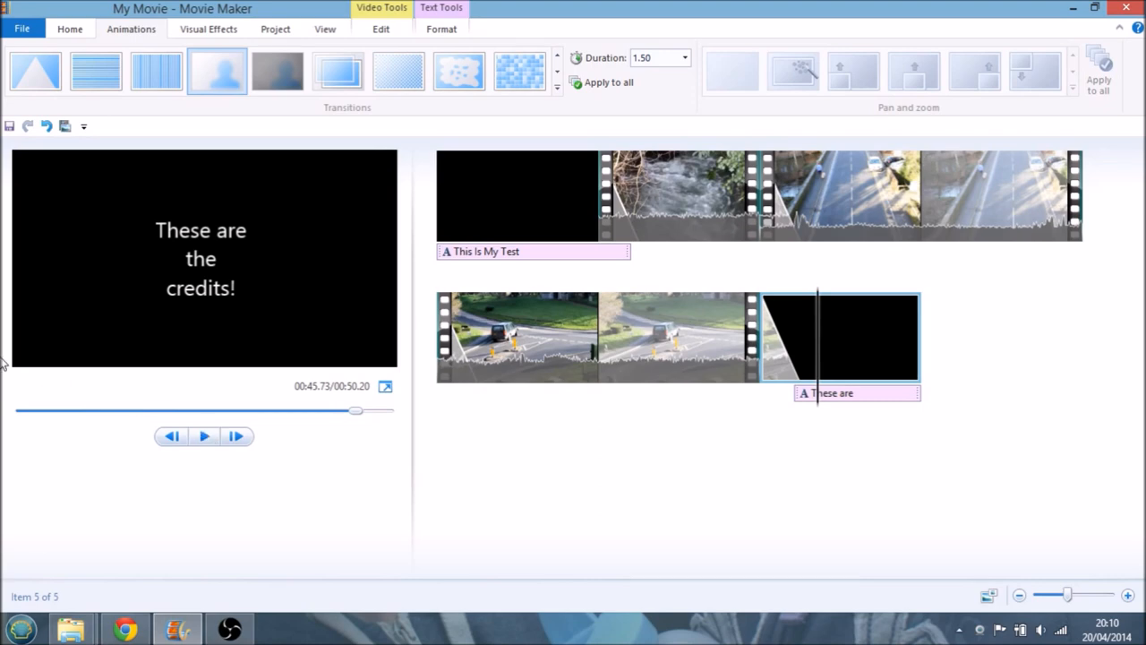
left_click(516, 195)
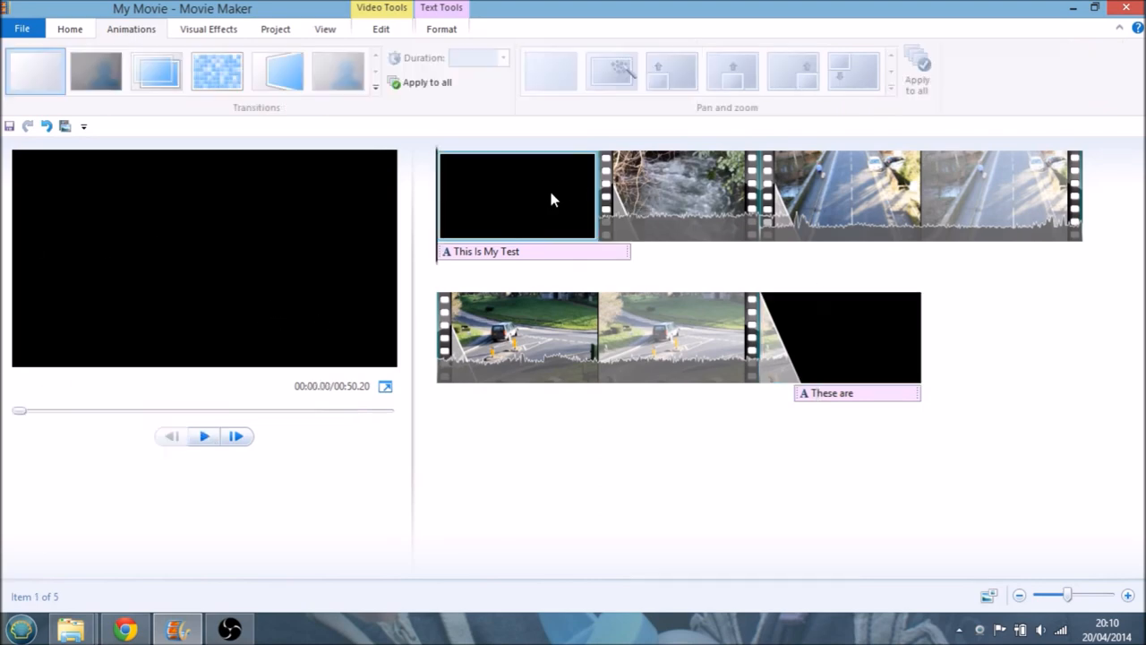
left_click(22, 29)
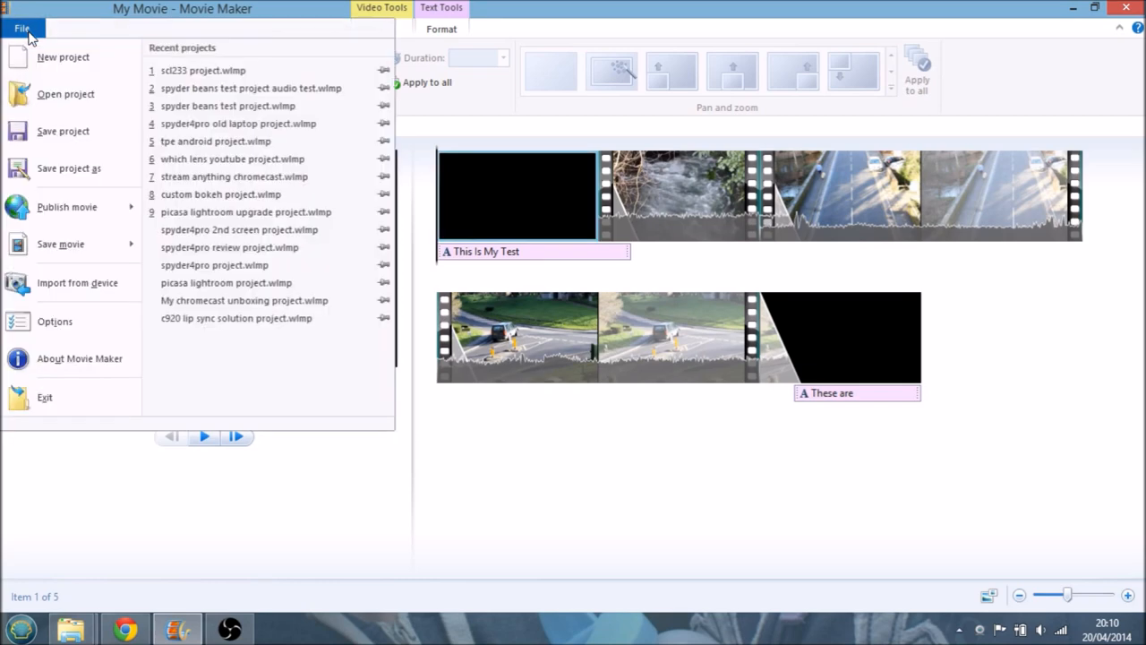
mouse_move(564, 429)
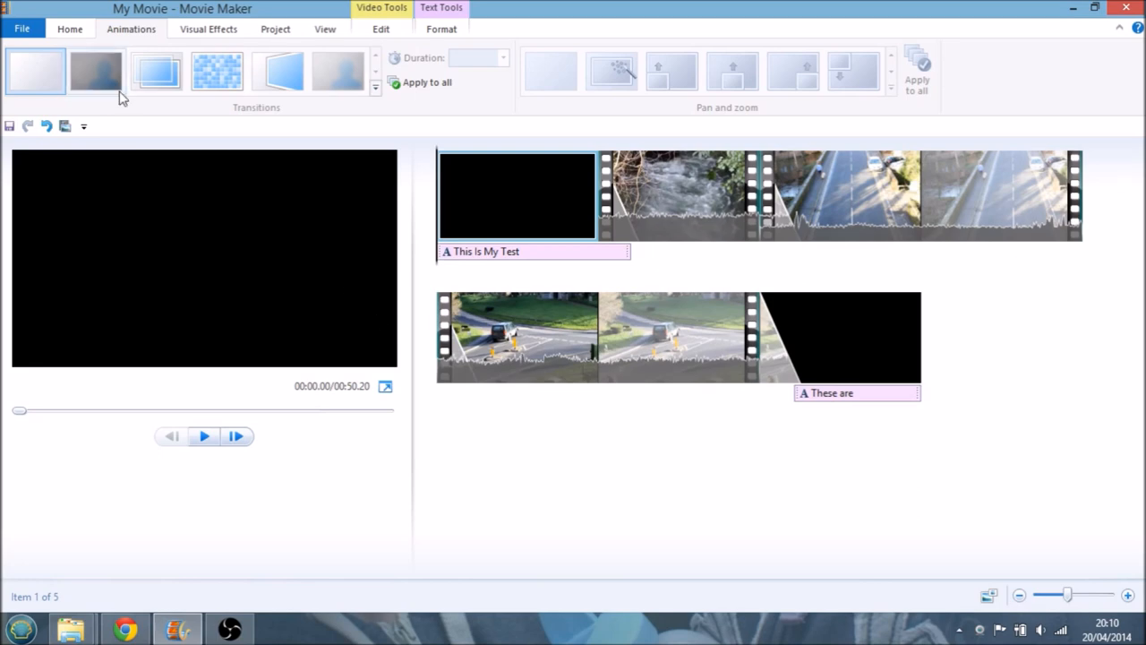
left_click(22, 29)
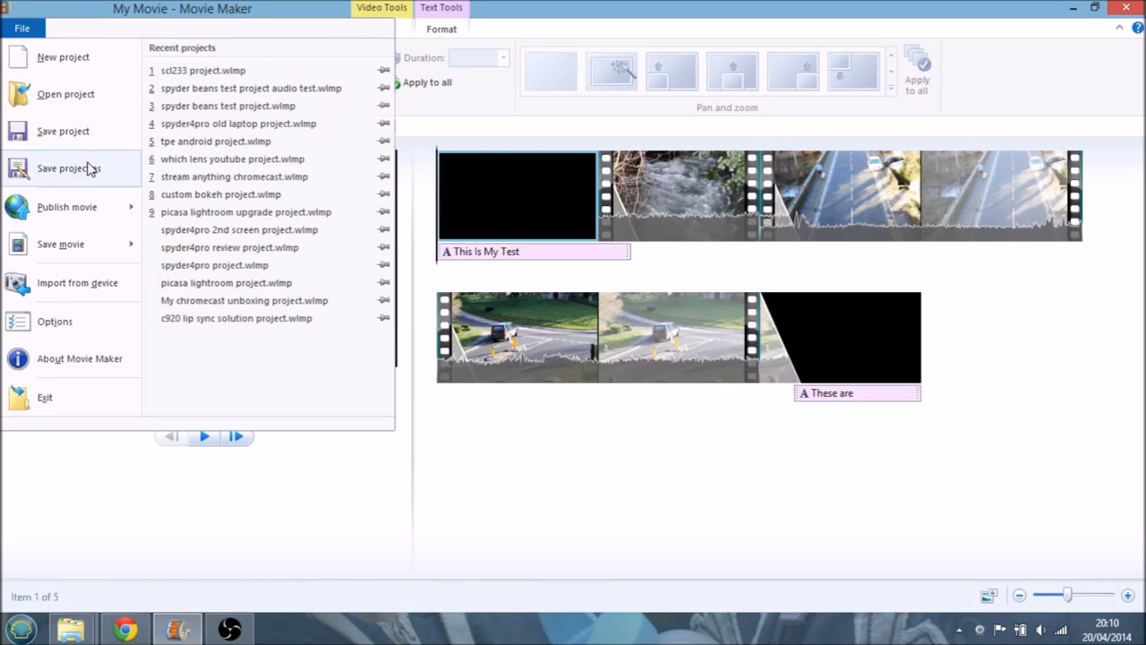
left_click(68, 168)
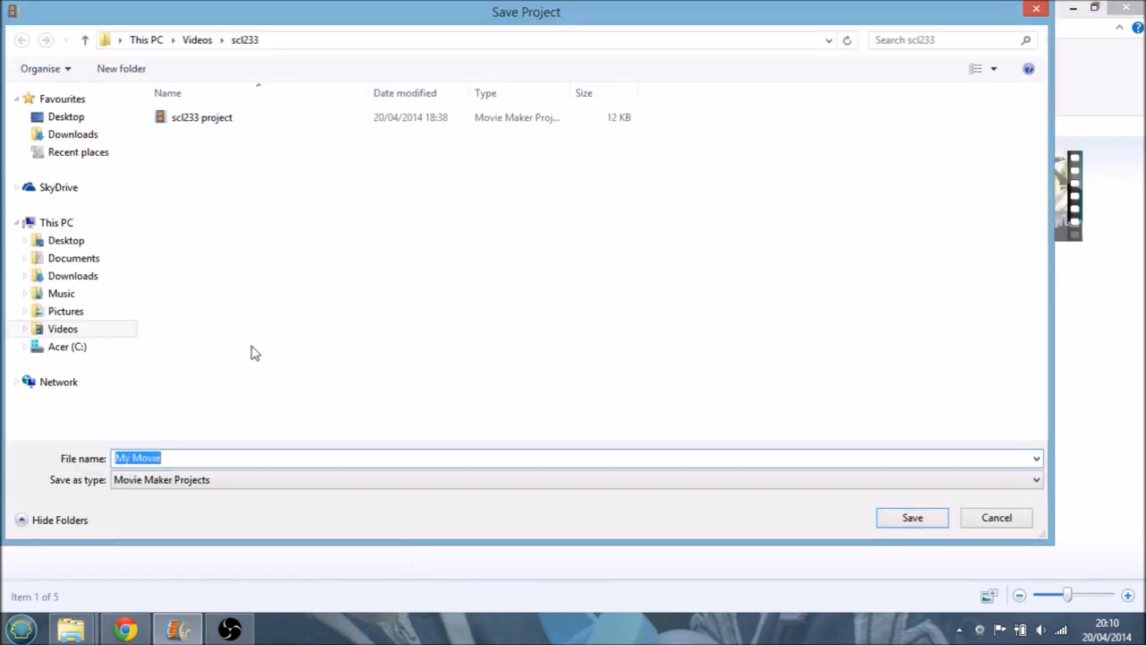
type("this a test pro")
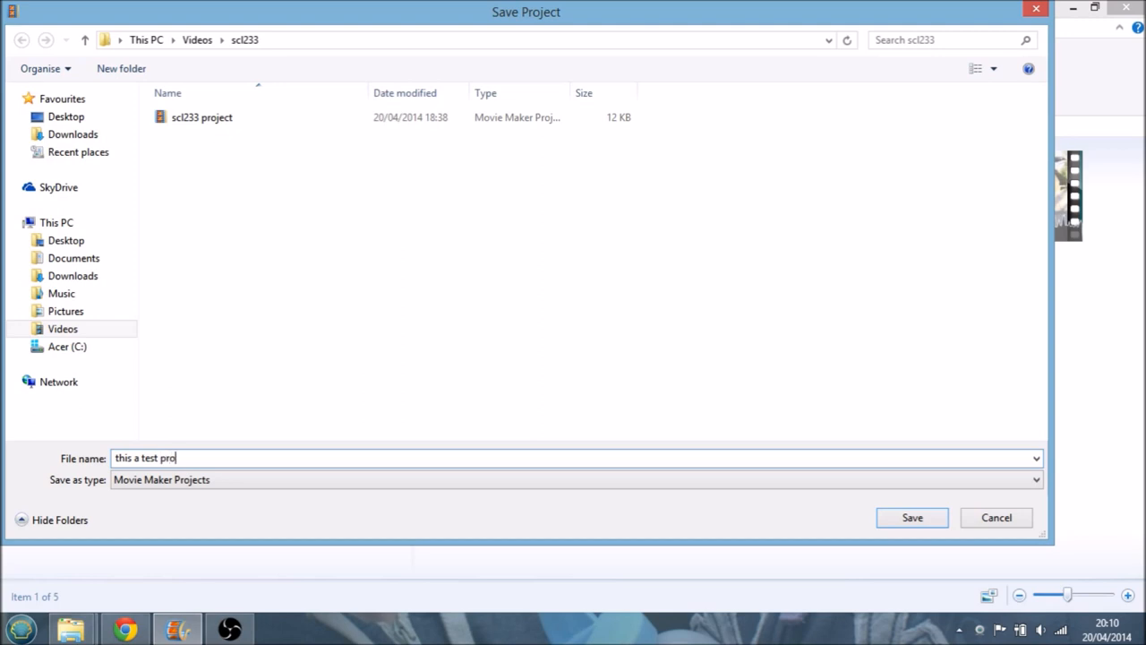
type("ject")
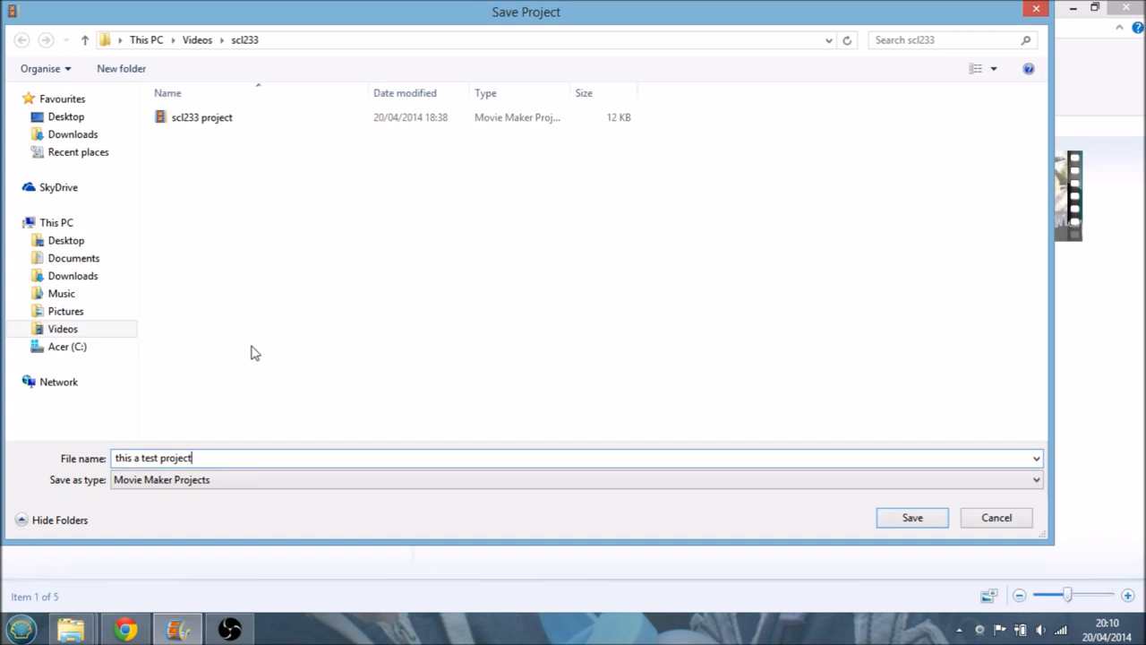
mouse_move(1010, 538)
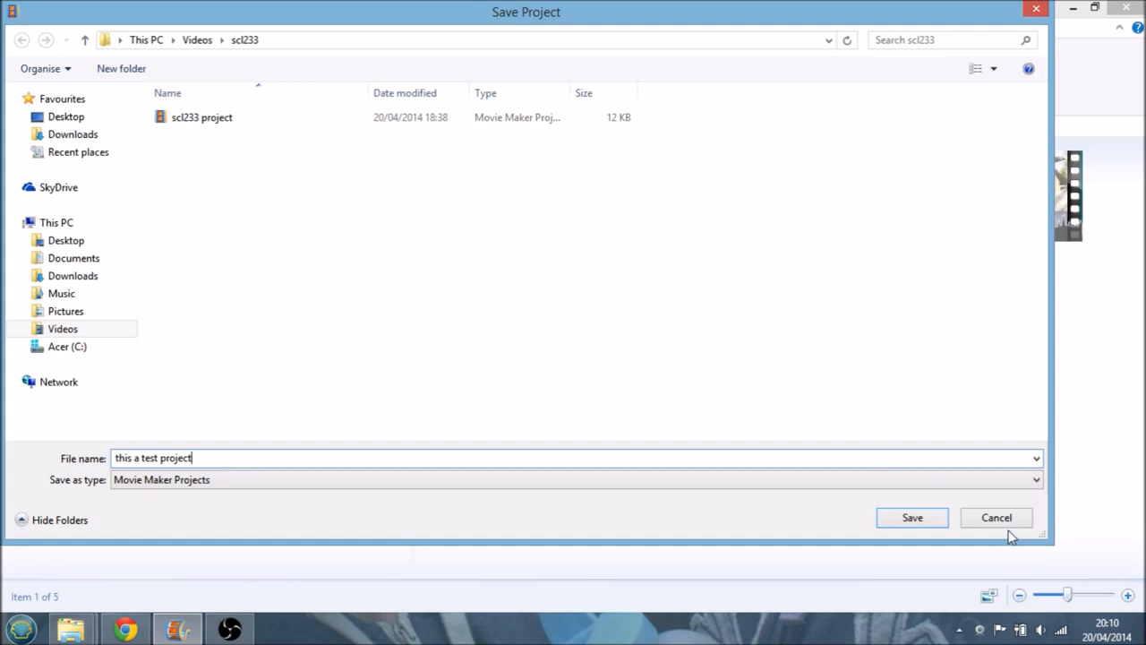
left_click(912, 516)
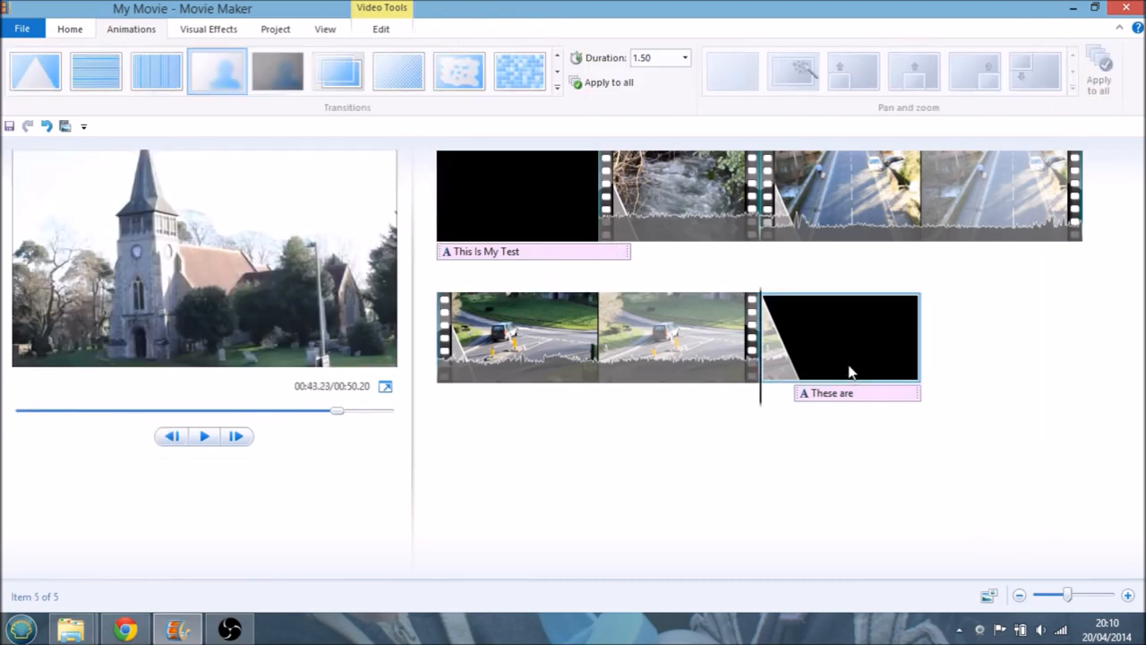
Select the fourth clip on the storyboard and return to the Home commands
left_click(516, 195)
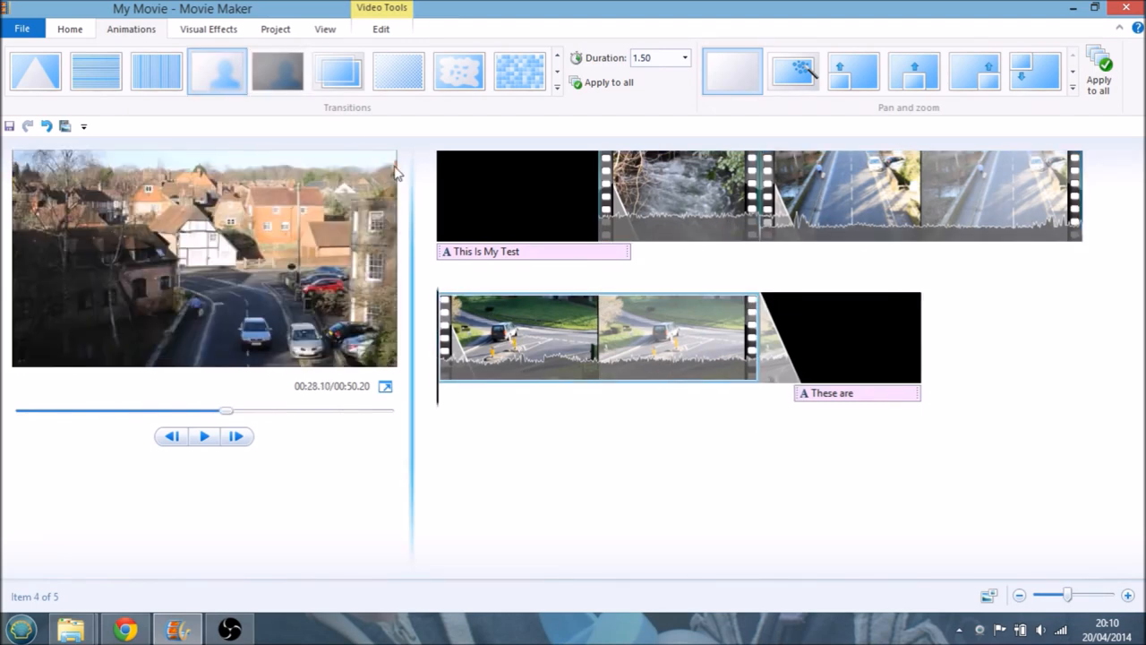
left_click(70, 29)
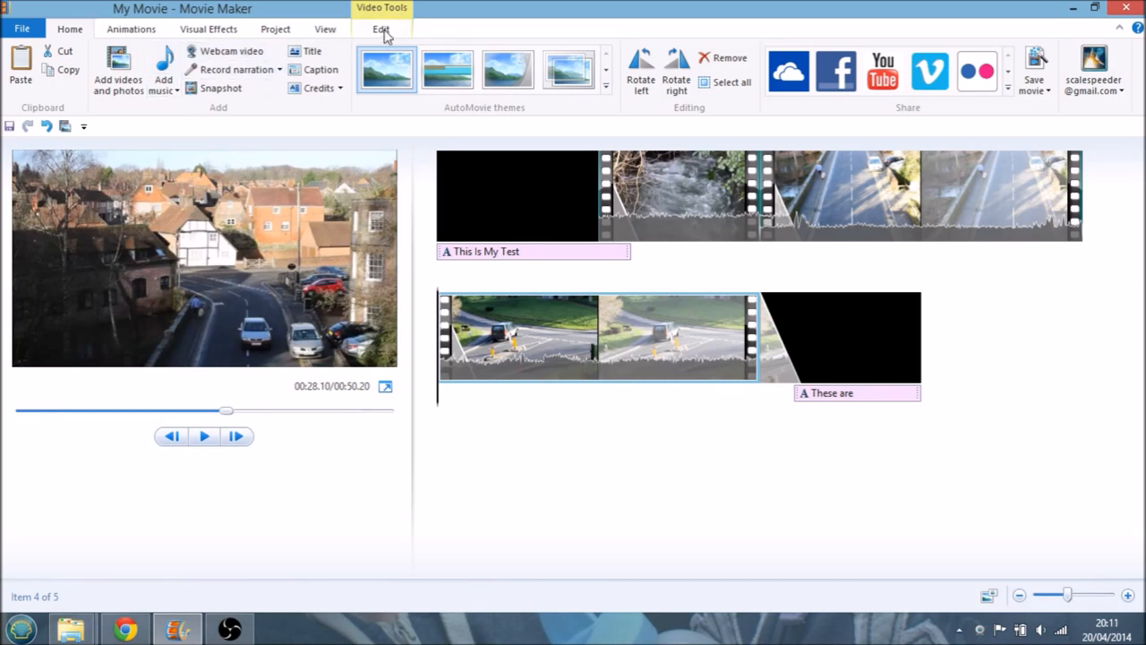
Bring up the Video Tools Edit options and play the fourth (road) clip from its start
left_click(379, 29)
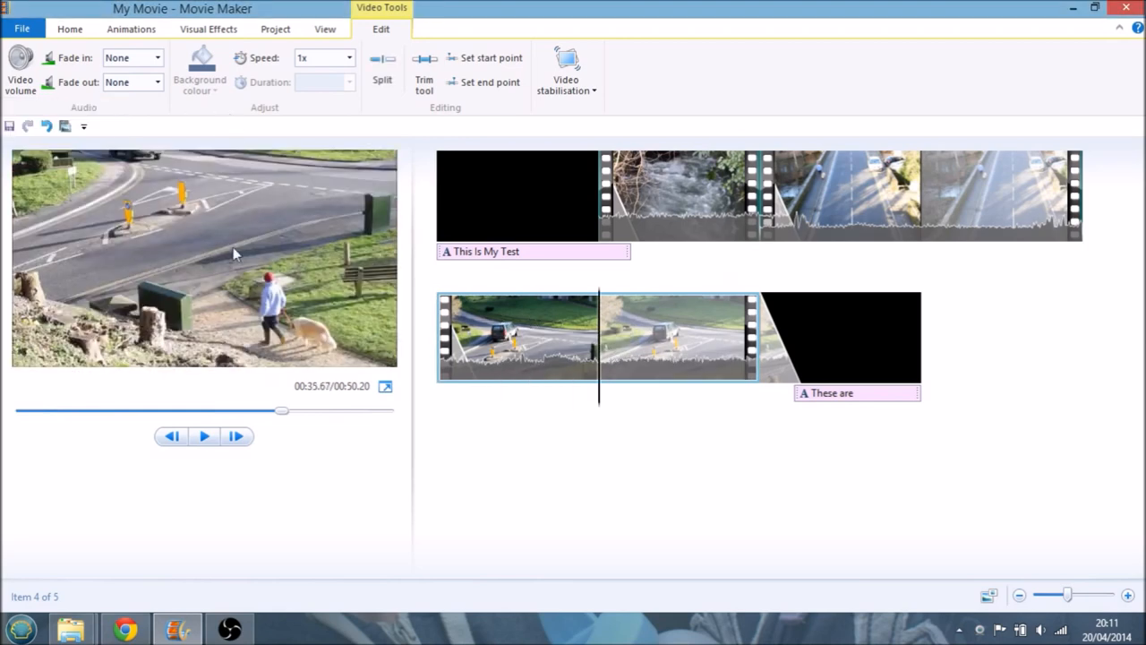
left_click(205, 437)
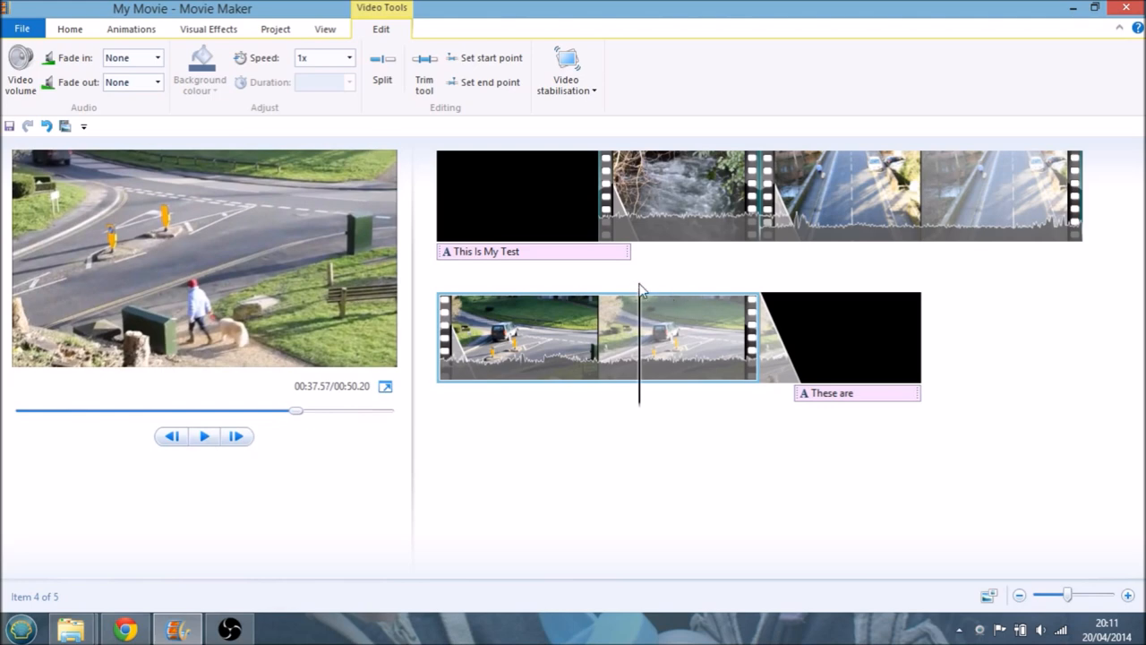
left_click(170, 437)
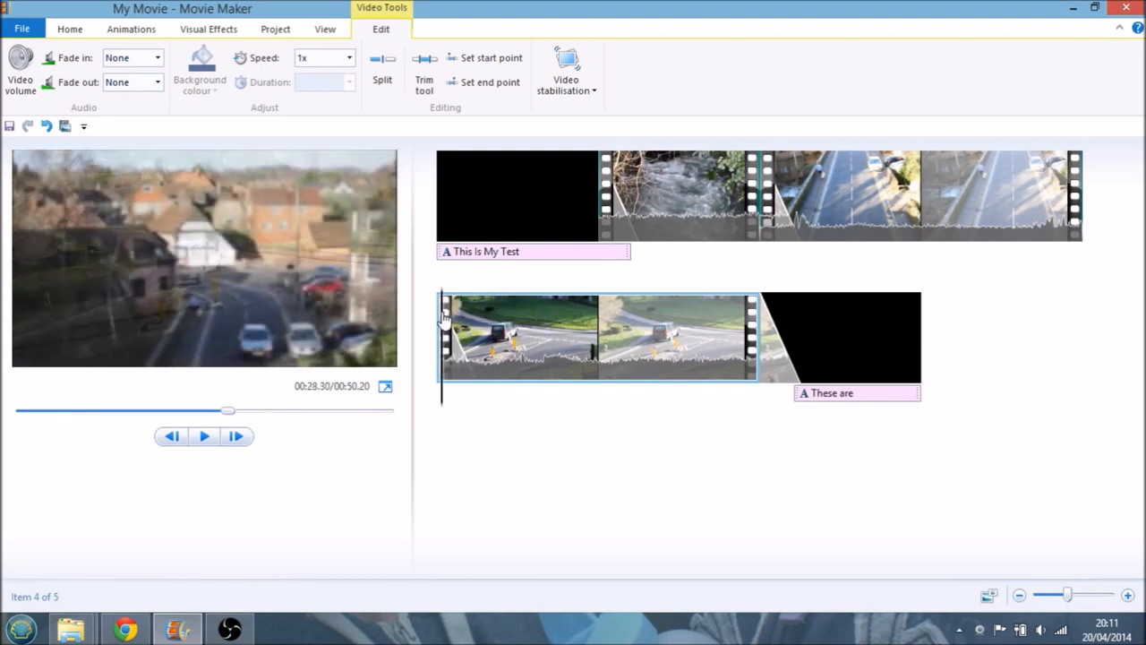
left_click(204, 437)
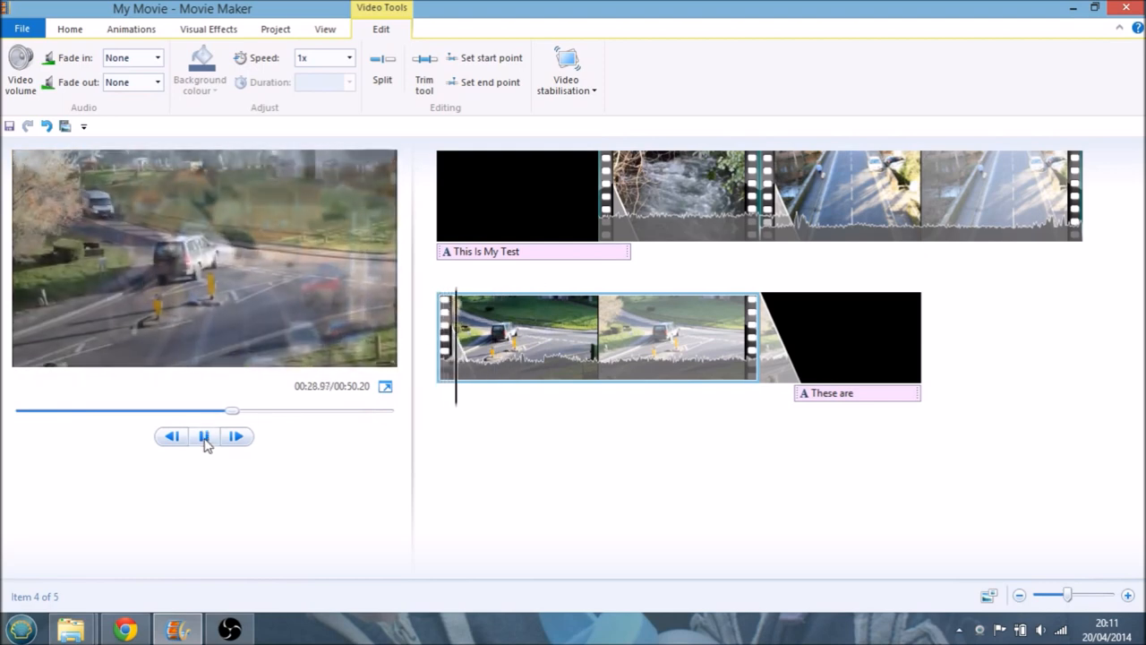
Add a new caption with placeholder text to the road clip from the Home commands
left_click(204, 437)
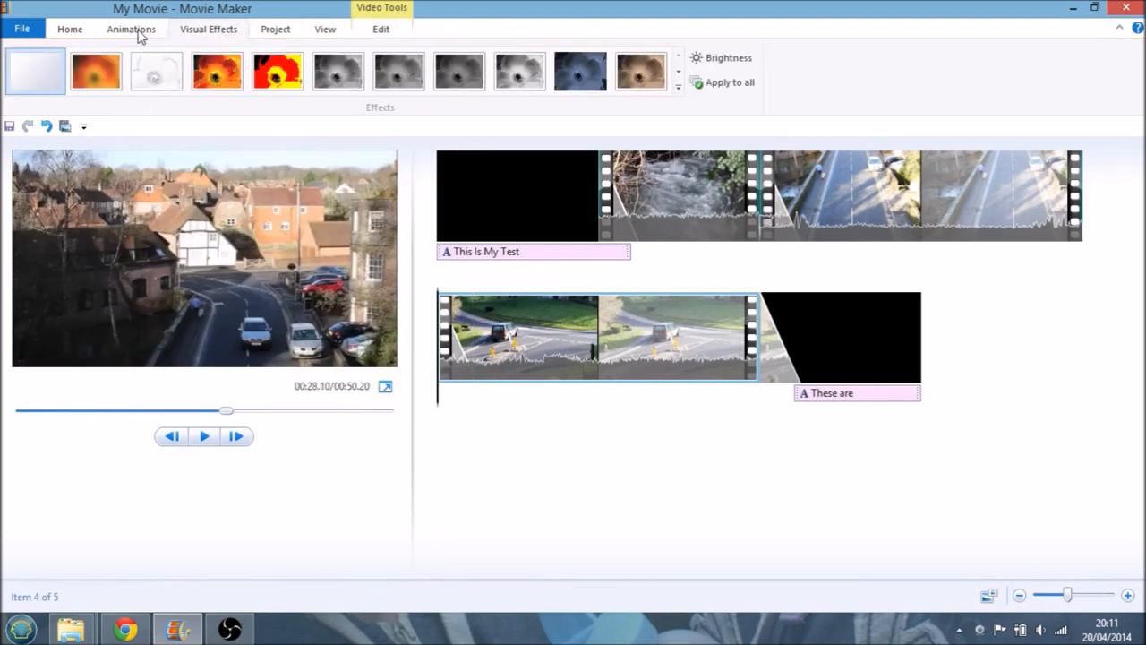
left_click(68, 29)
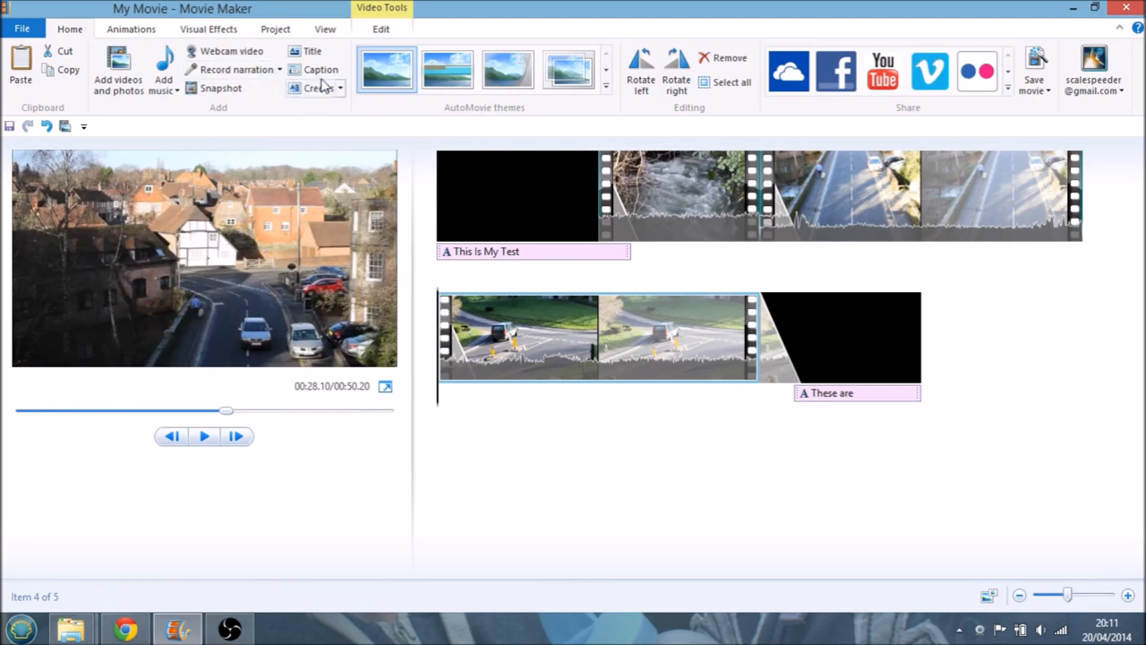
left_click(319, 68)
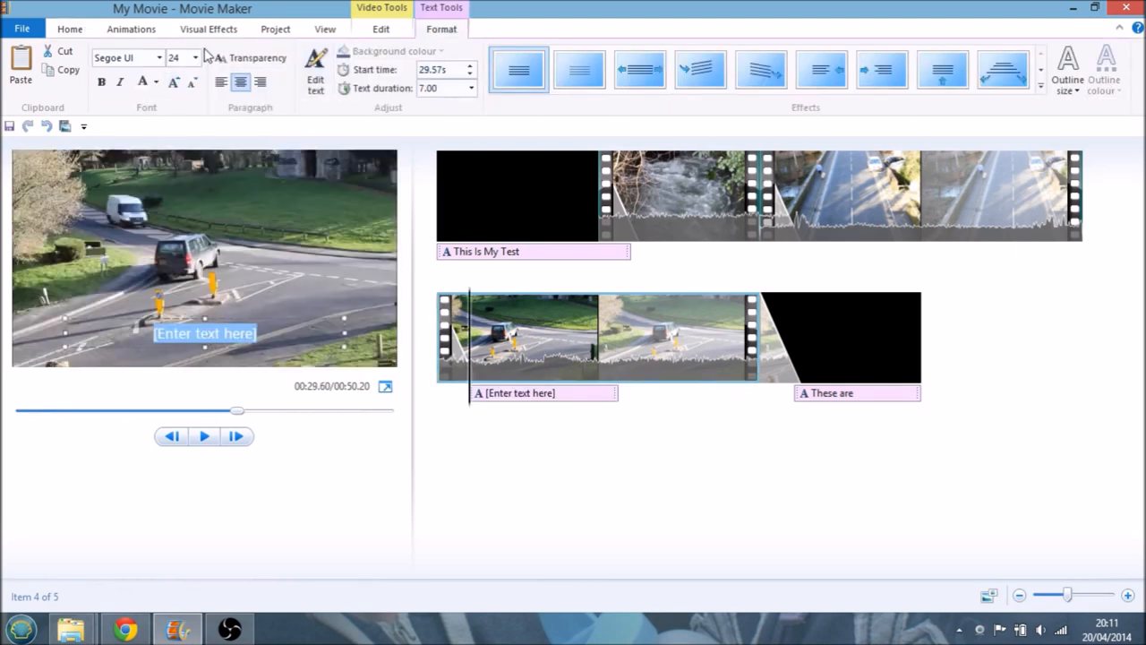
Set the caption to 28-point red text
left_click(193, 57)
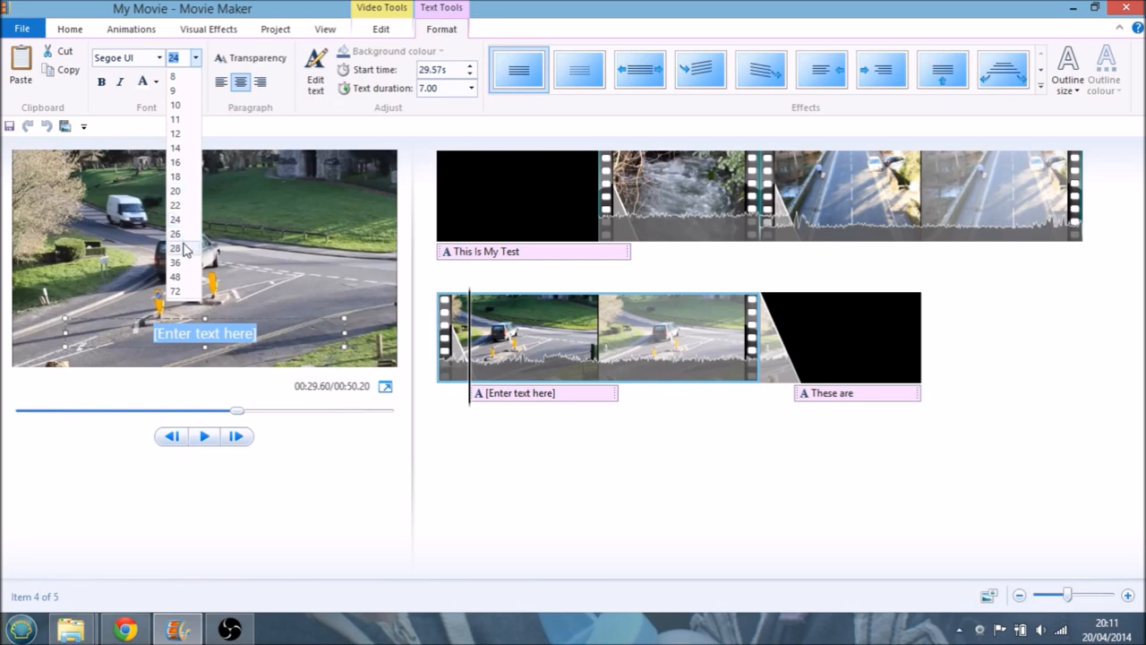
left_click(176, 247)
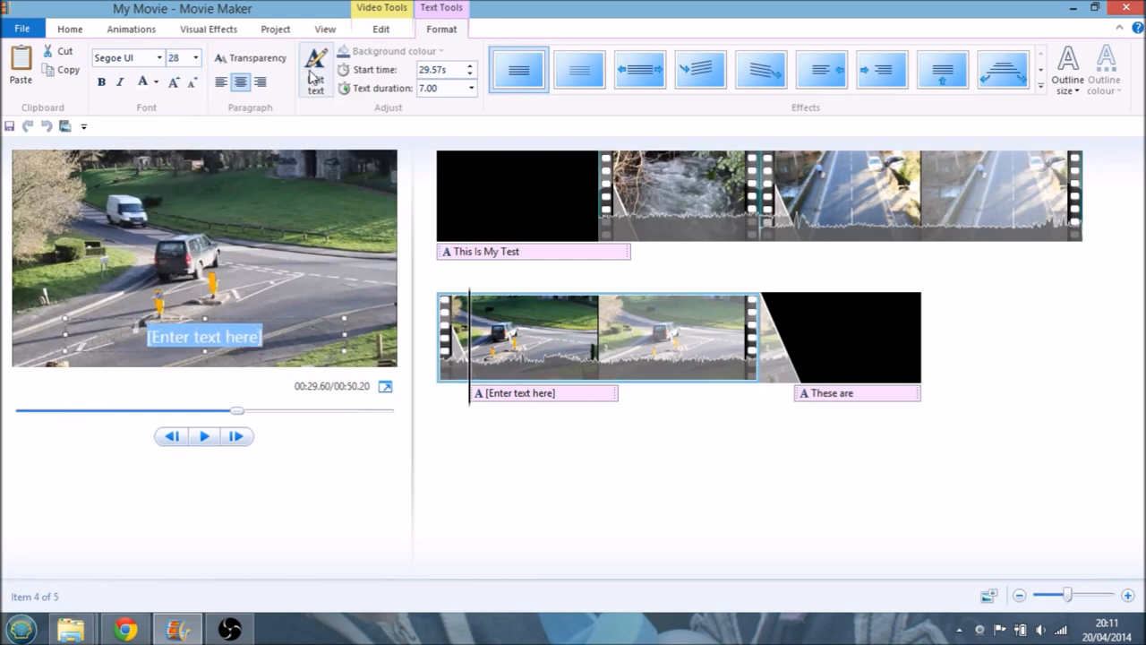
mouse_move(316, 68)
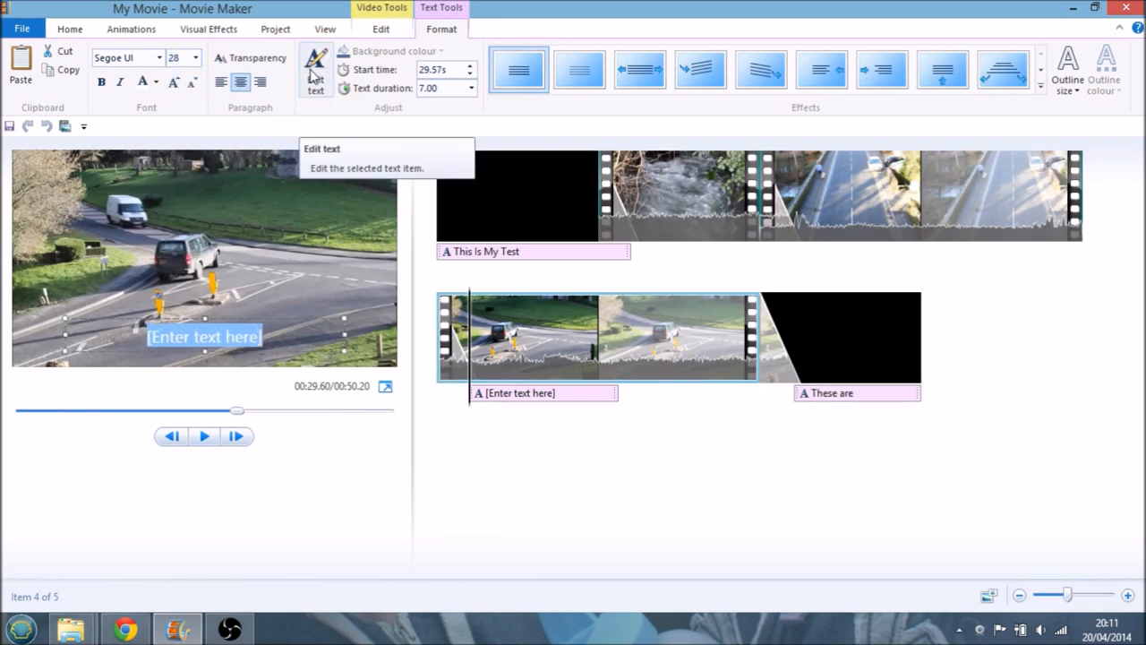
mouse_move(173, 82)
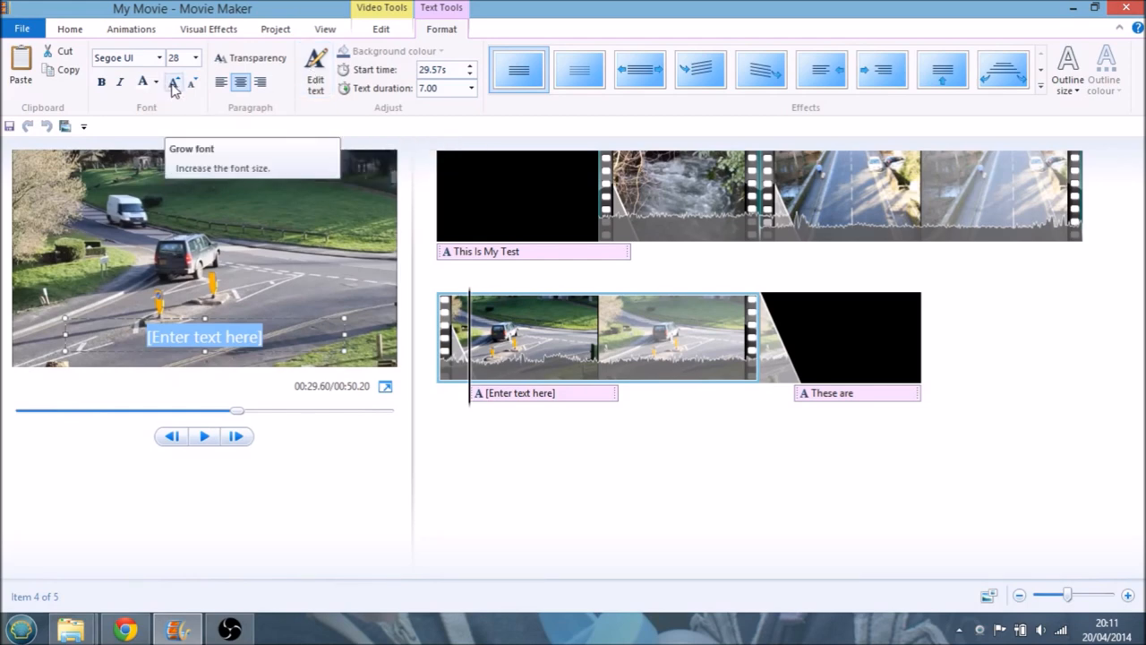
mouse_move(143, 83)
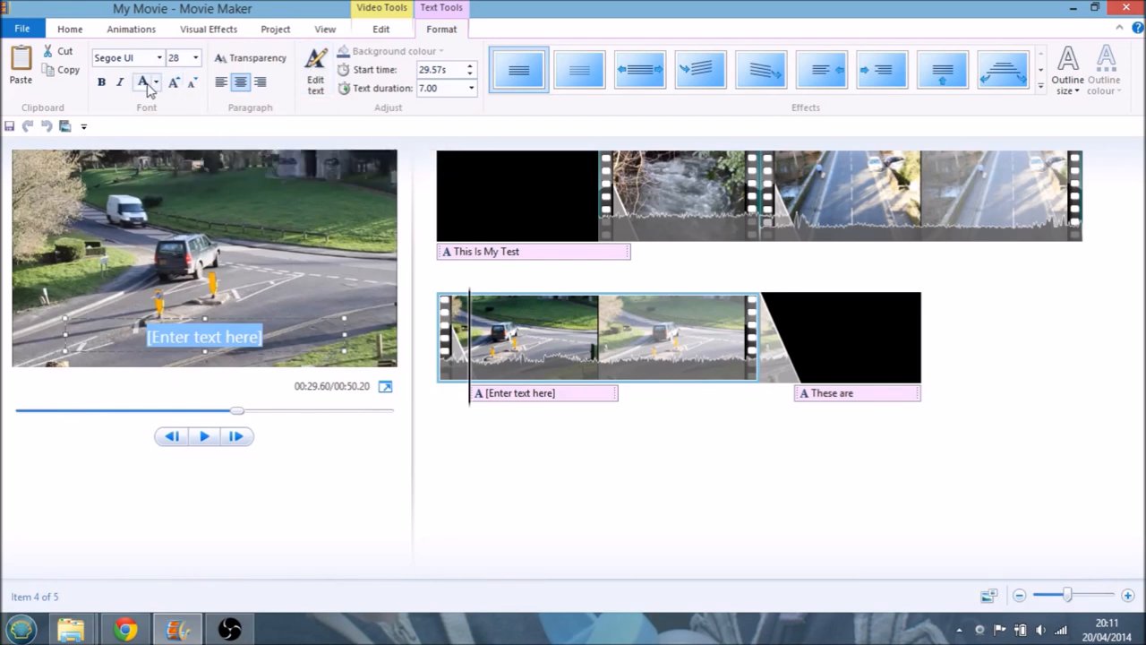
left_click(154, 83)
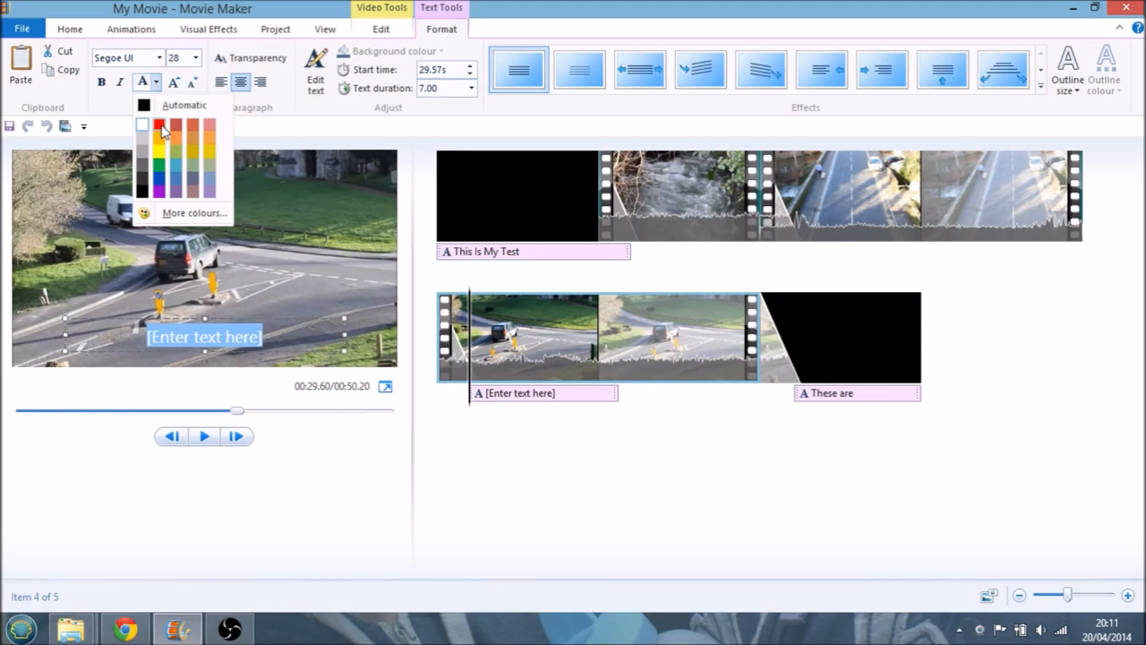
left_click(161, 127)
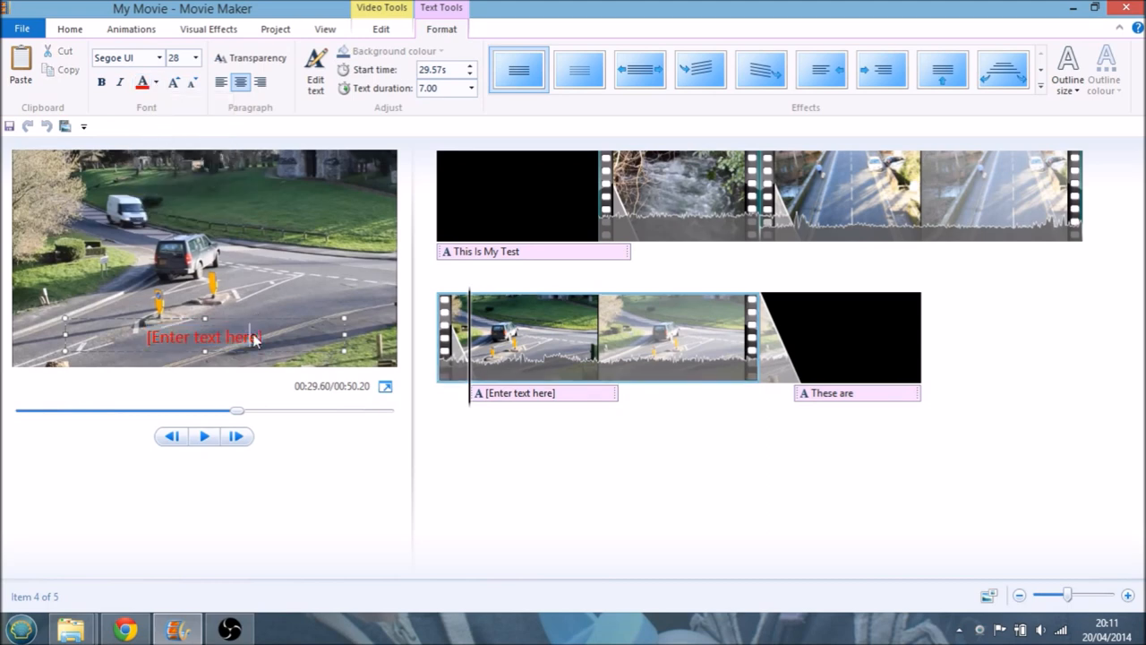
Replace the placeholder caption text with 'This Is A Caption!!!!!!!'
double_click(205, 336)
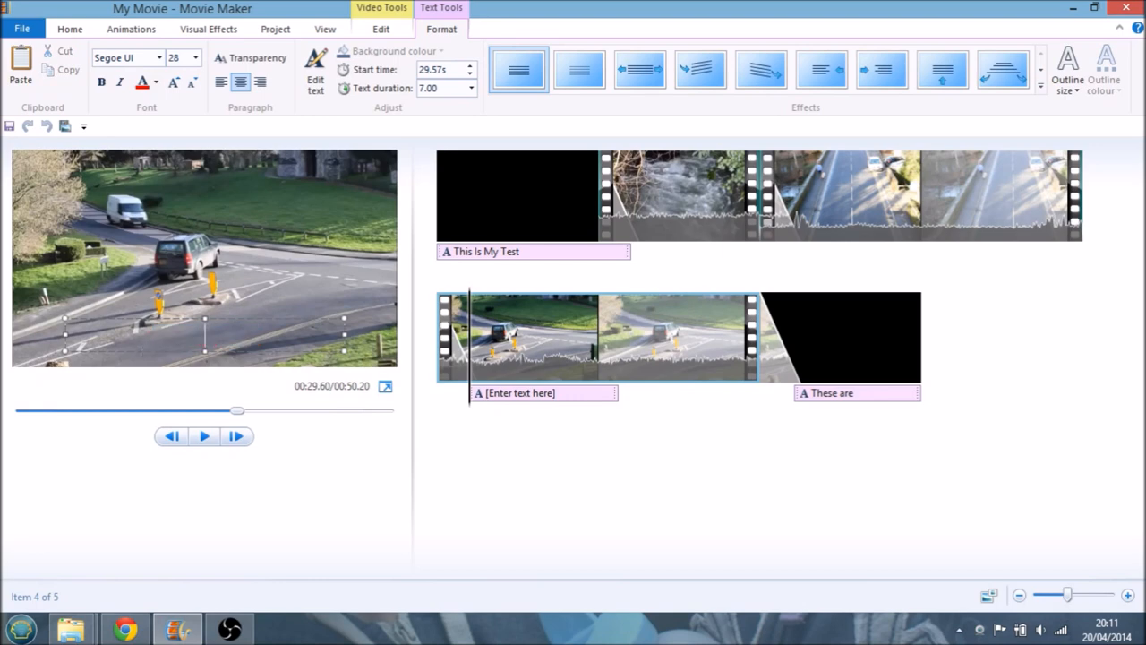
type("This Is A C")
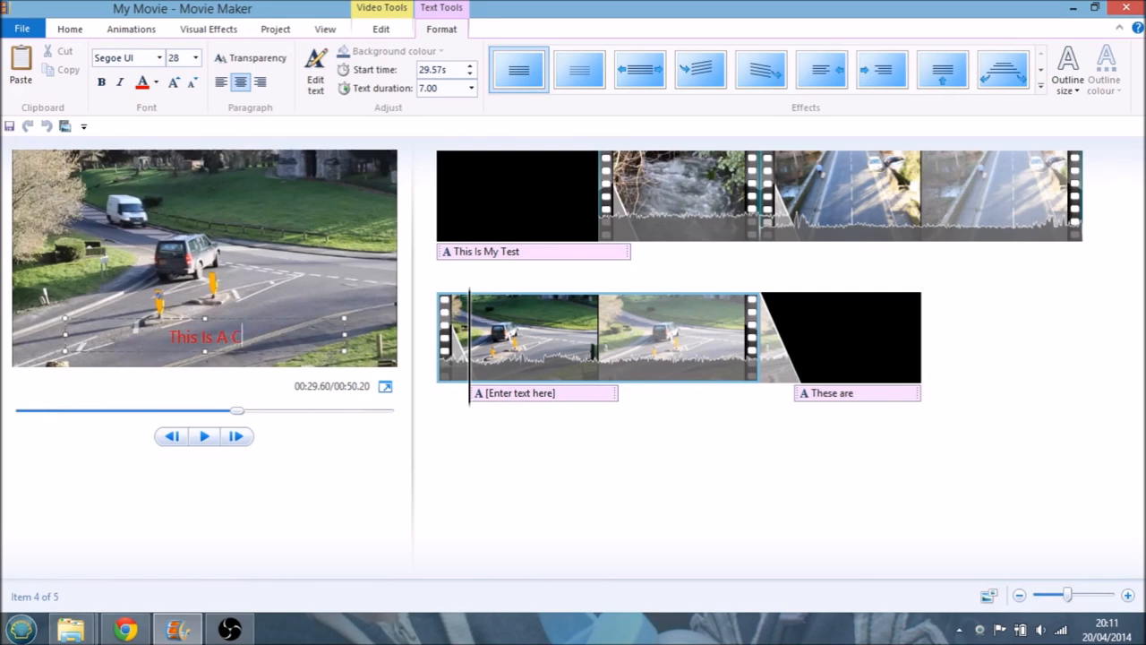
type("aption!")
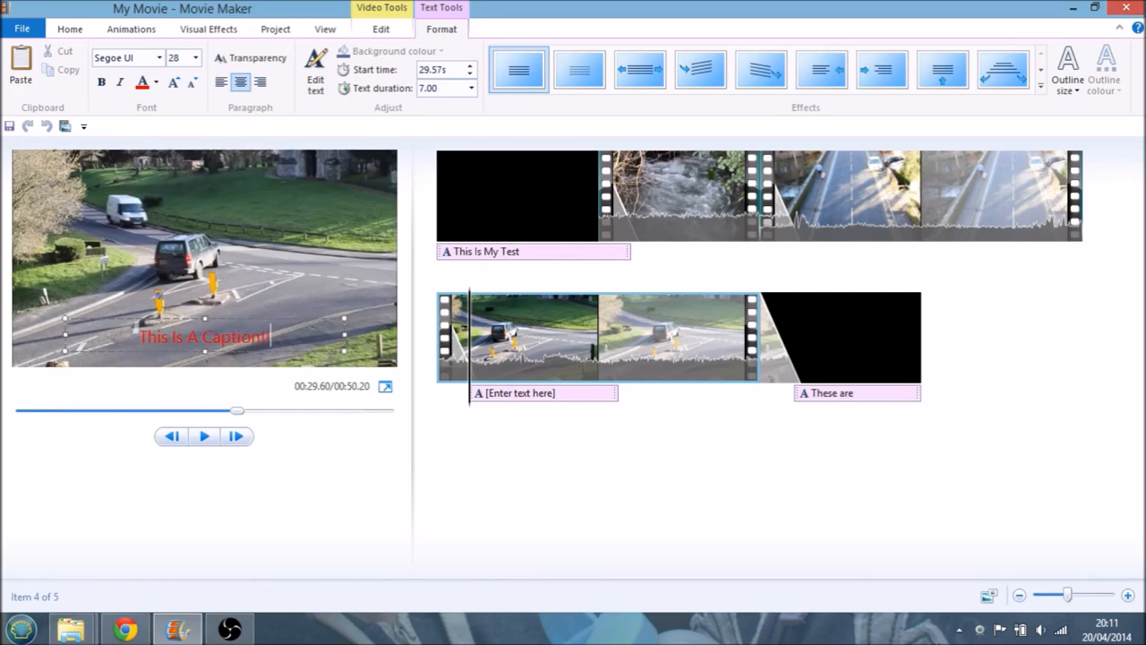
type("!!!!!")
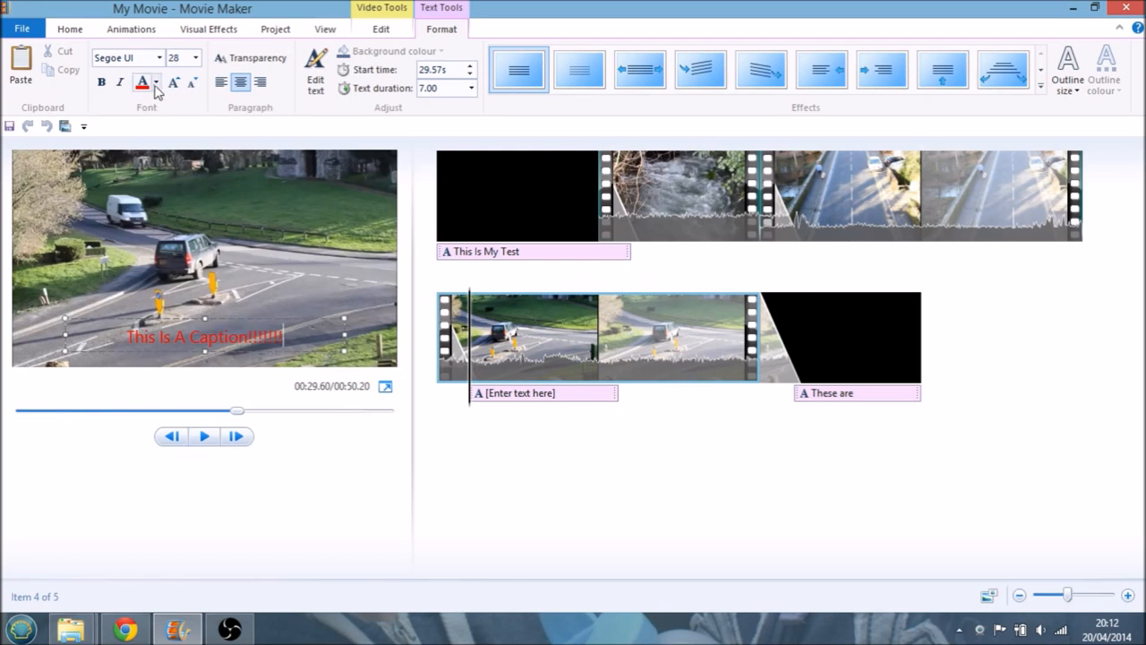
Make the caption bold black size-36 text lasting 10.00 seconds, reading 'This Is A Caption!!!!!!!'
left_click(154, 83)
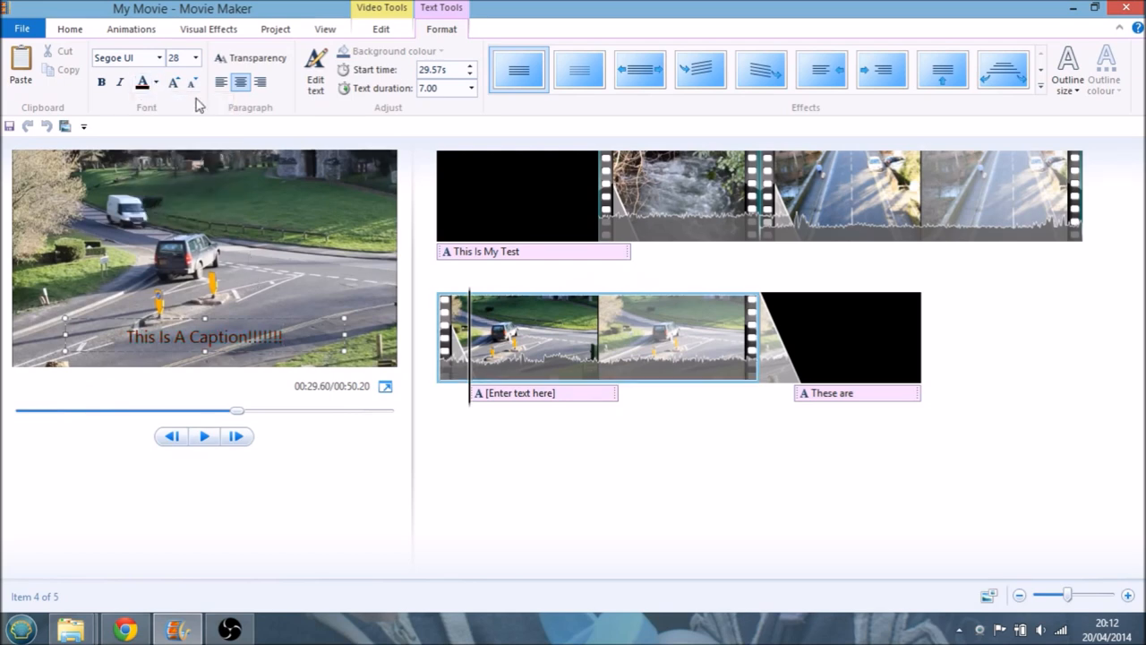
left_click(100, 82)
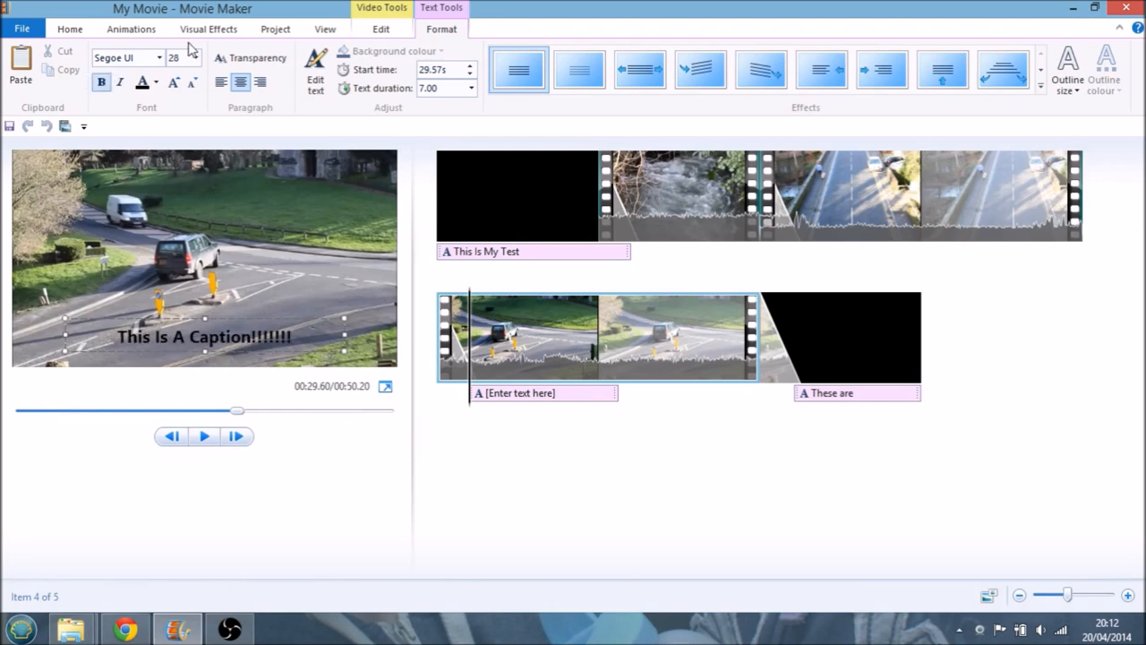
left_click(193, 57)
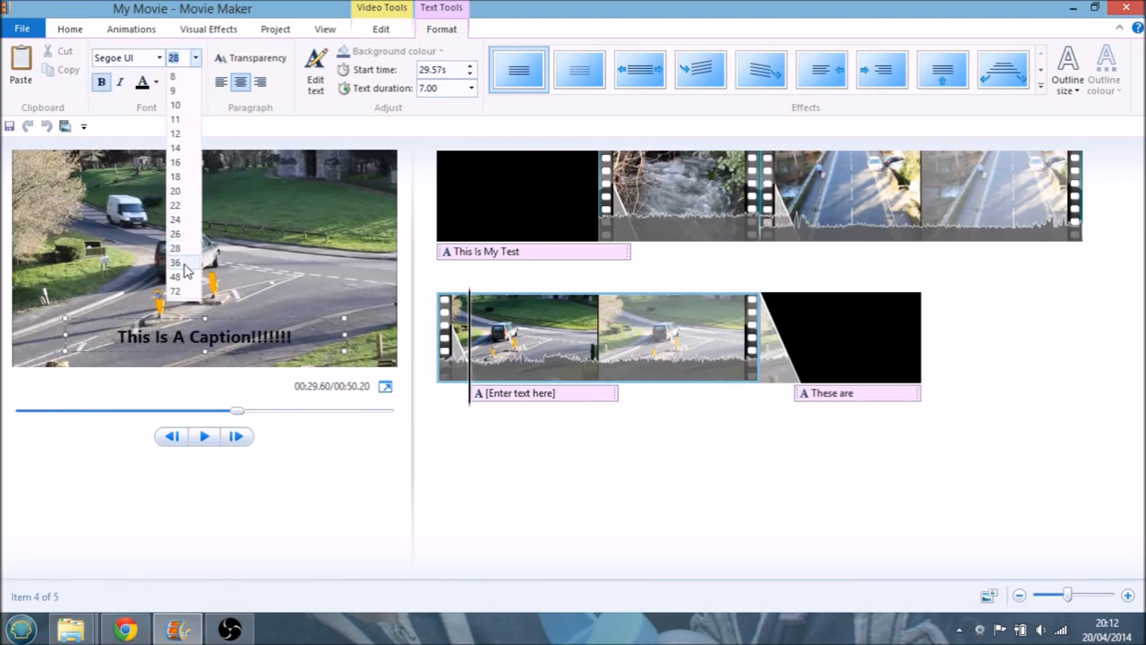
left_click(176, 262)
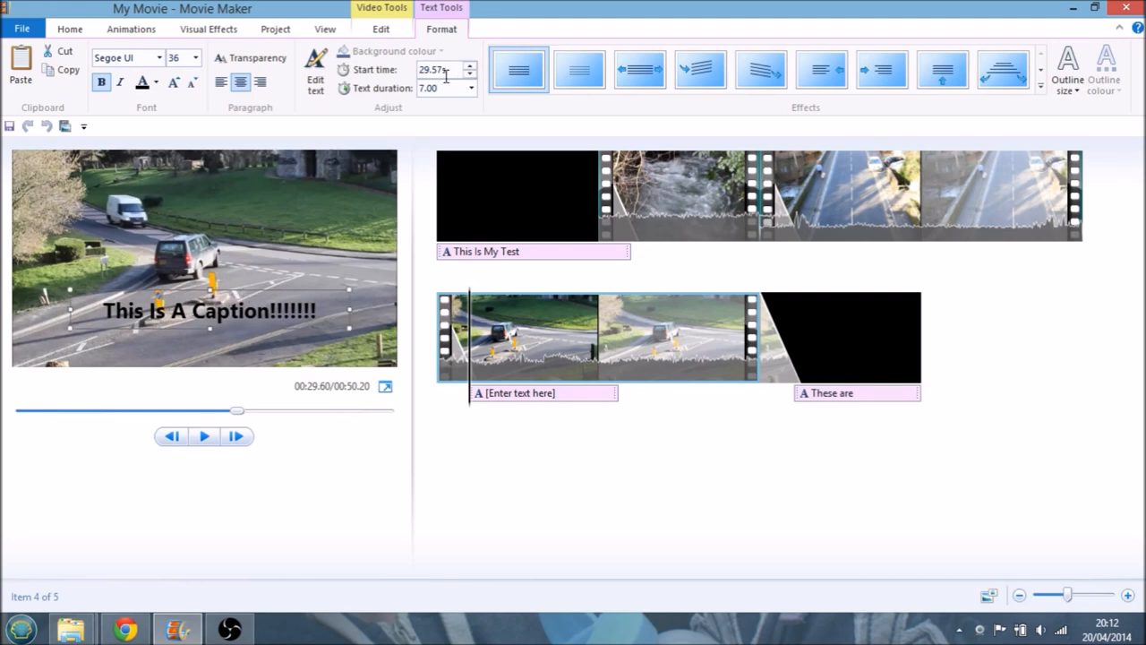
mouse_move(438, 88)
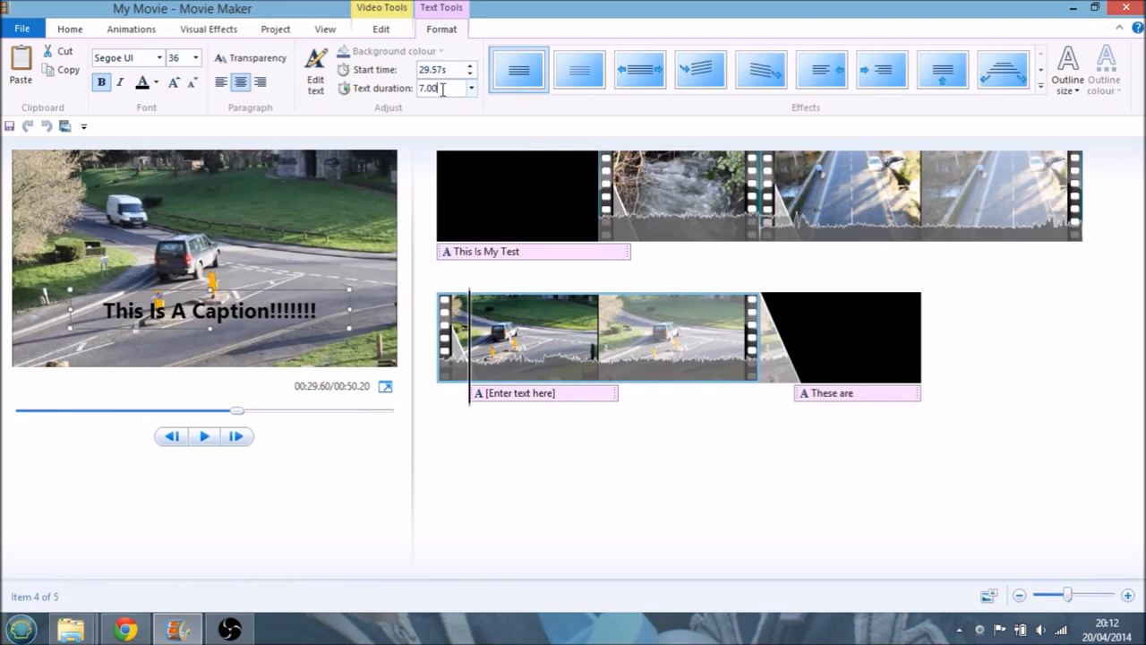
type("10.00")
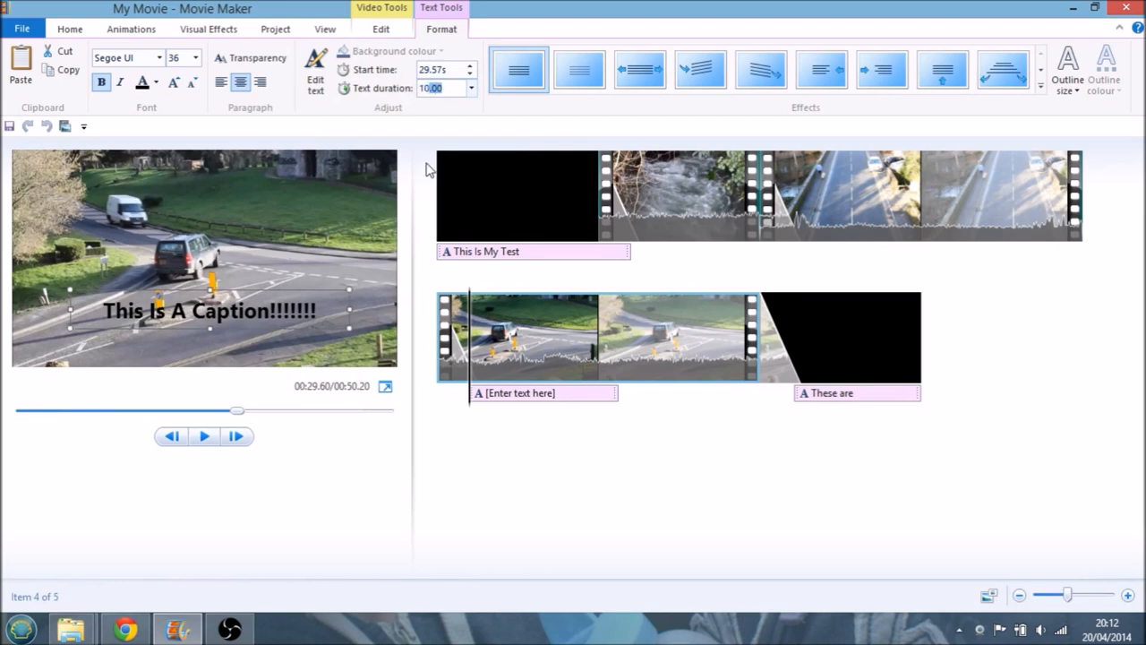
type("This Is A Caption!!!!!!!")
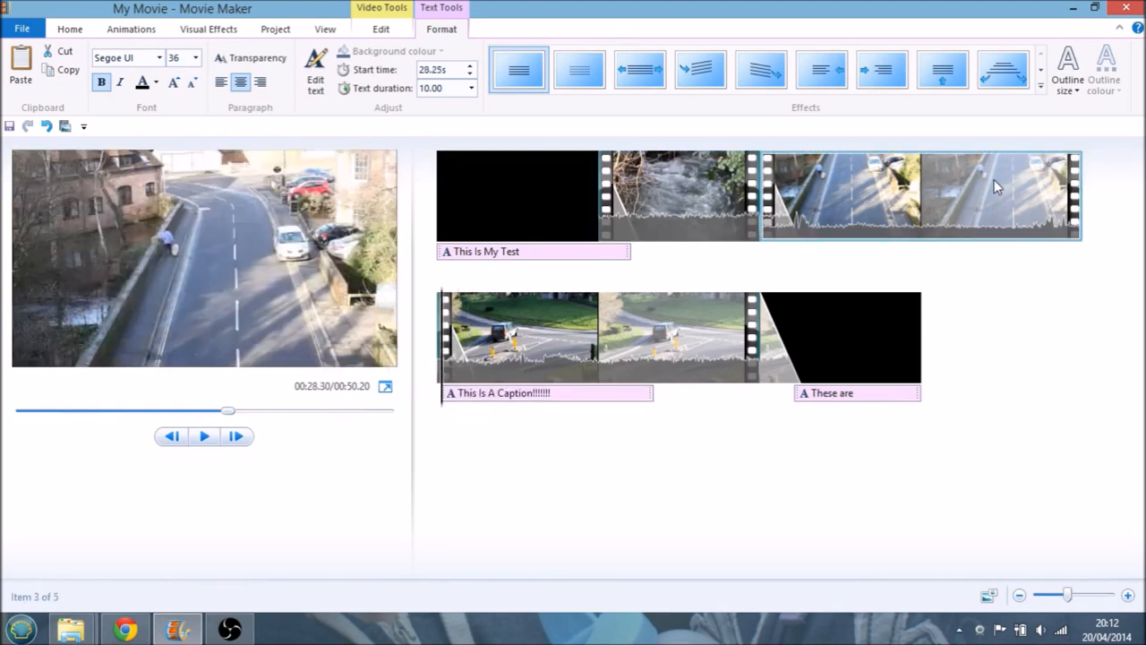
Play the captioned road clip, then rewind the preview to the opening title
left_click(70, 29)
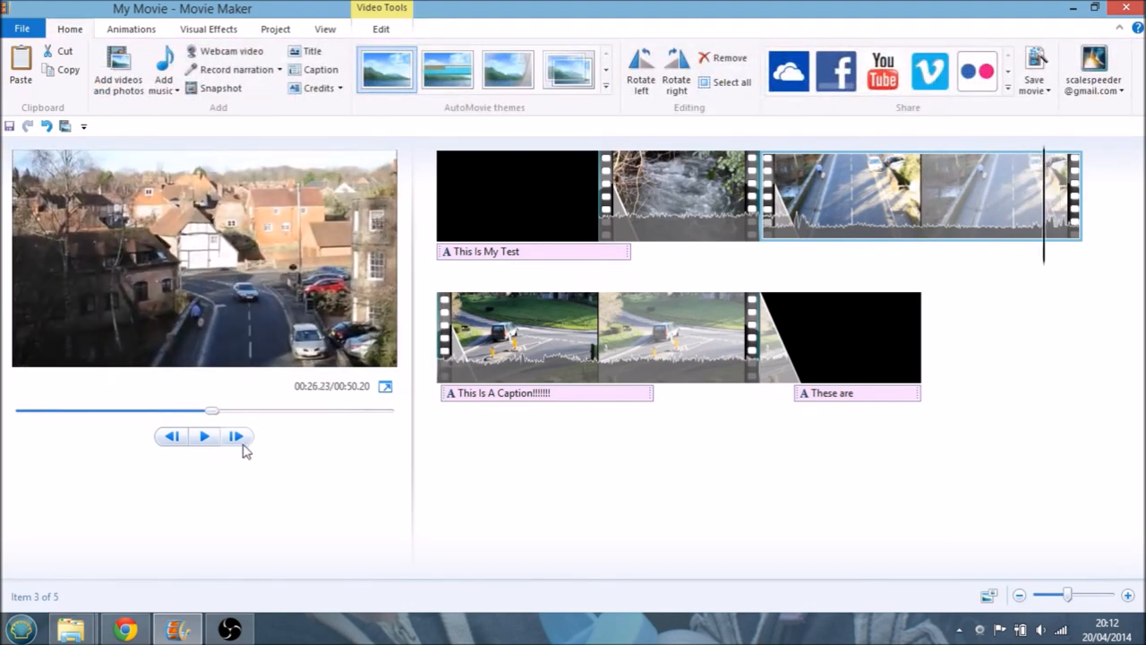
mouse_move(204, 437)
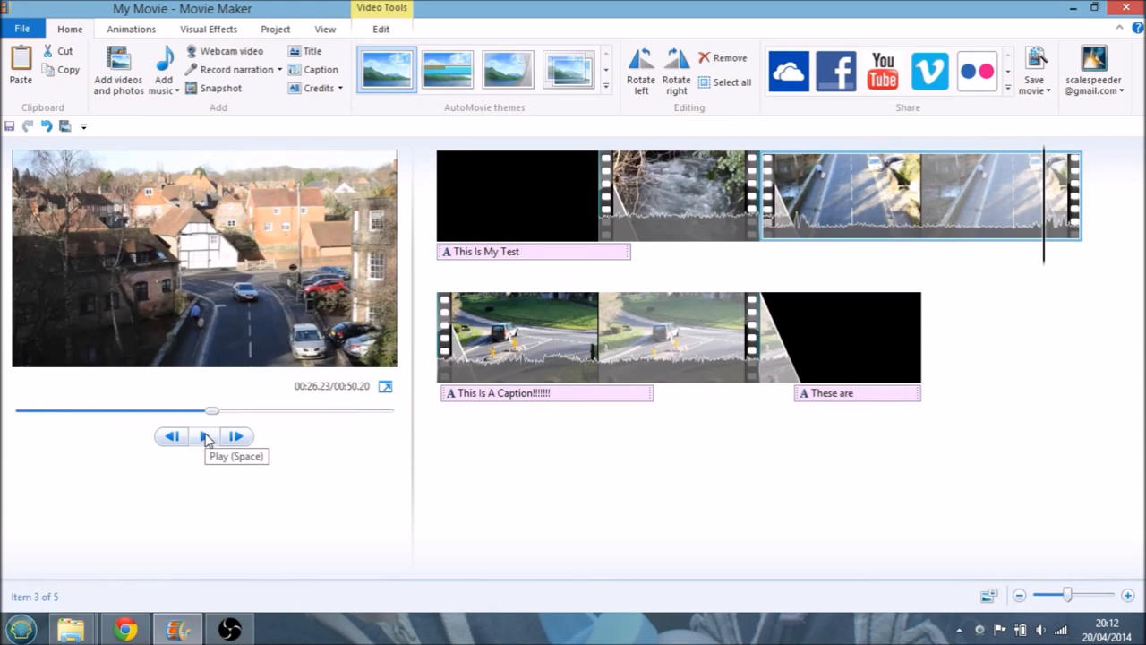
left_click(204, 437)
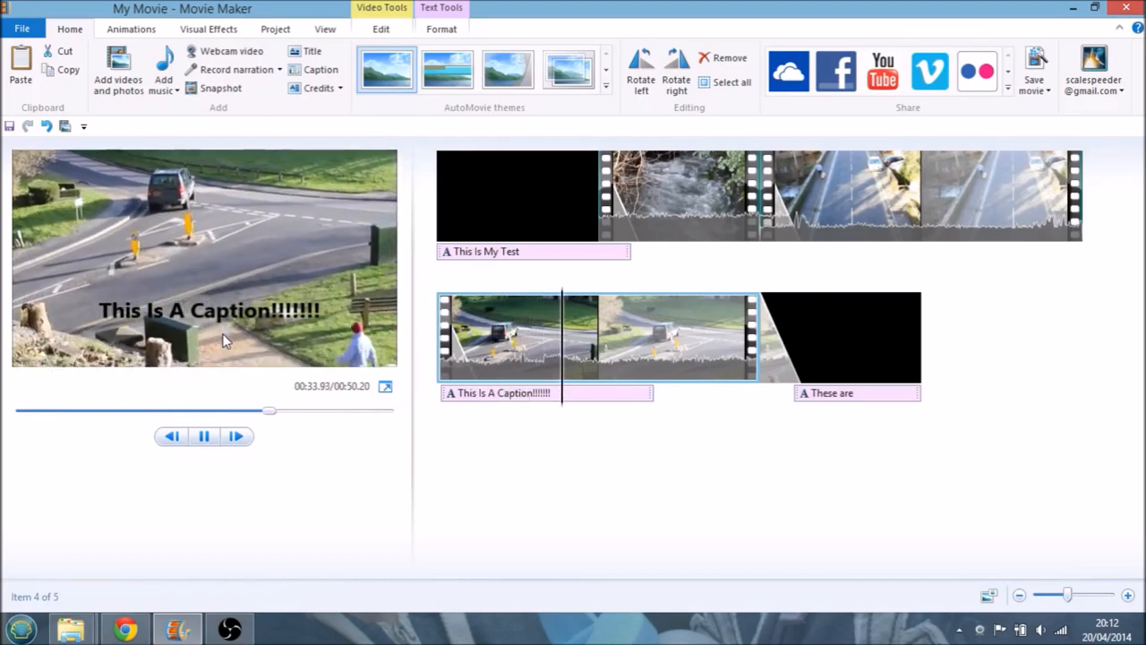
left_click_drag(268, 410, 283, 410)
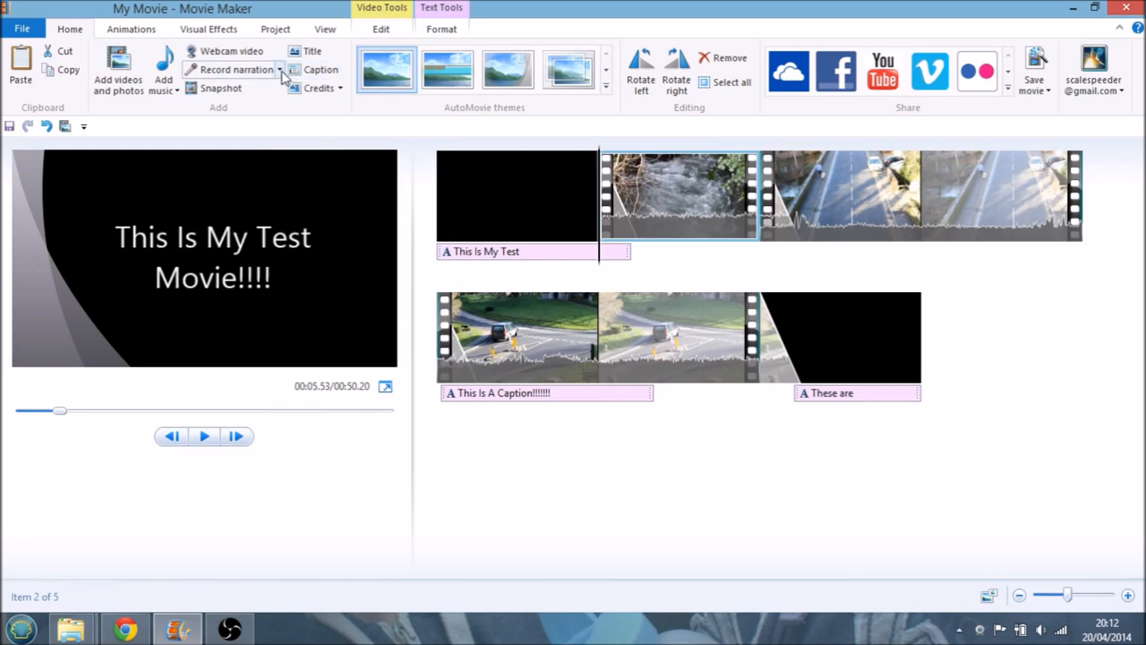
left_click(917, 195)
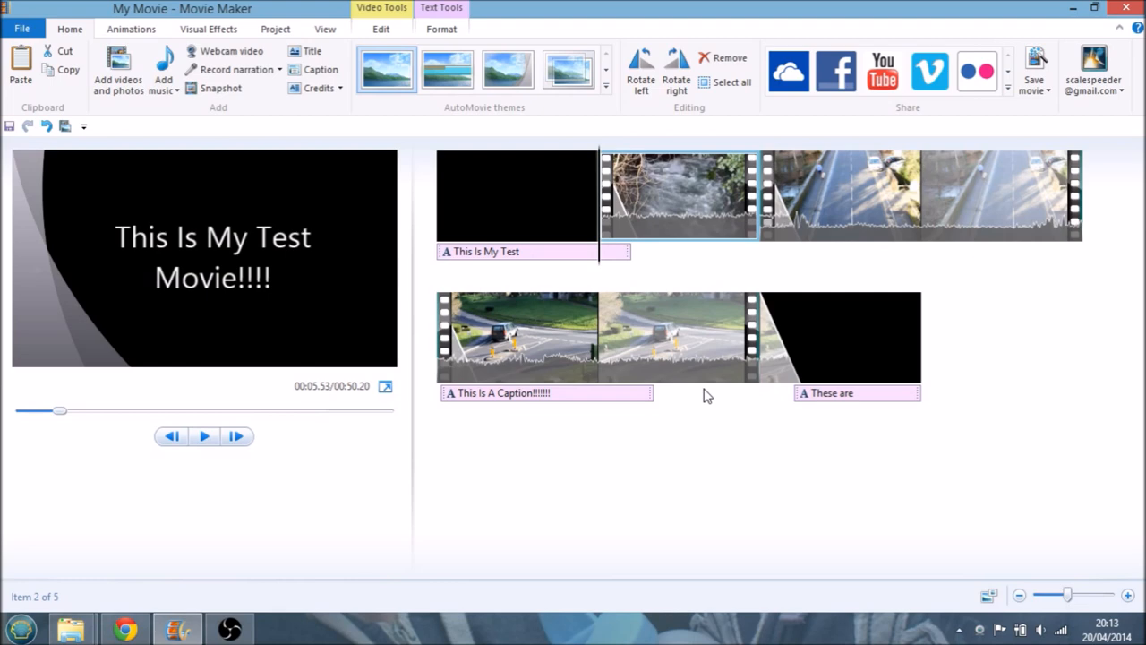
left_click(516, 195)
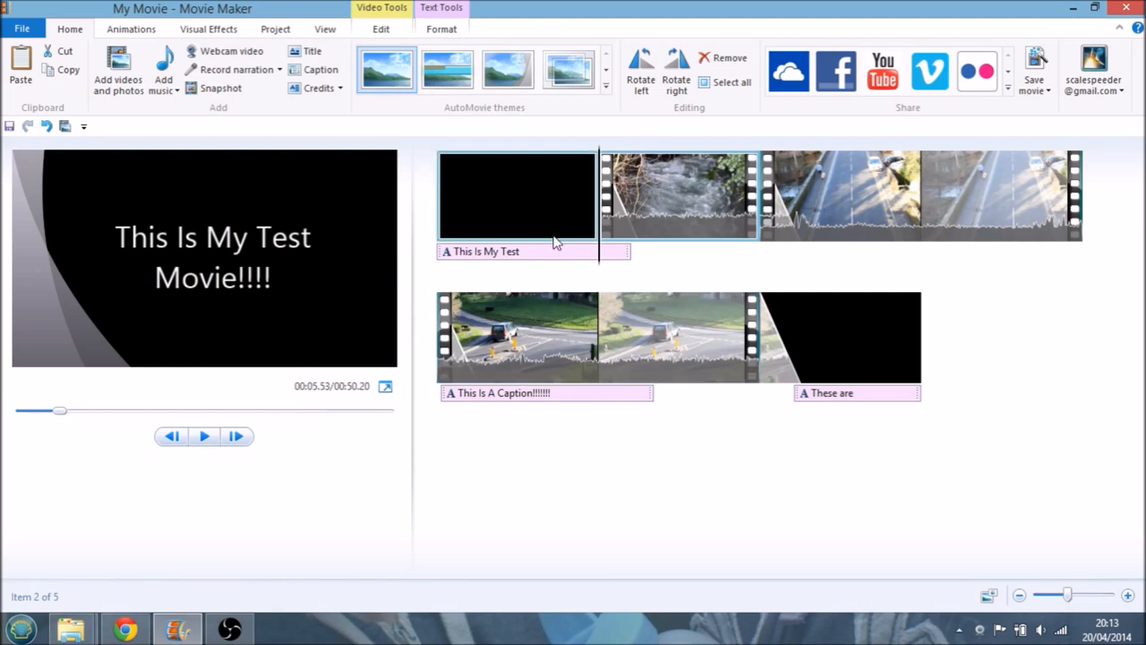
mouse_move(163, 79)
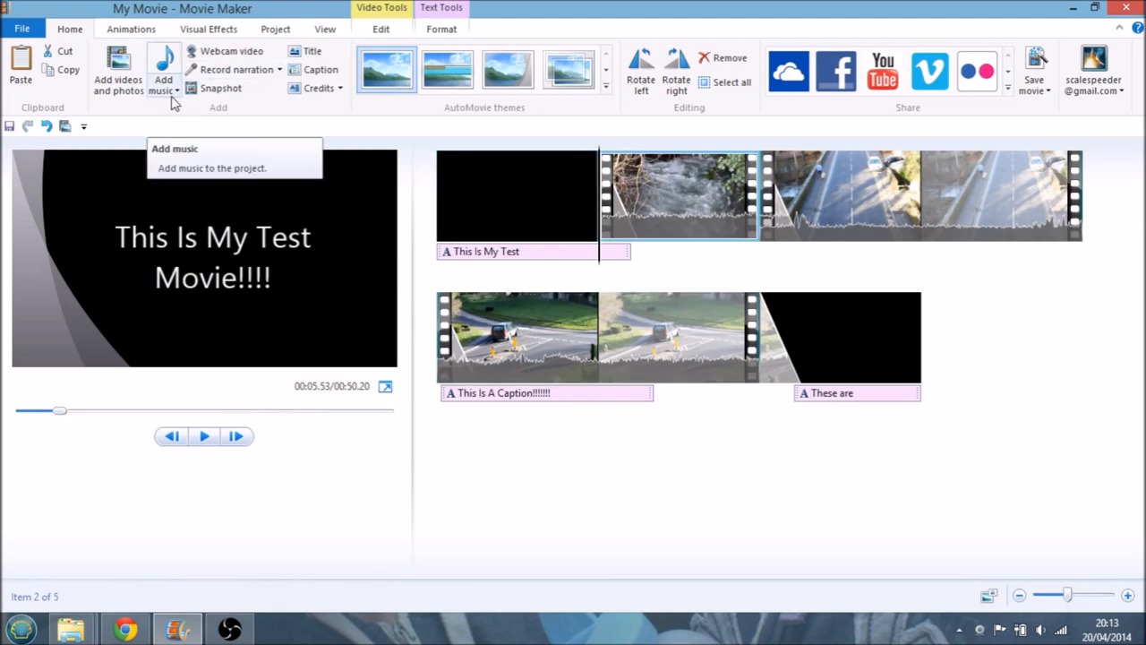
mouse_move(1002, 386)
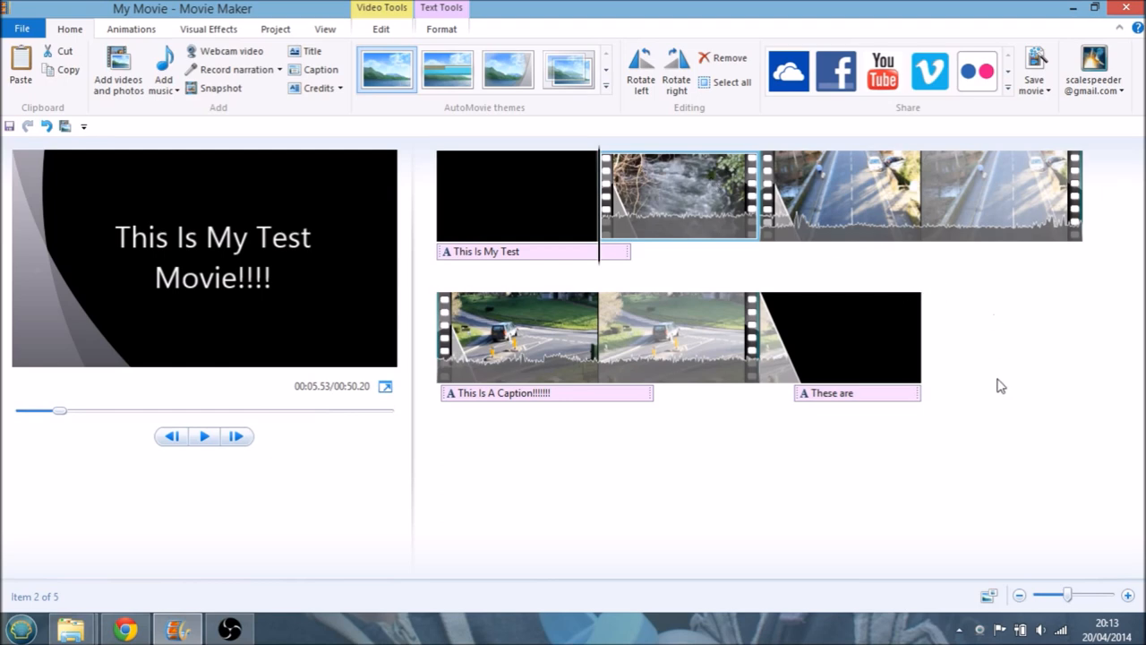
left_click(515, 195)
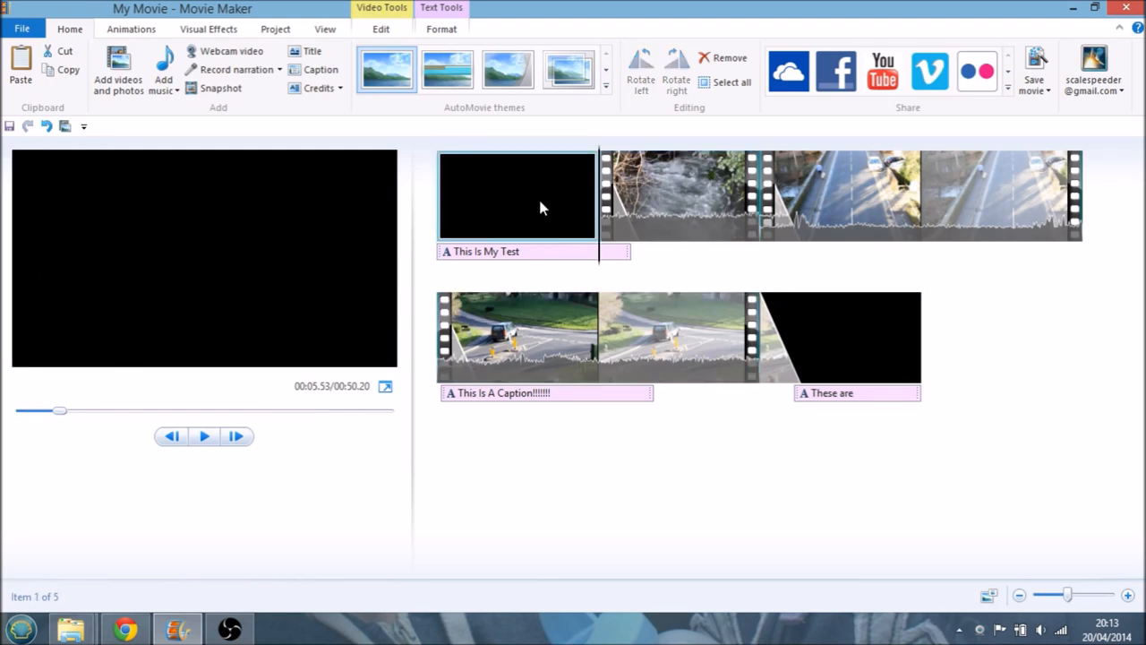
left_click(204, 437)
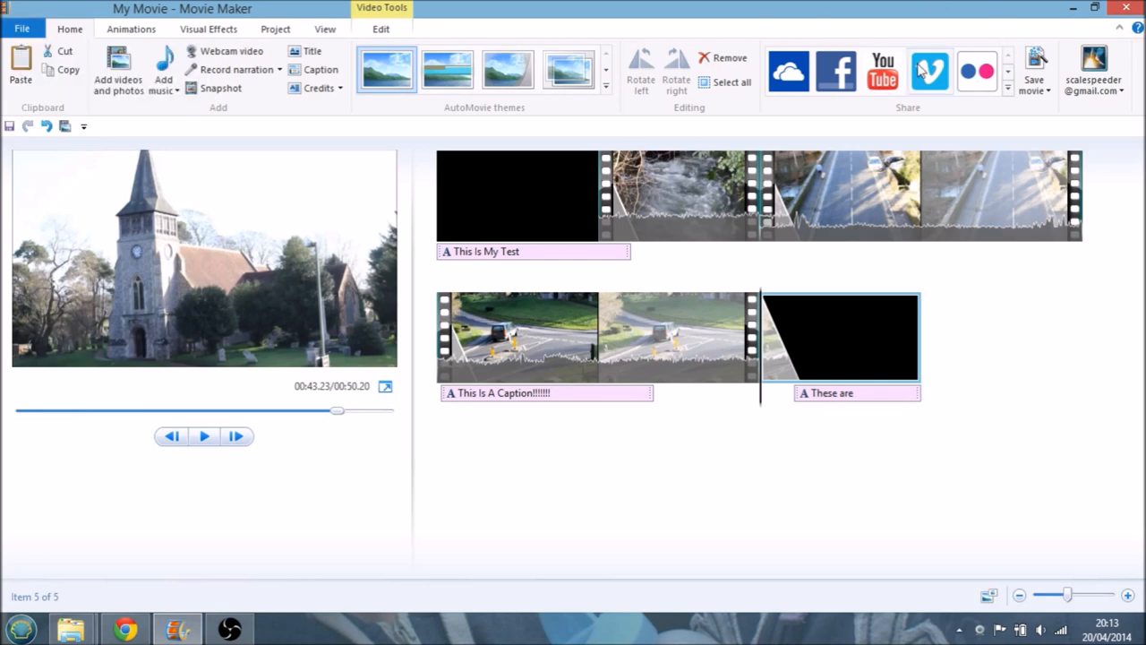
mouse_move(949, 102)
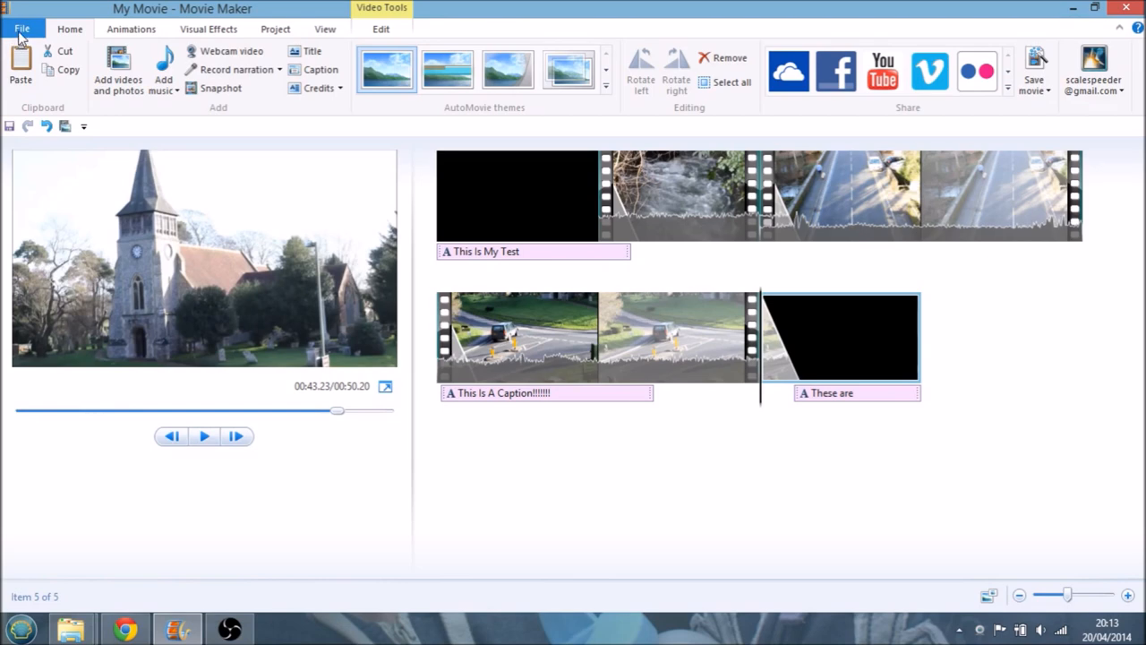
Show the File menu's Save movie output settings (recommended, YouTube, computer, email, phone)
left_click(22, 29)
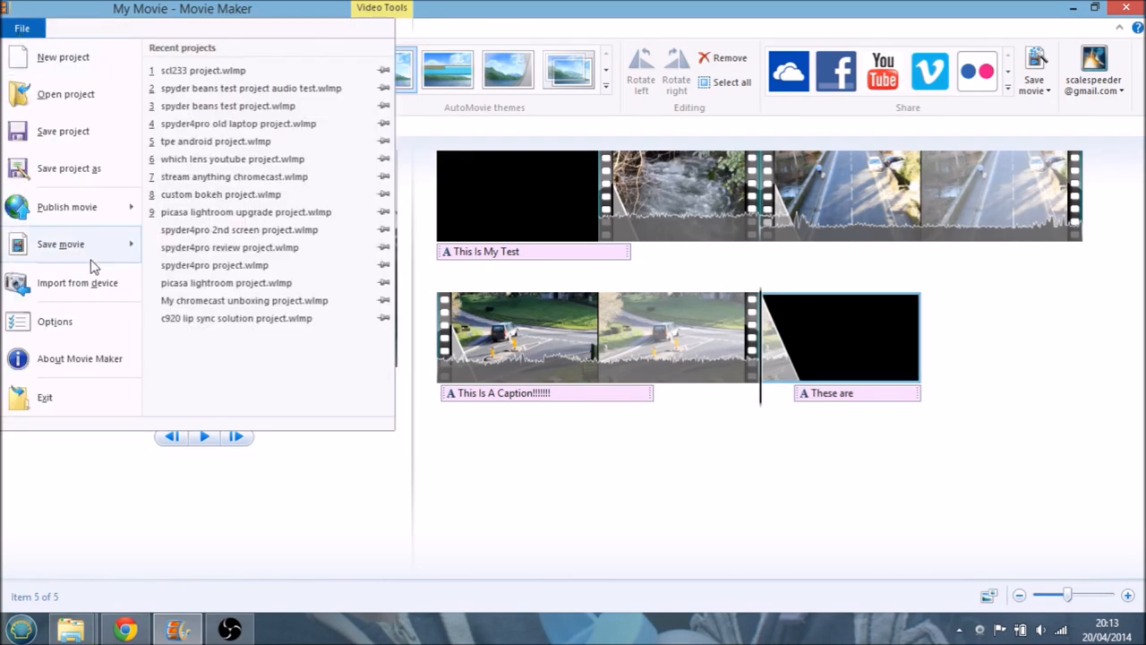
left_click(61, 244)
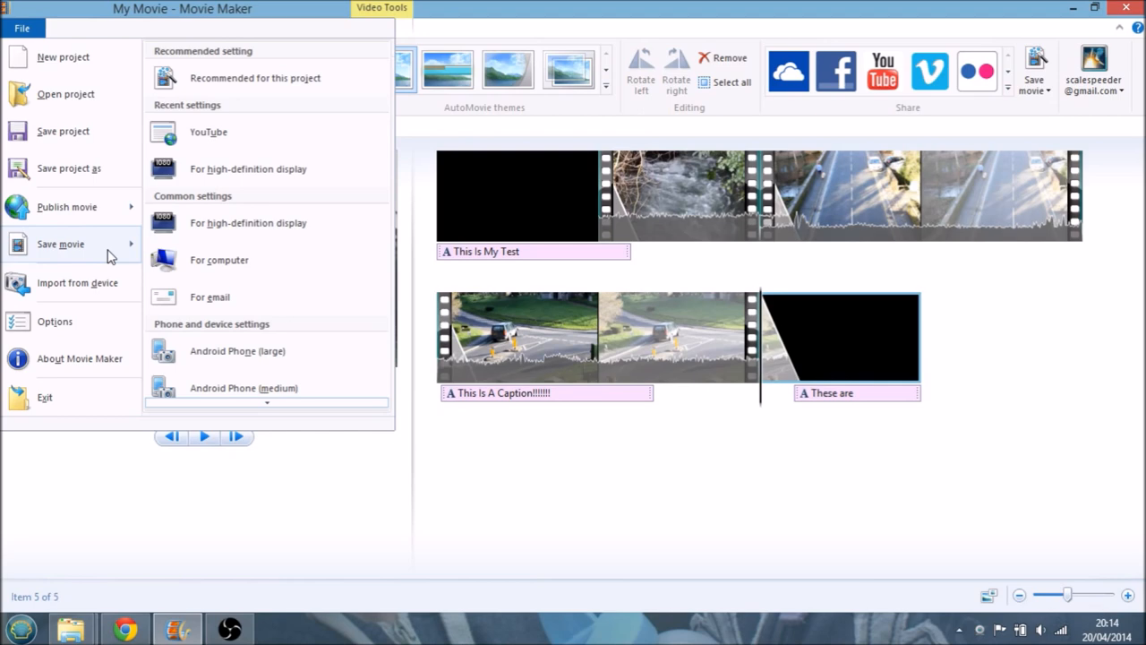
left_click(219, 259)
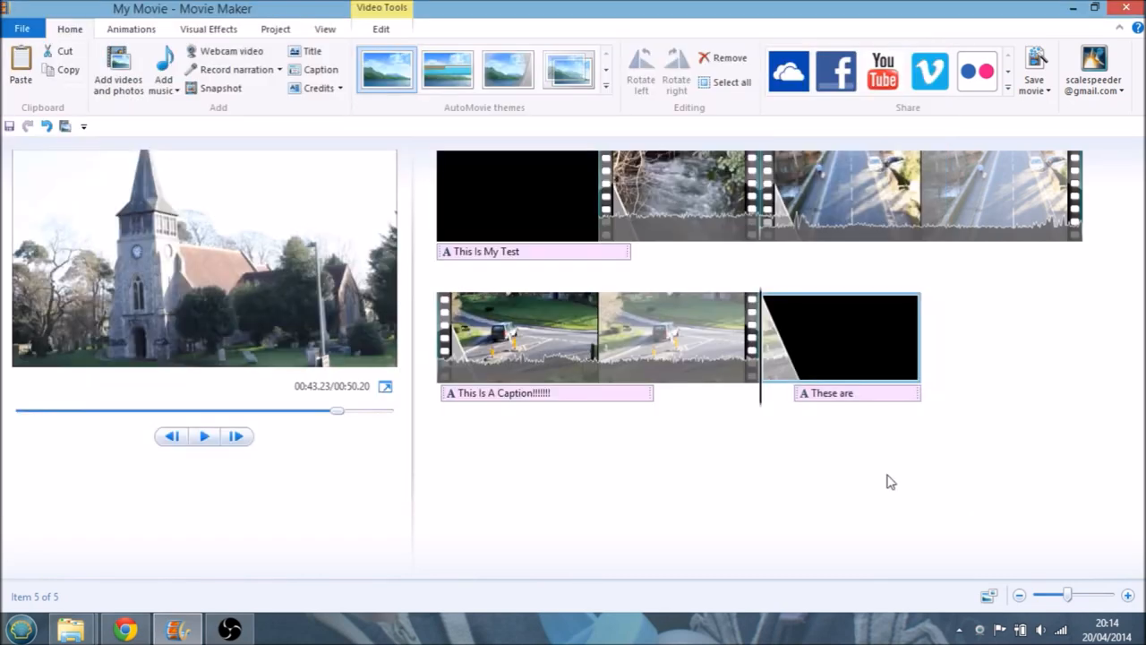
left_click(22, 28)
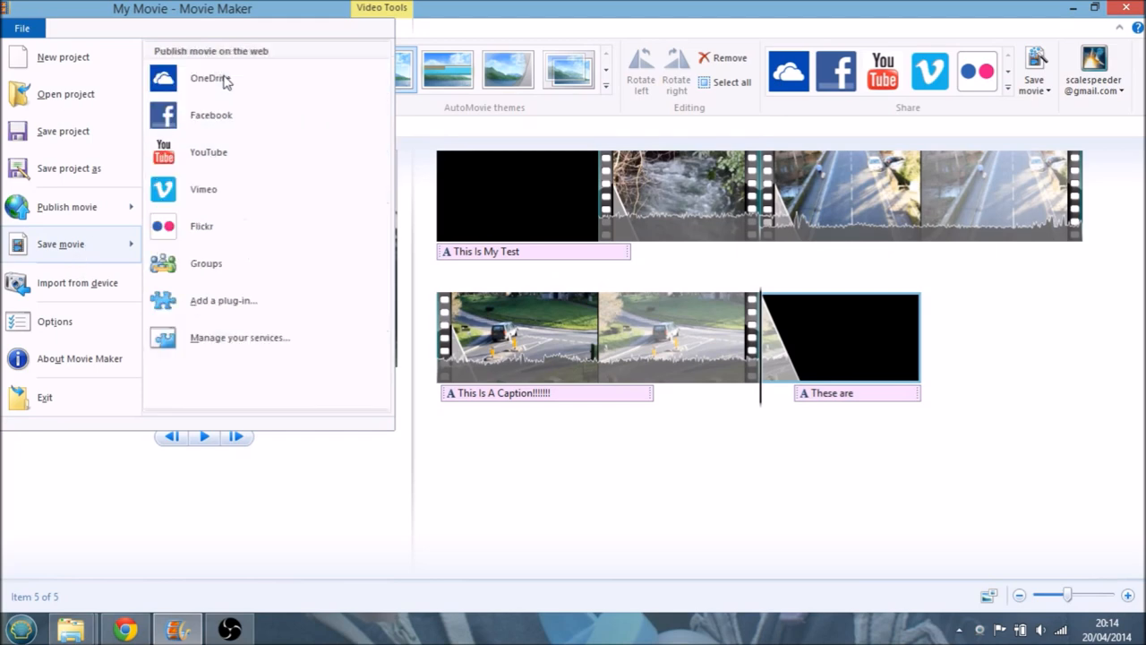
left_click(60, 244)
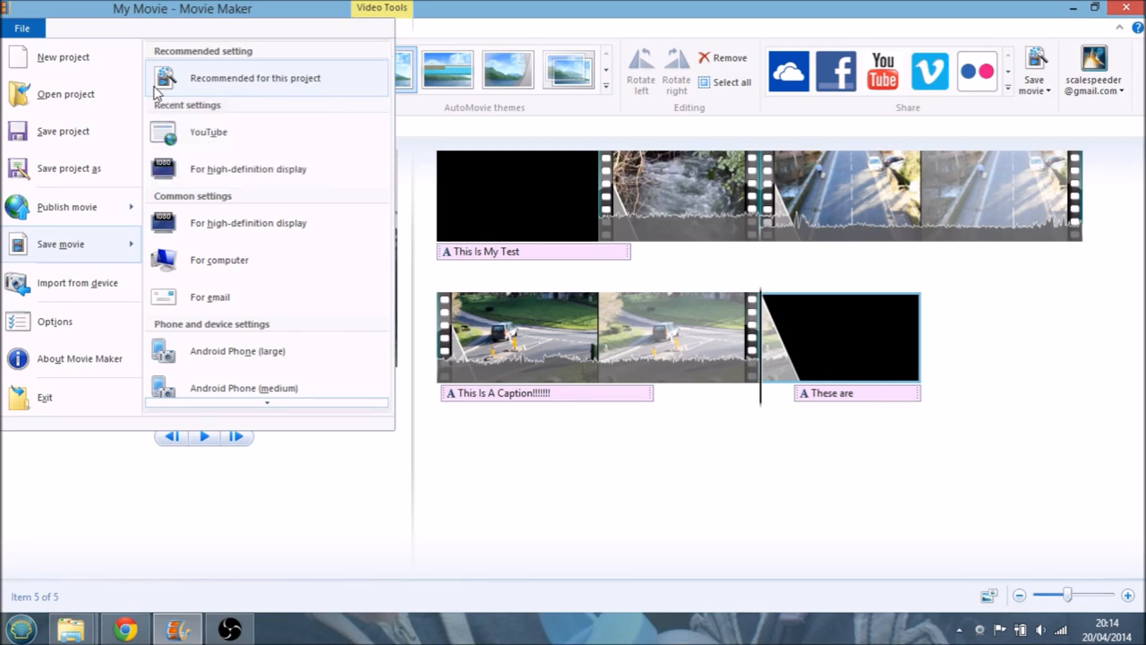
mouse_move(188, 139)
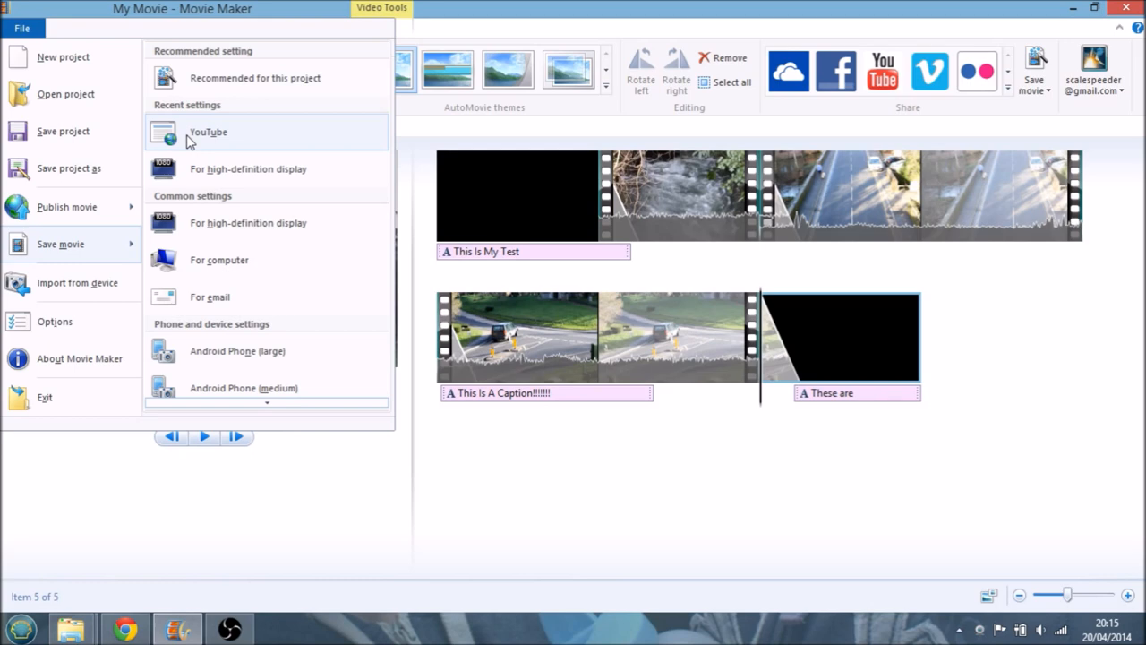
mouse_move(232, 71)
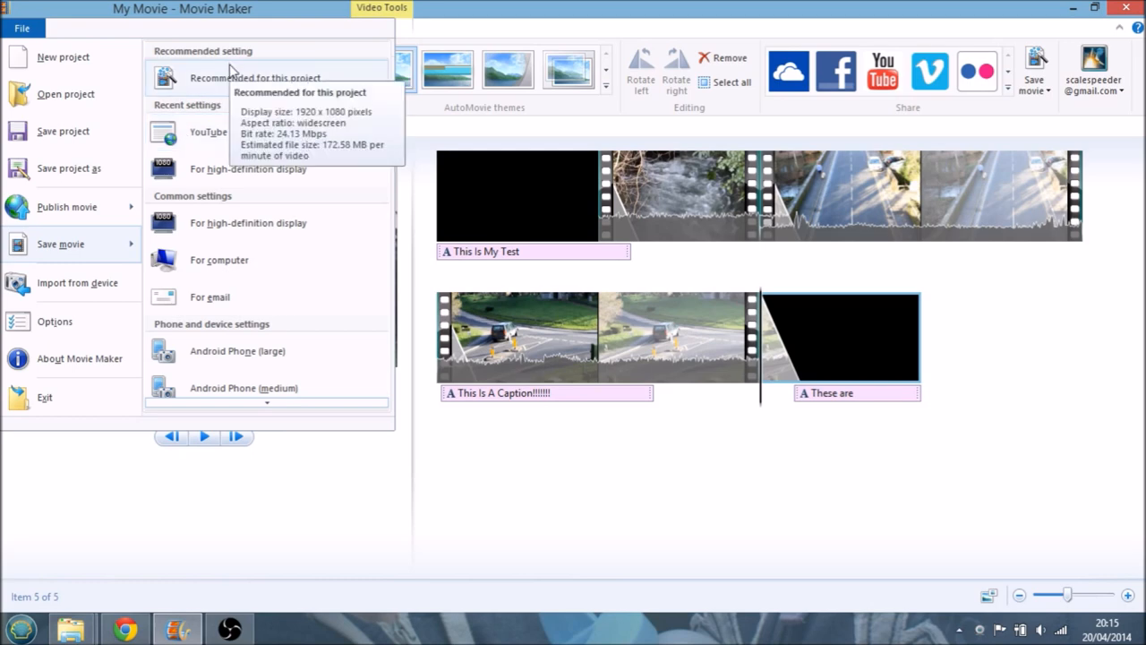